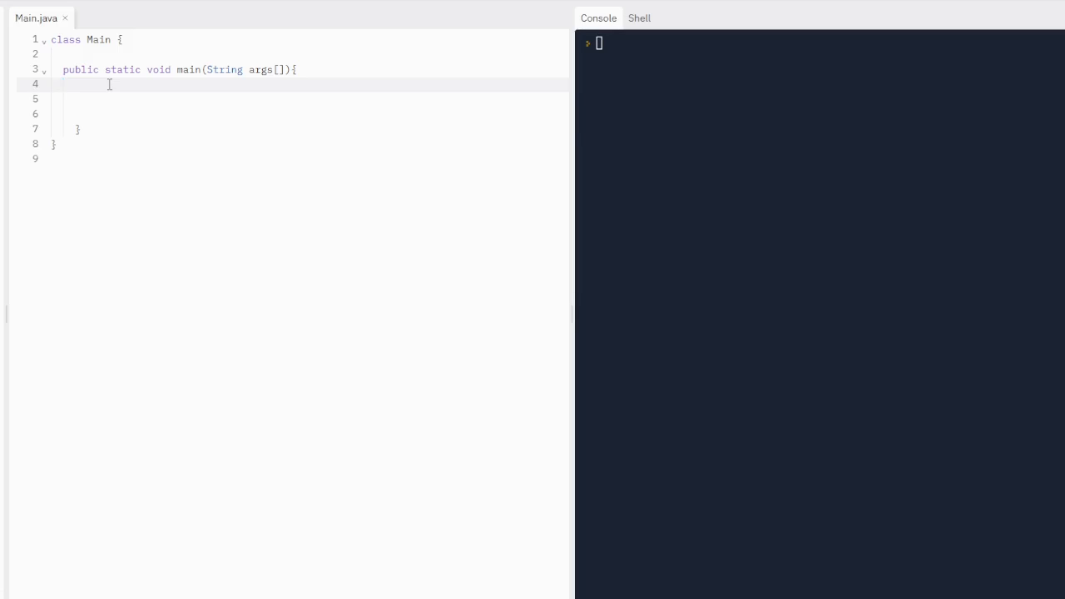
# Head the main method with the comment // Iteration: Loops and move to the blank line below it.
pyautogui.write('// Iteration:')
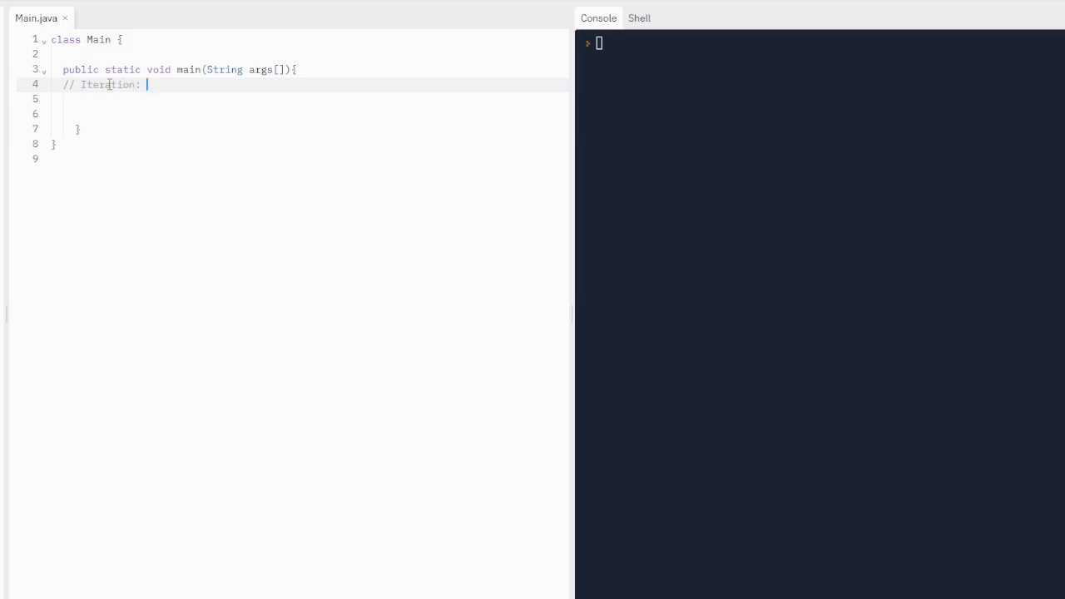
pyautogui.write('Loops')
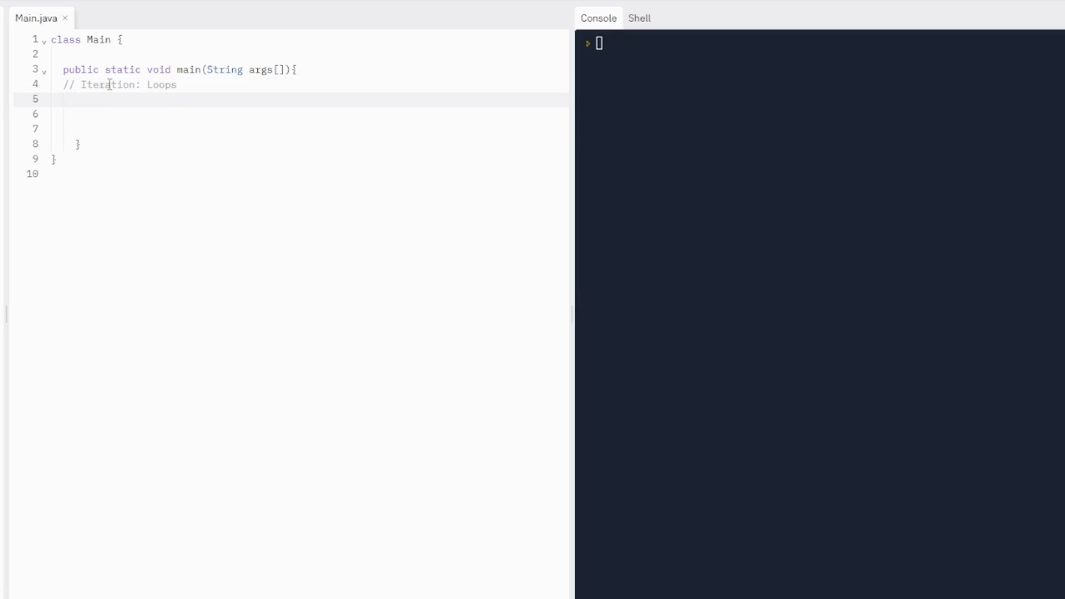
pyautogui.click(74, 100)
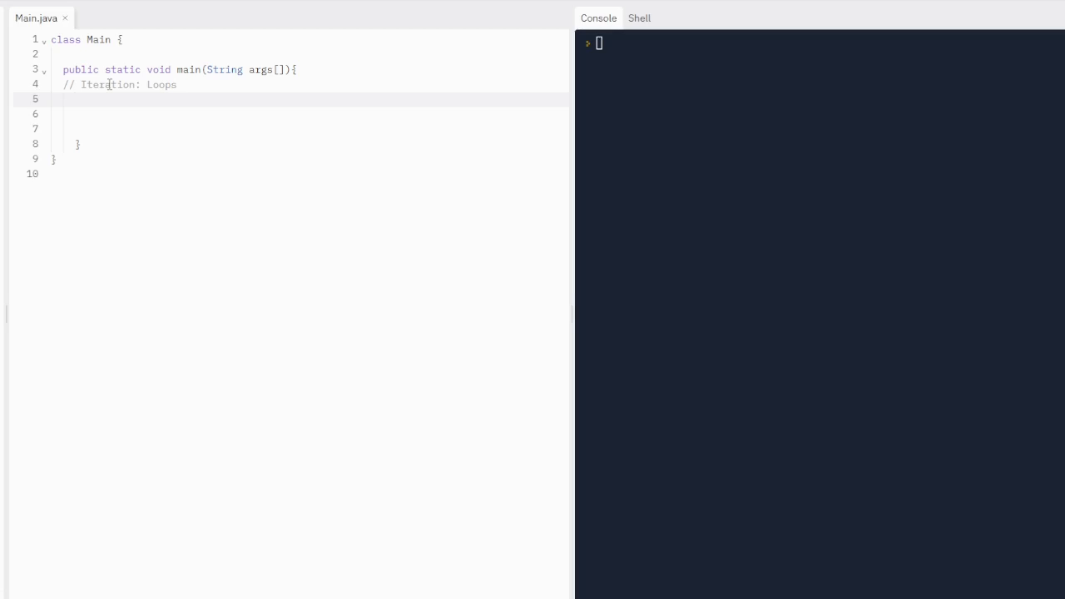
pyautogui.click(75, 100)
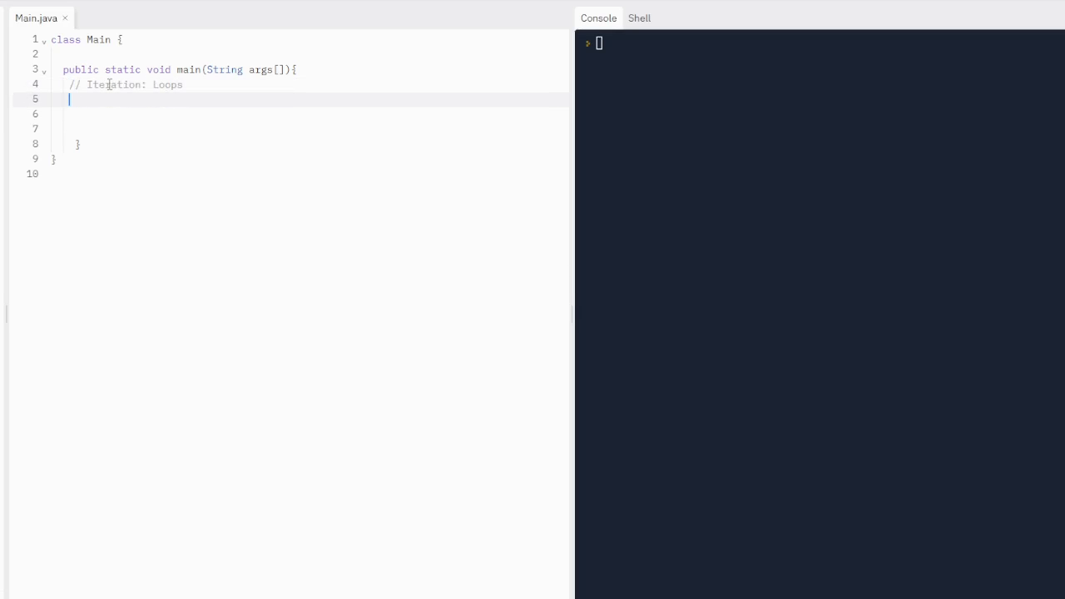
# Declare int i = 1 and start a while loop with the condition i <= 50.
pyautogui.write('int i = 1;')
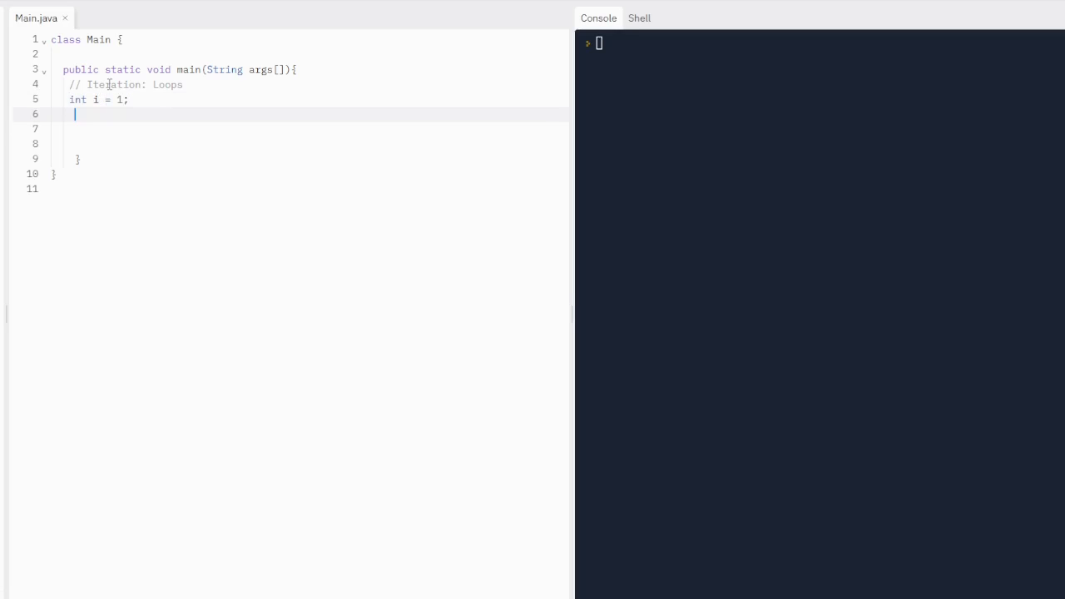
pyautogui.write('whioe')
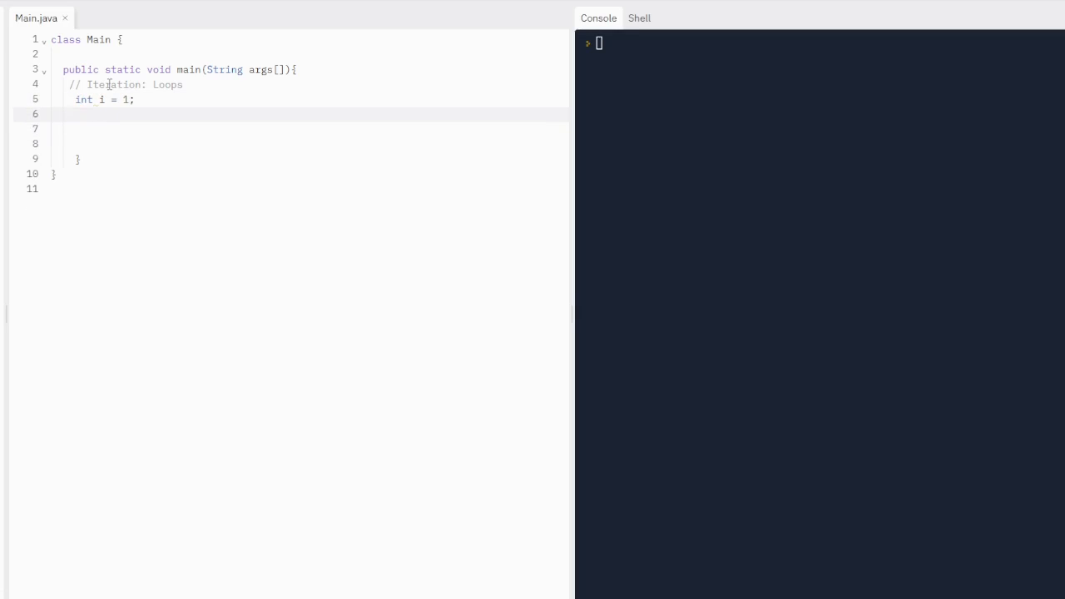
pyautogui.write('while')
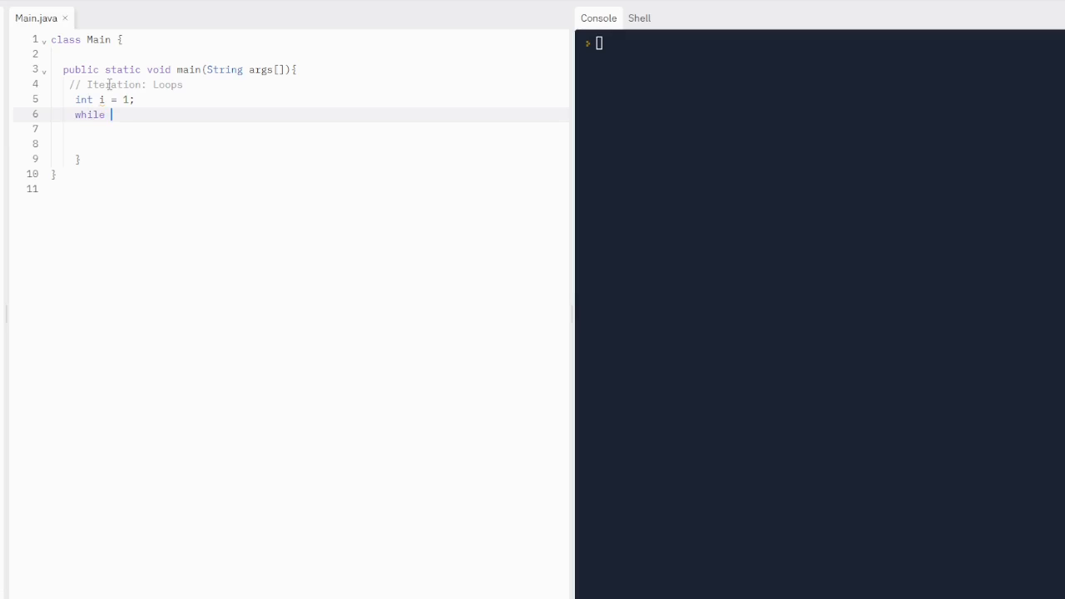
pyautogui.write('(')
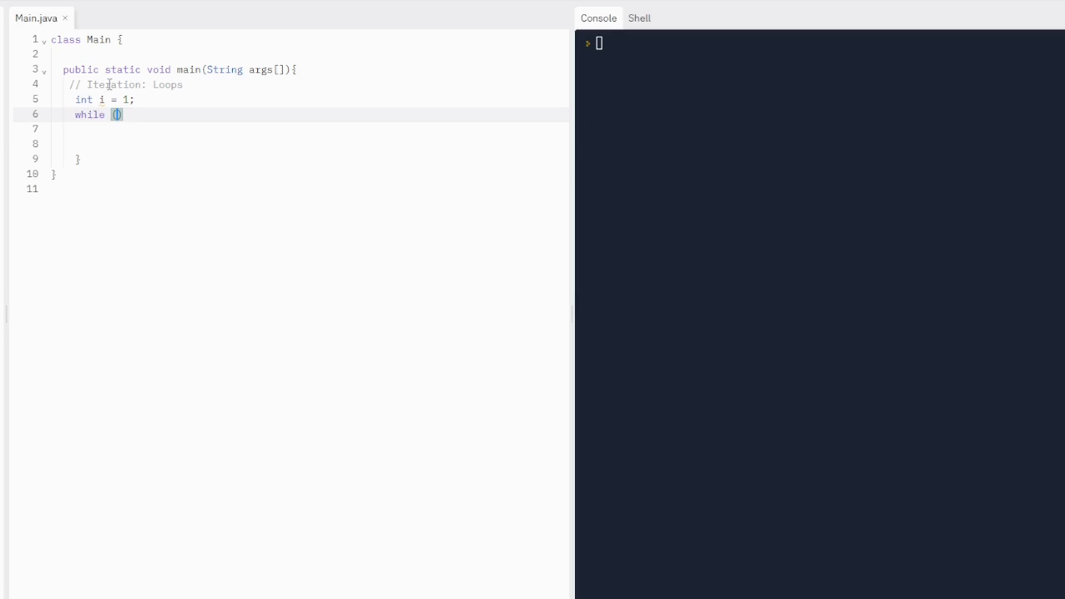
pyautogui.write('i')
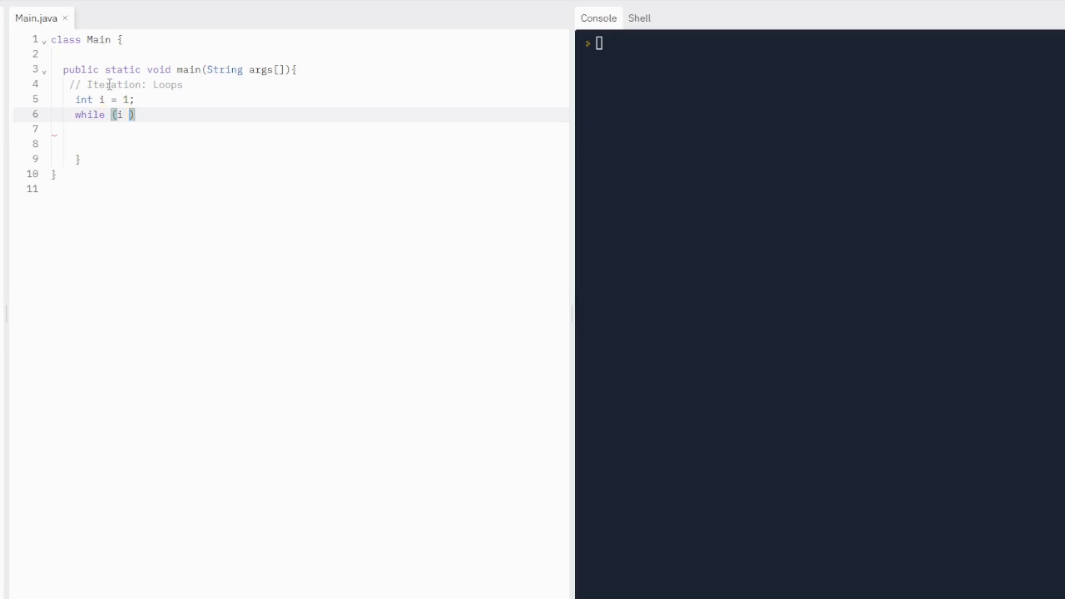
pyautogui.write('<= 50')
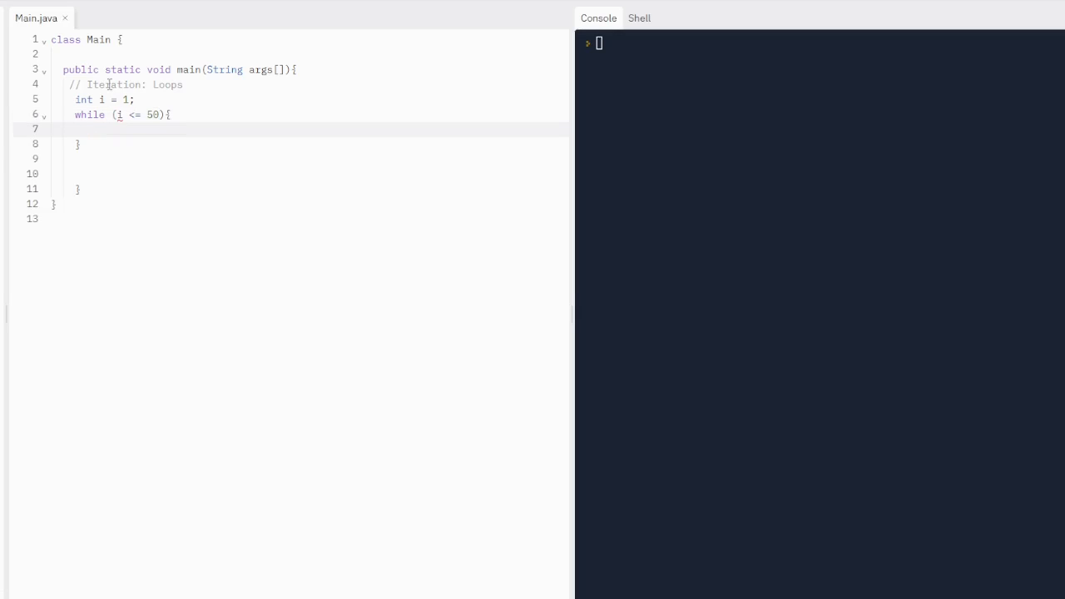
# Fill the loop body with System.out.println(i); and the increment i++;.
pyautogui.write('System.')
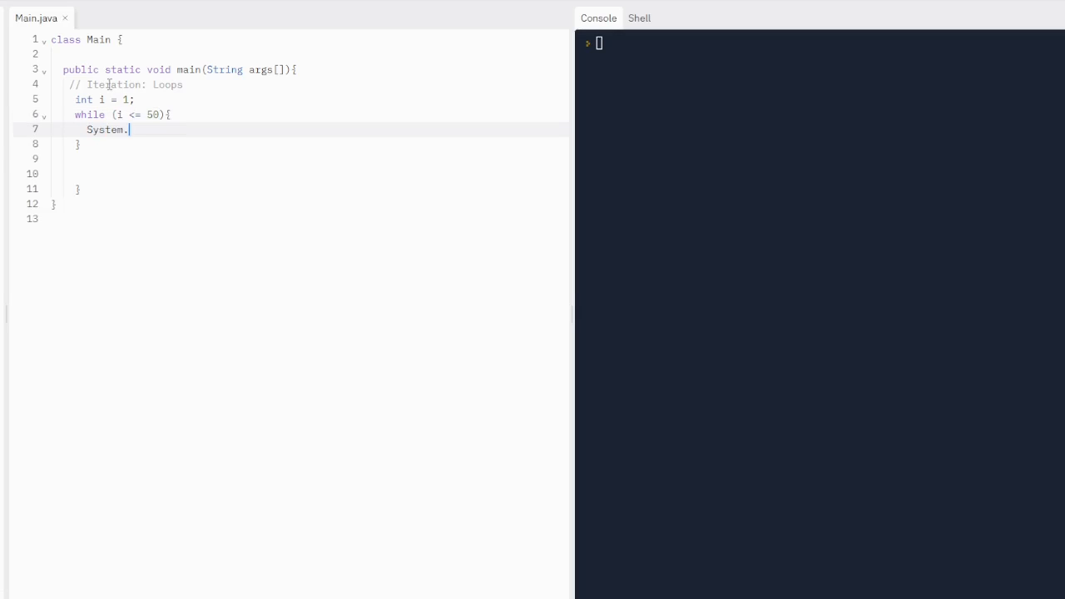
pyautogui.write('out.println(i)')
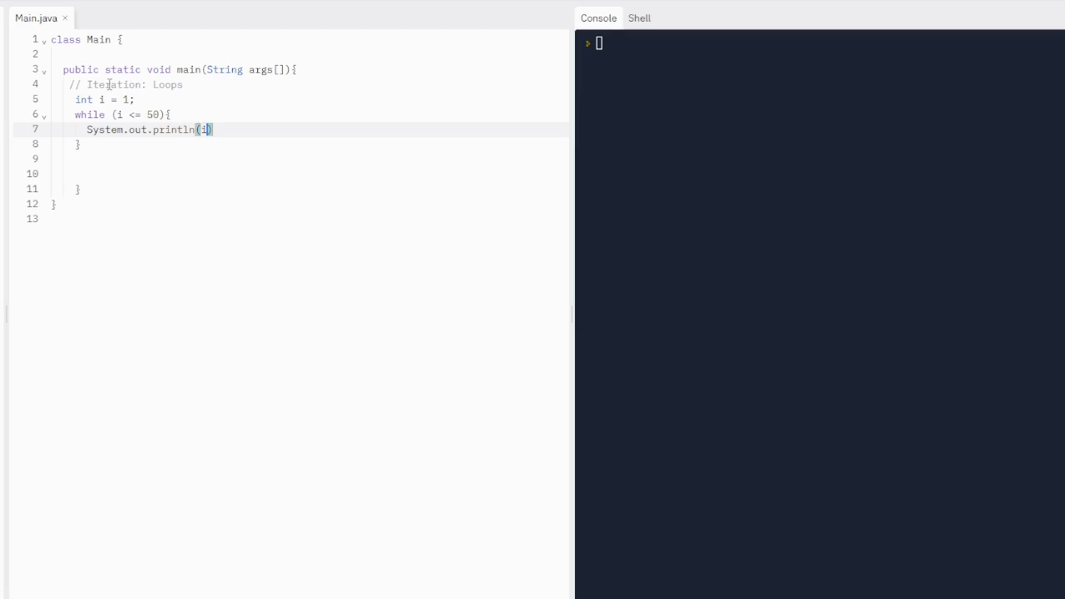
pyautogui.write(';')
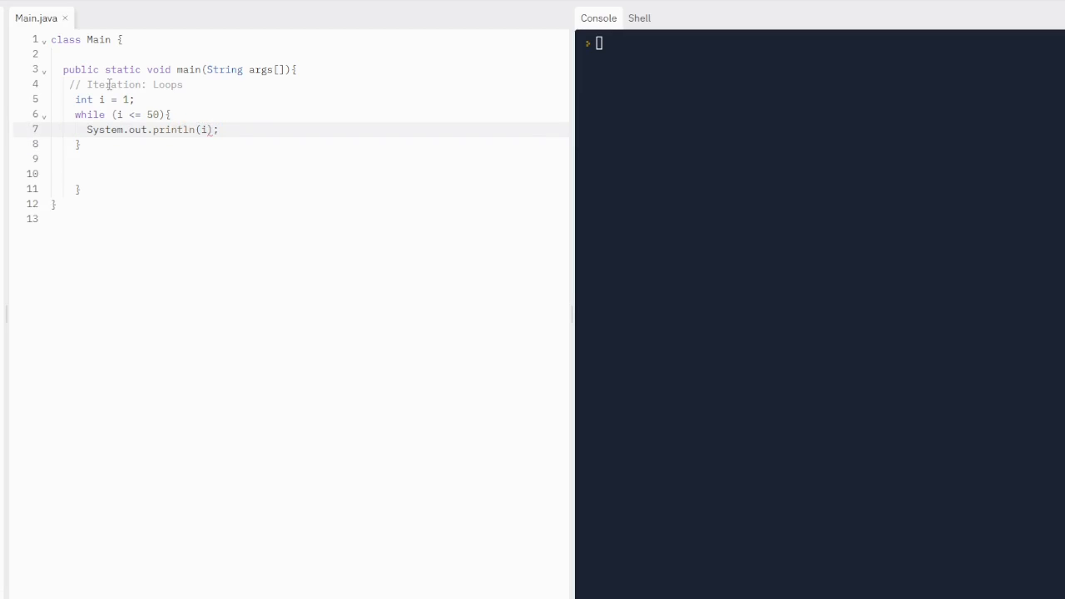
pyautogui.click(220, 130)
pyautogui.write('i')
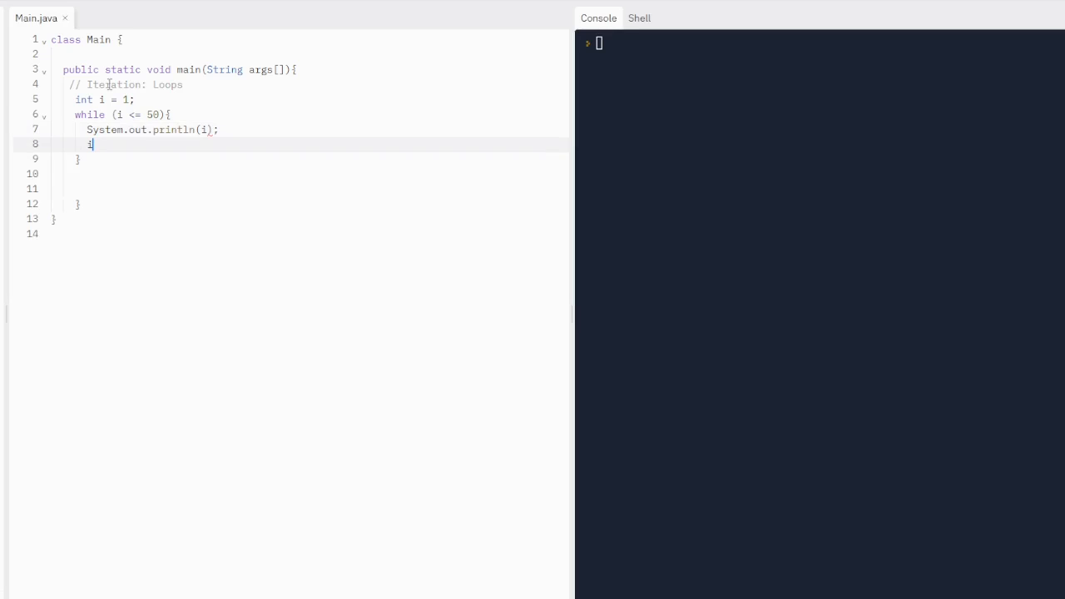
pyautogui.write('++;')
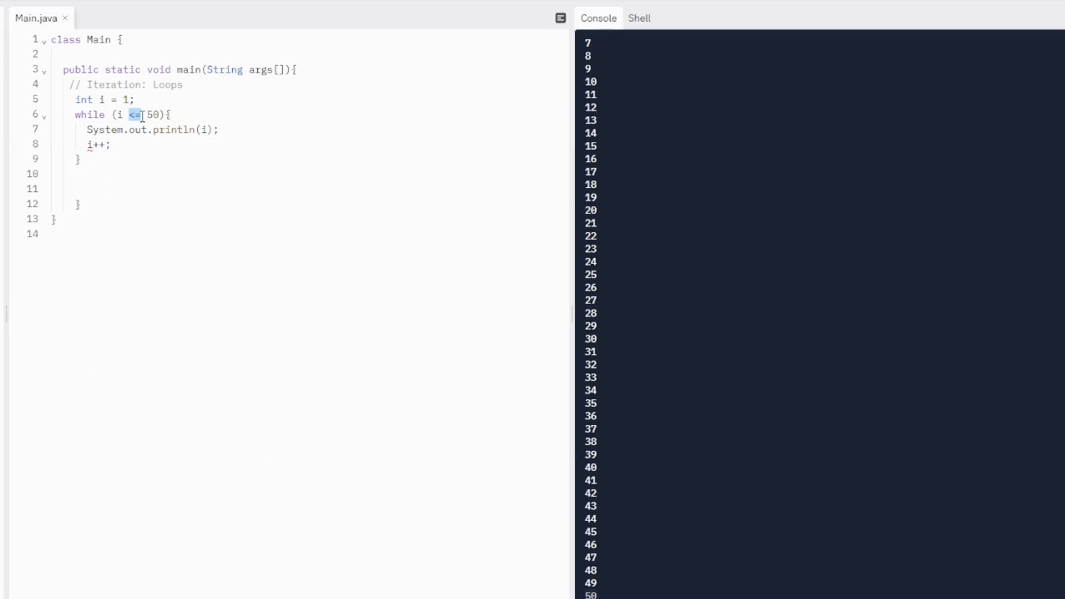
# Start the counter at -24 instead of 1 and review the console output counting up from -24.
pyautogui.press('Backspace')
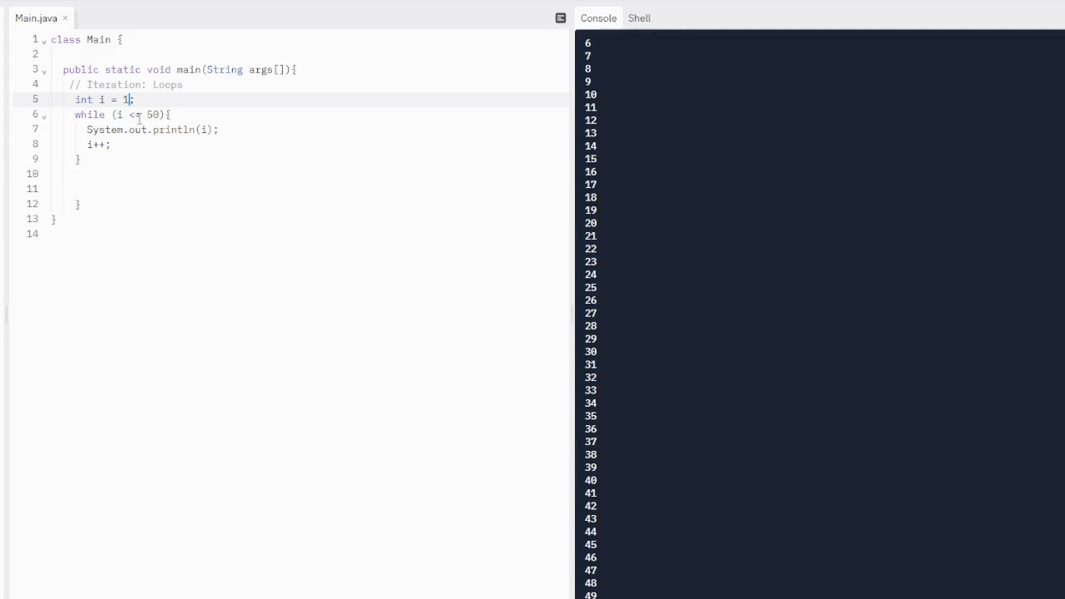
pyautogui.write('-24')
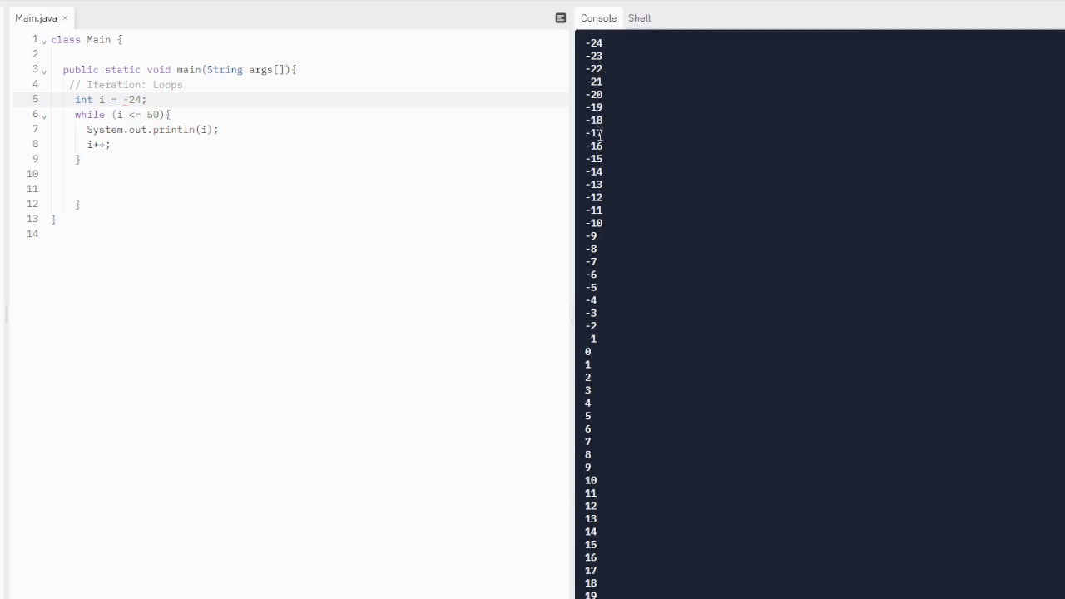
pyautogui.scroll(-3)
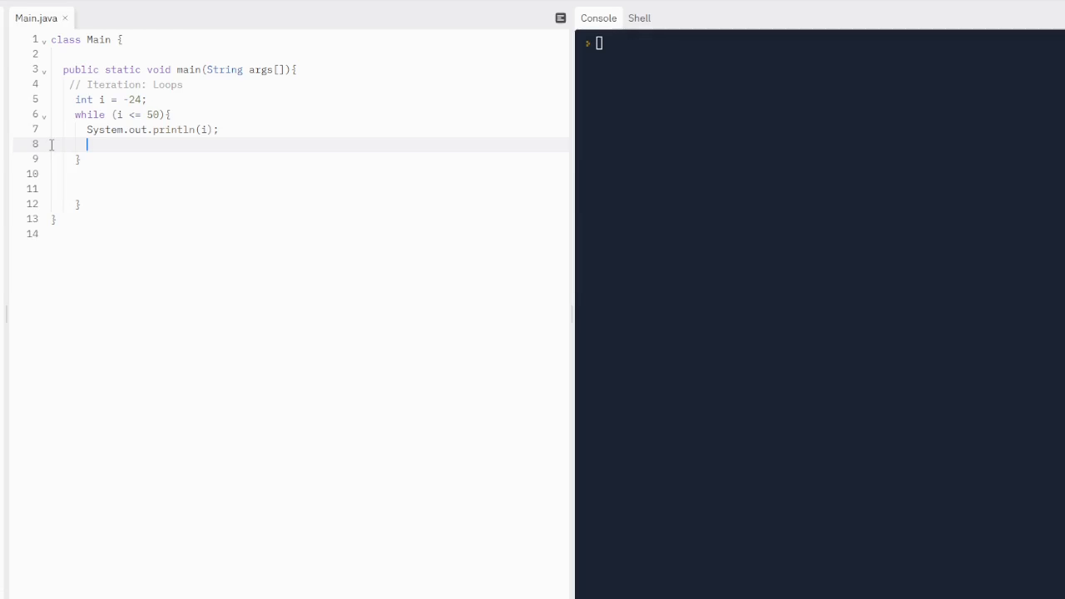
# Print i followed by a space on one line, re-add i++;, and reset the counter to 1.
pyautogui.write('}')
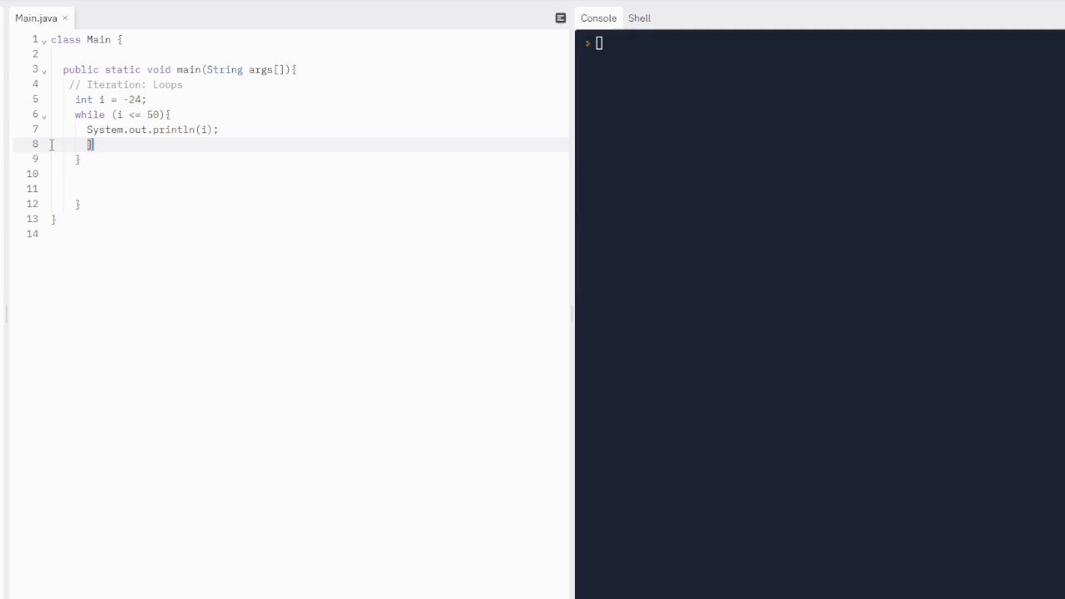
pyautogui.press('Backspace')
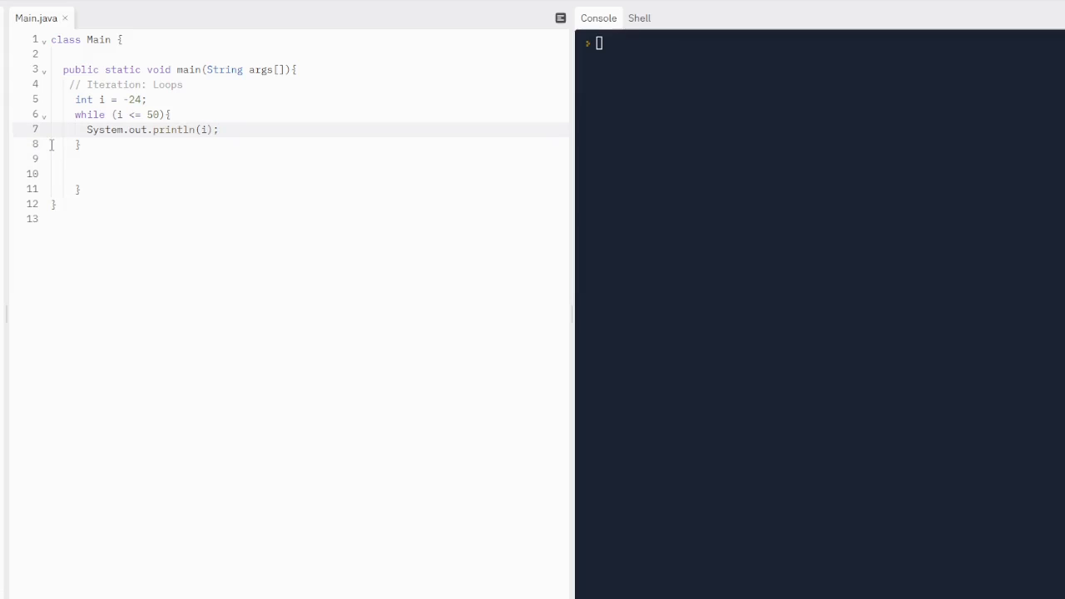
pyautogui.write('+ " "')
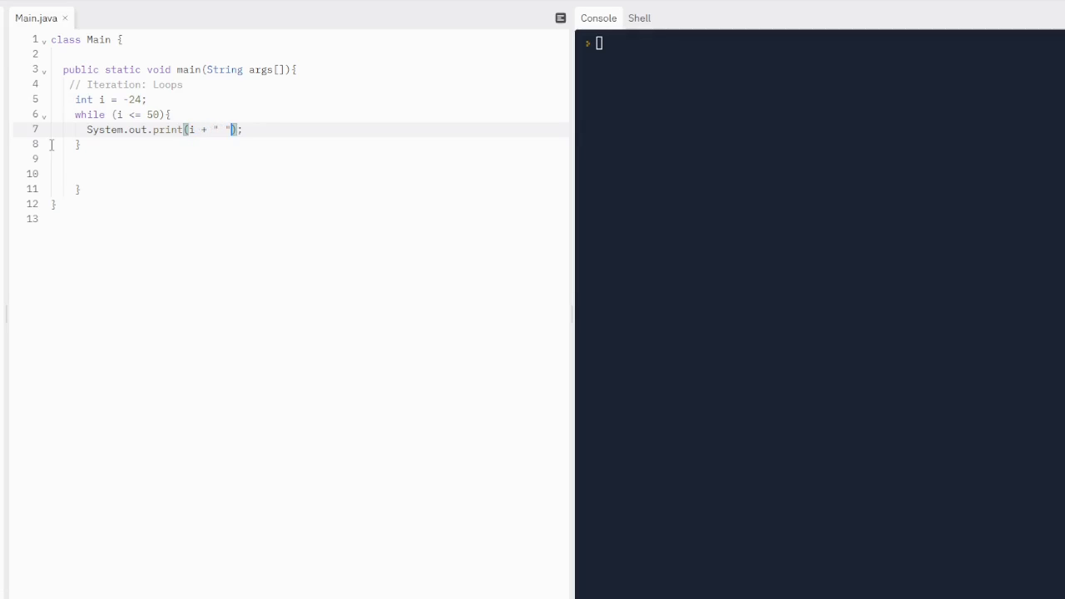
pyautogui.press('Return')
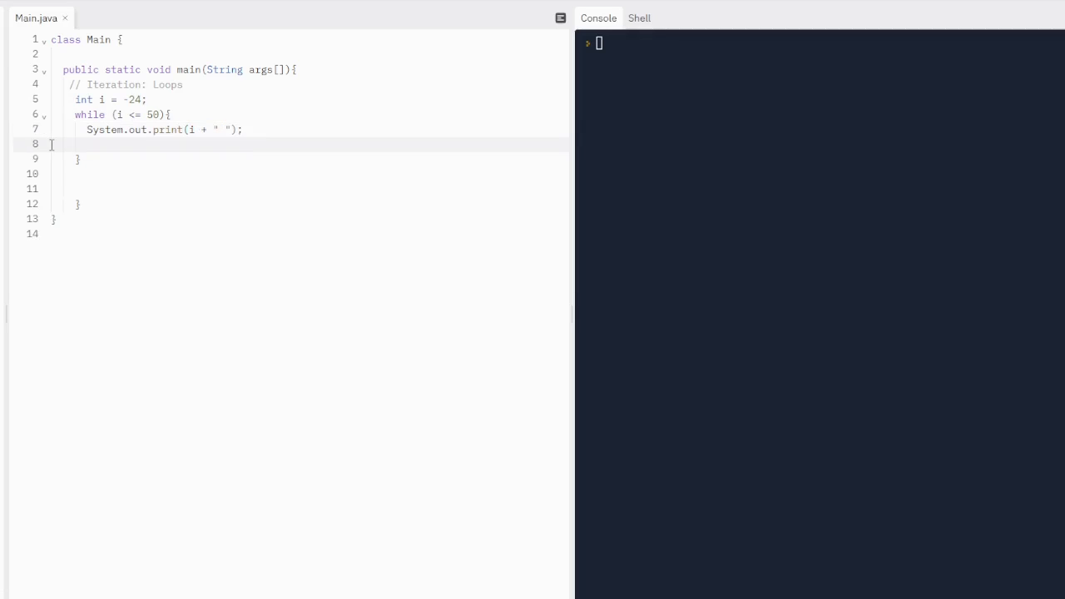
pyautogui.write('i++;')
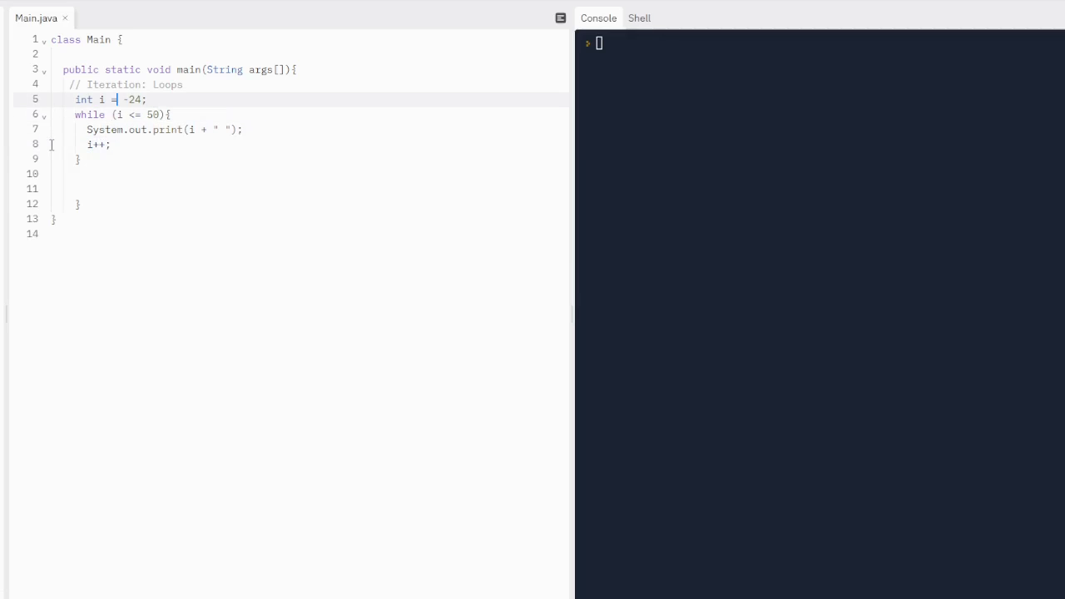
pyautogui.write('1')
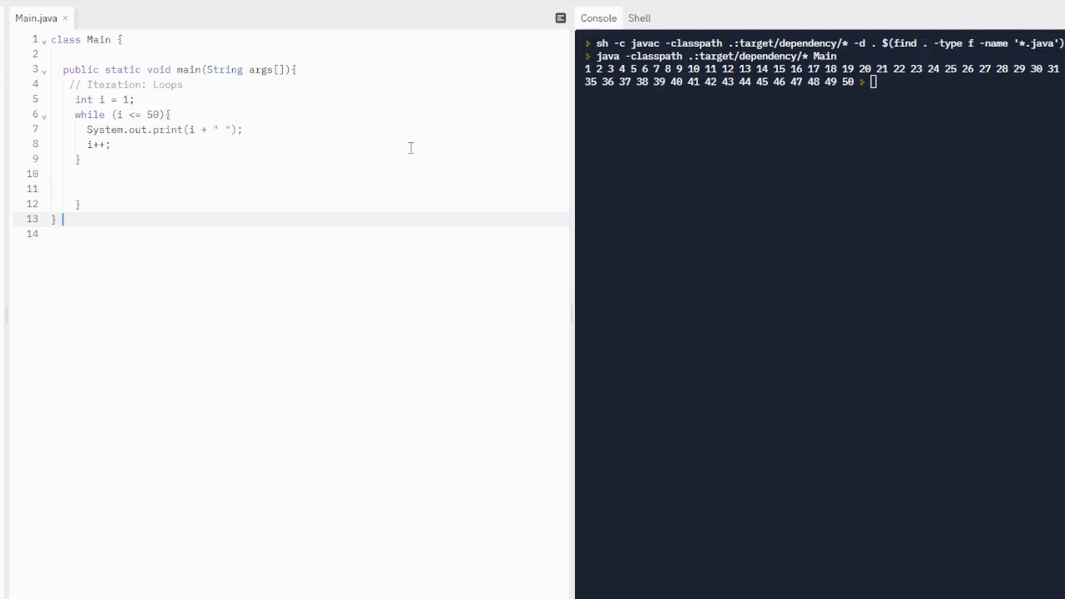
pyautogui.moveTo(357, 206)
pyautogui.write('=2')
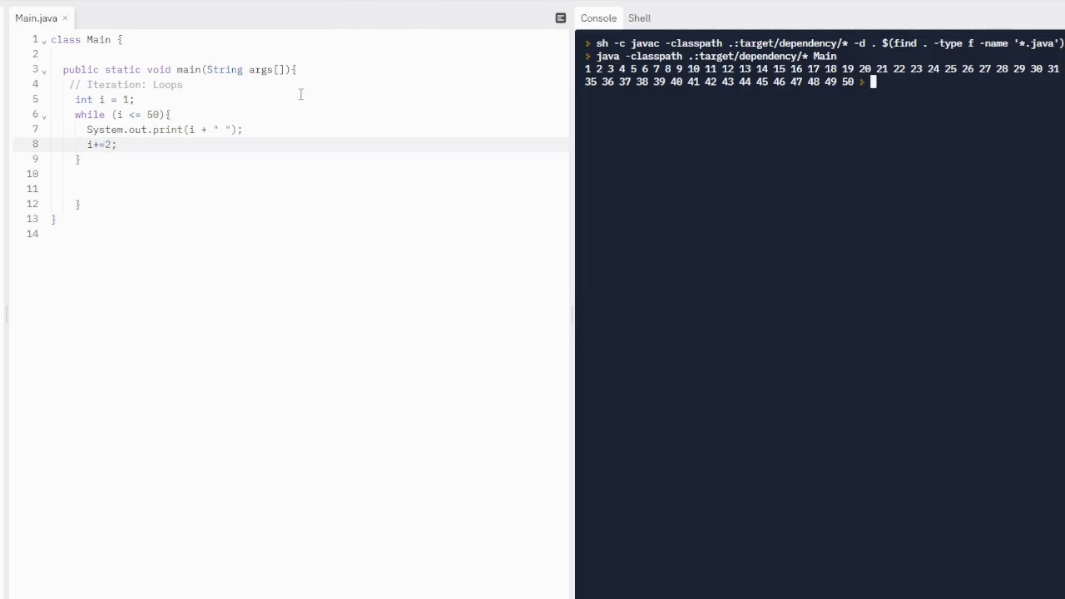
pyautogui.moveTo(389, 80)
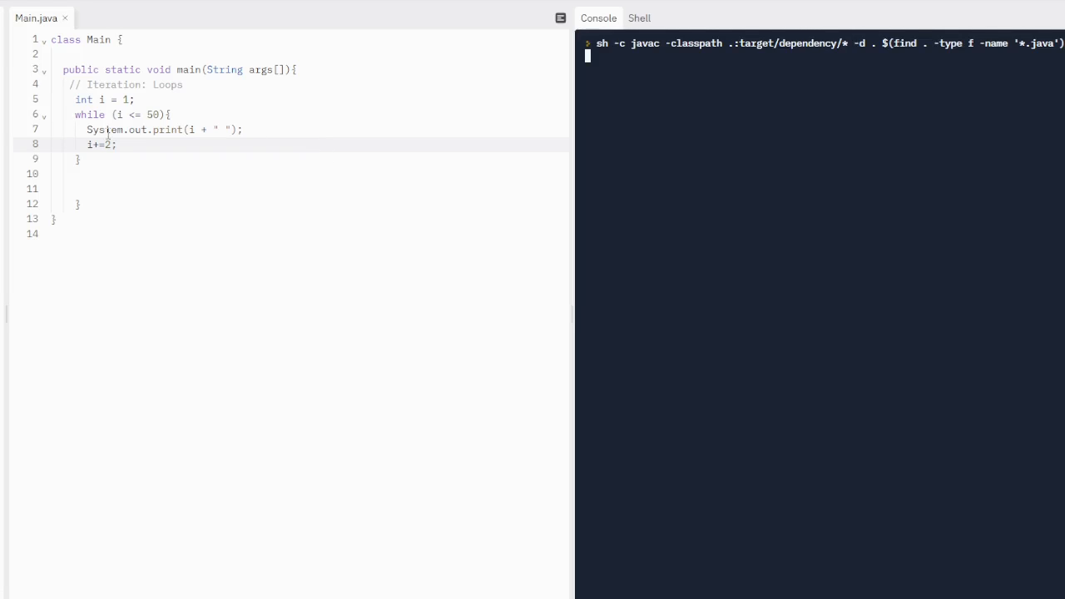
pyautogui.moveTo(123, 143)
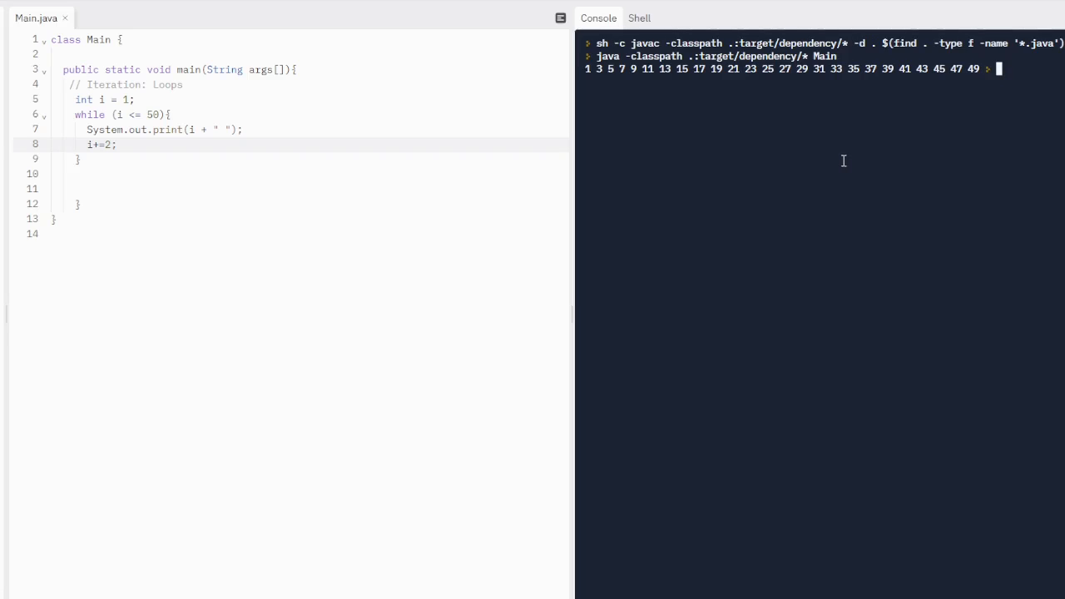
pyautogui.moveTo(613, 196)
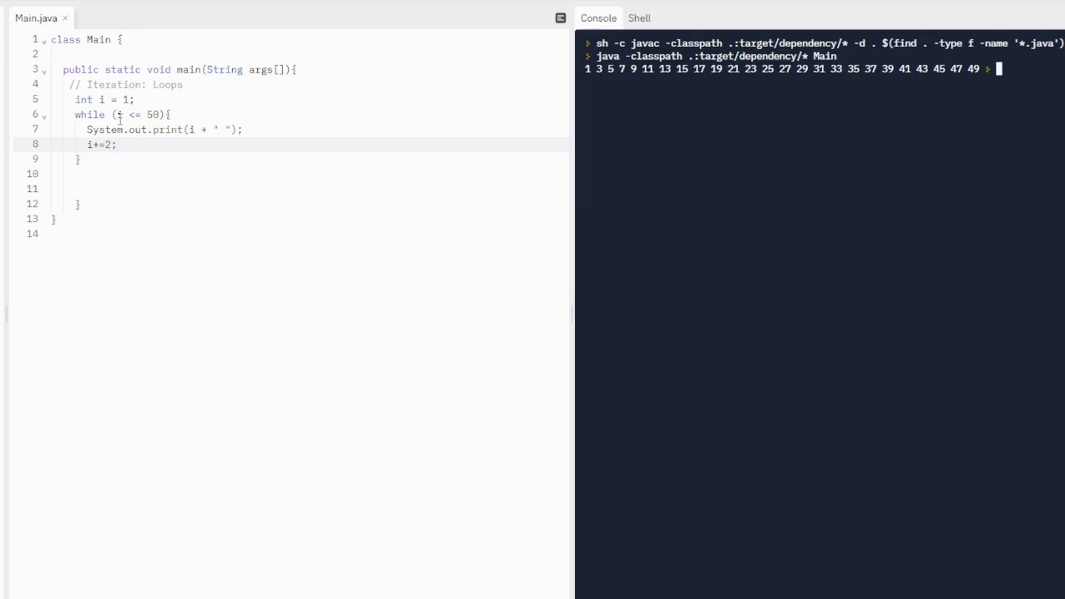
# Replace the loop body with if (i % 2 == 0) printing i via println, an else, and i++;.
pyautogui.click(123, 143)
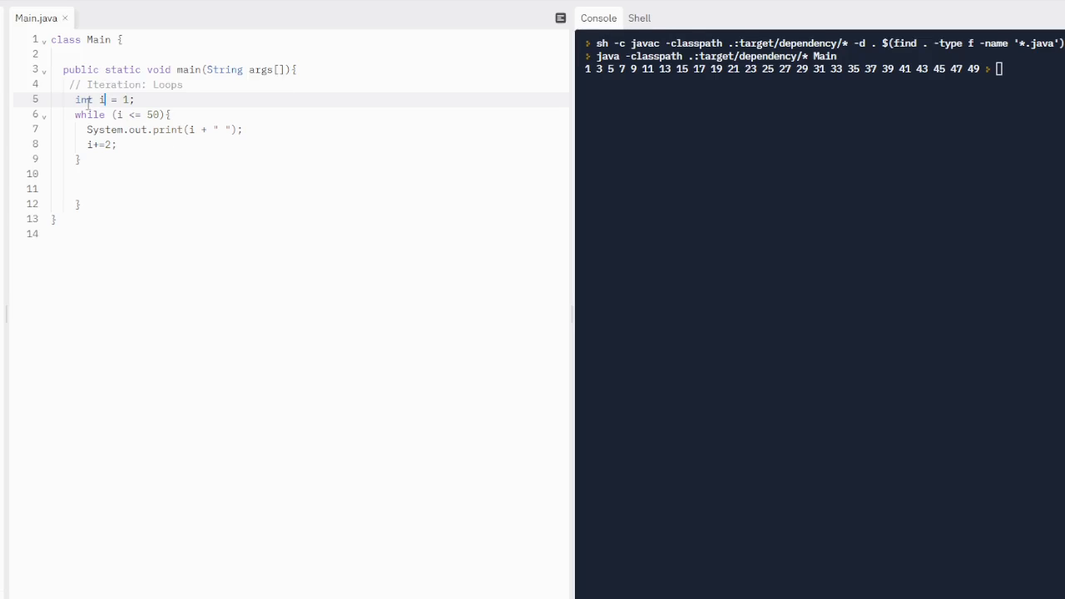
pyautogui.moveTo(86, 129); pyautogui.dragTo(117, 143)
pyautogui.write('if')
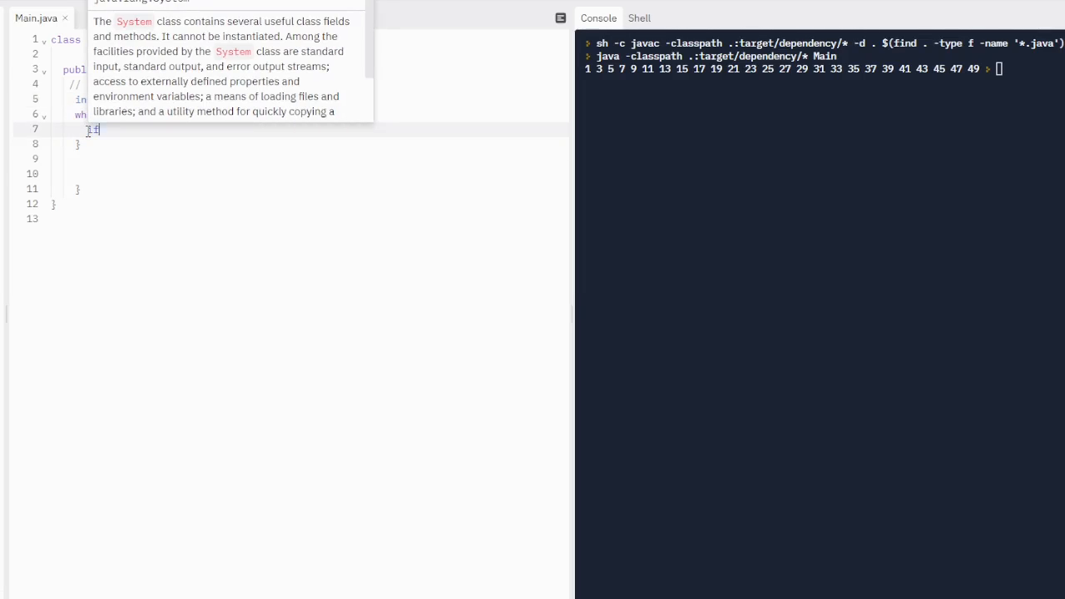
pyautogui.write('(i )')
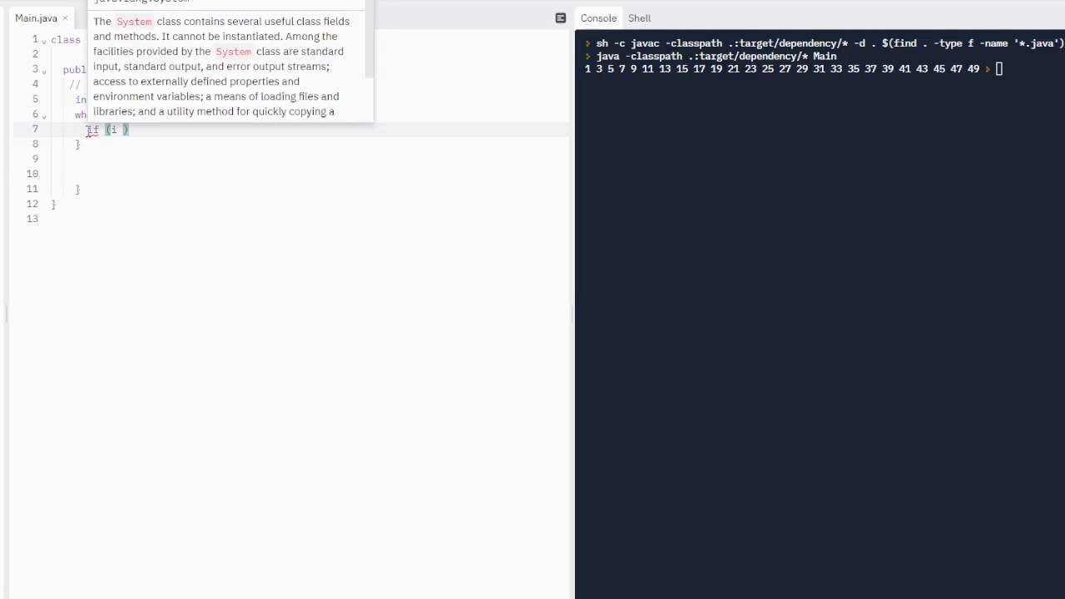
pyautogui.write('% 2 == 0')
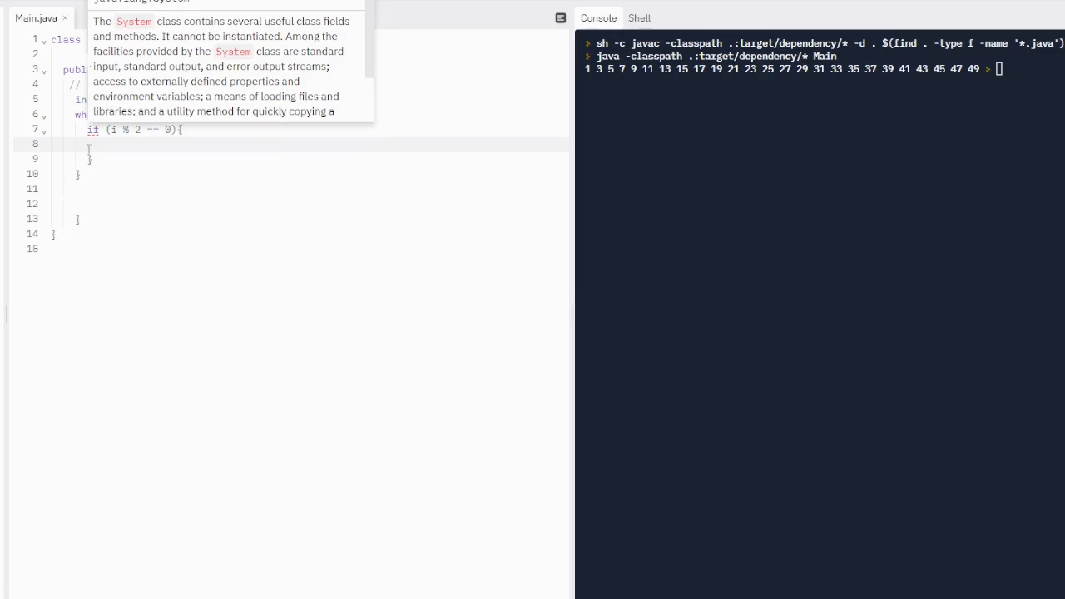
pyautogui.write('System.out.print')
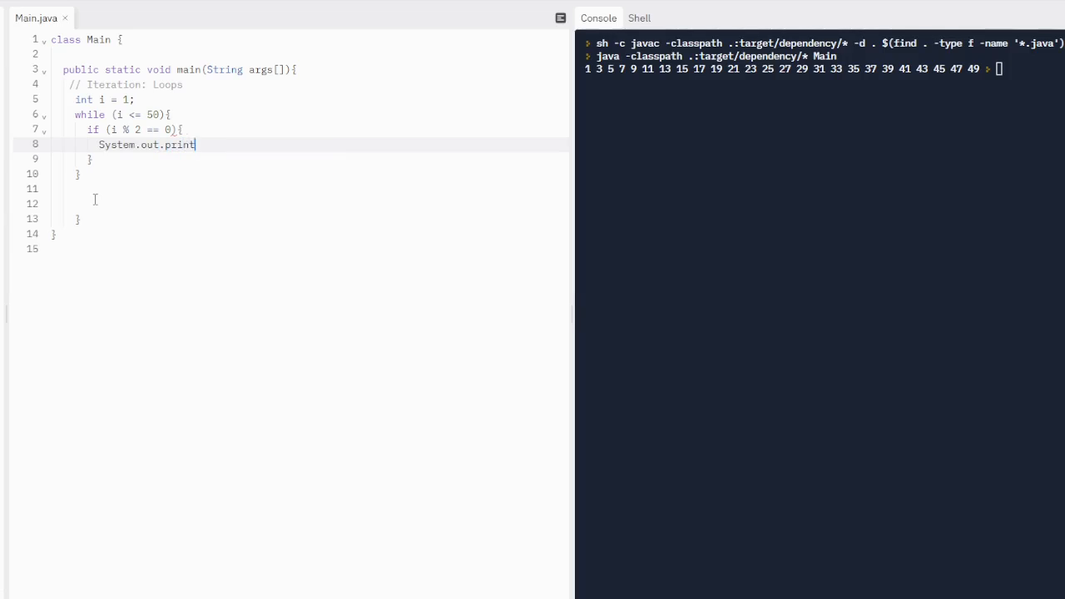
pyautogui.write('ln(i + " ")')
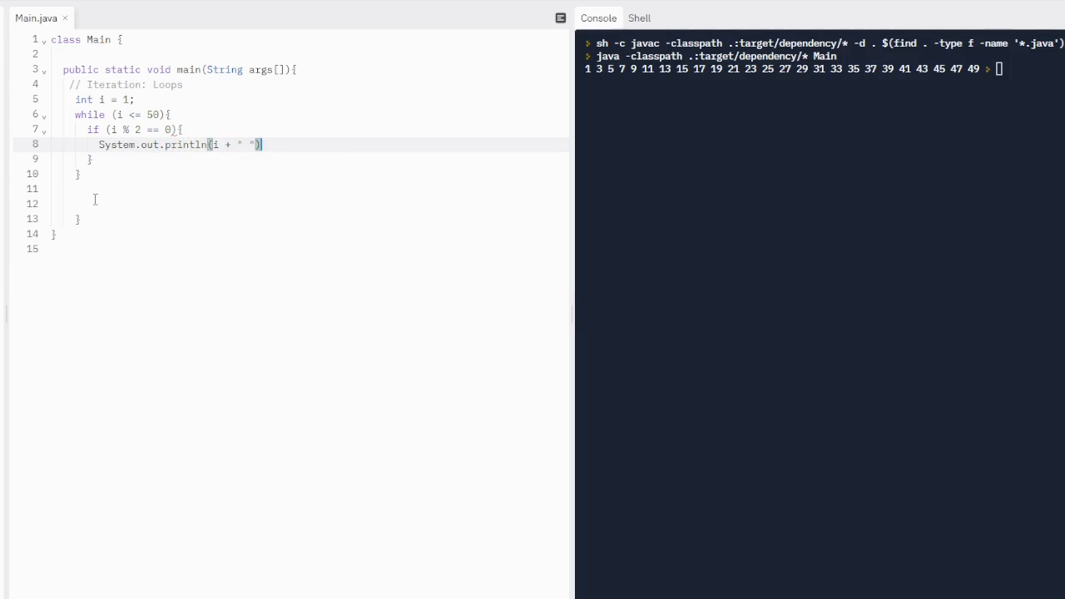
pyautogui.write('else')
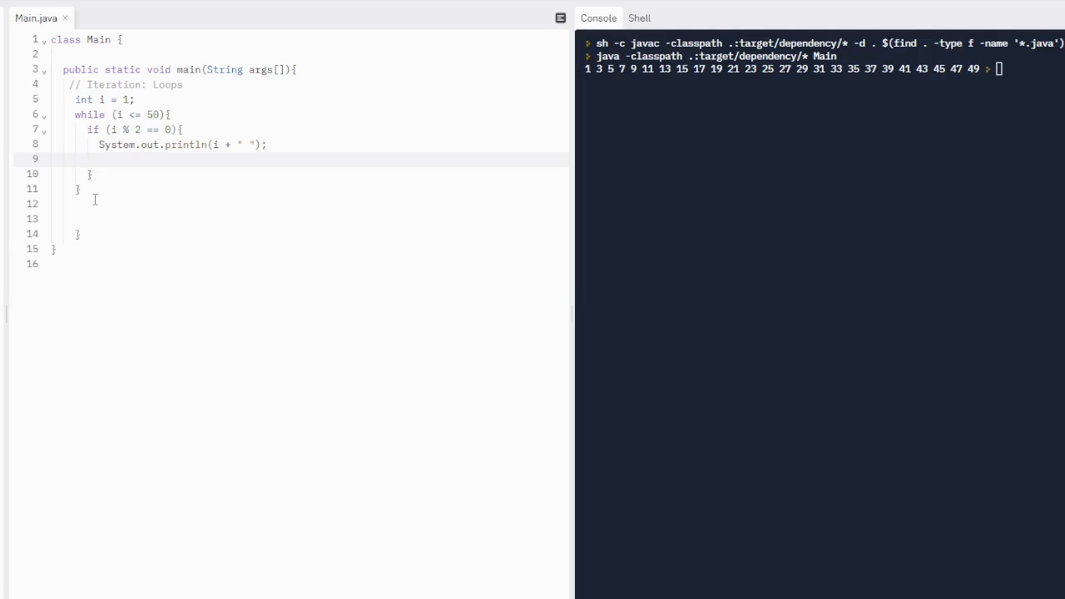
pyautogui.write('i++;')
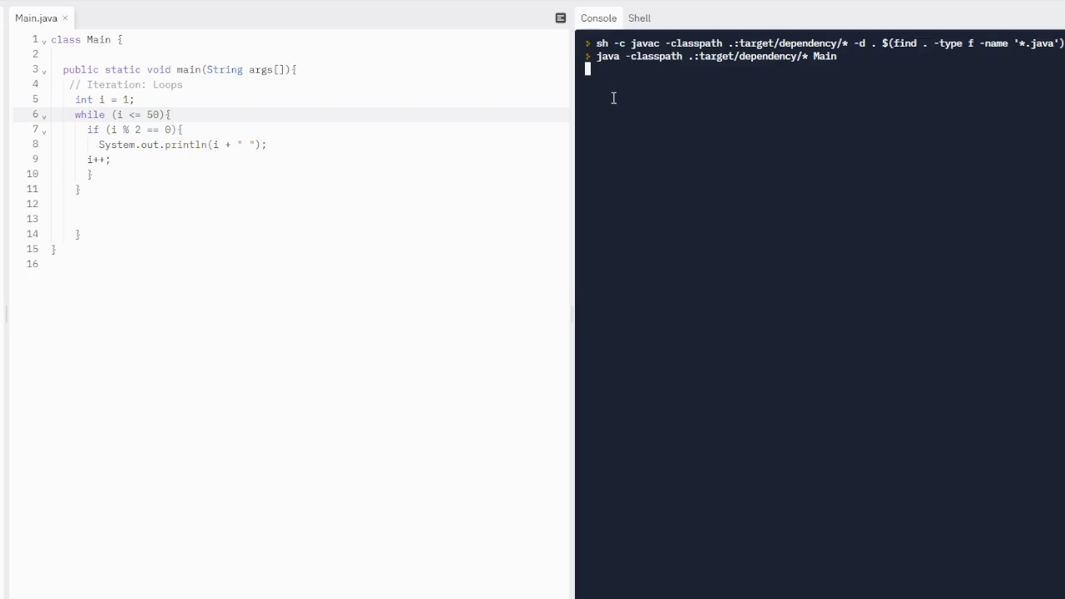
pyautogui.moveTo(539, 96)
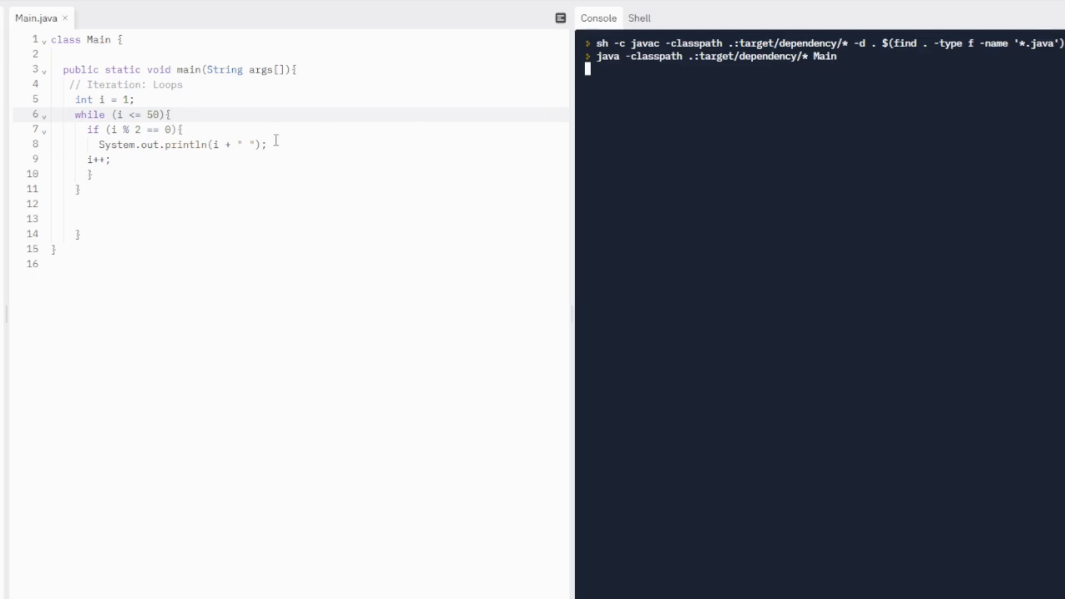
pyautogui.moveTo(672, 96)
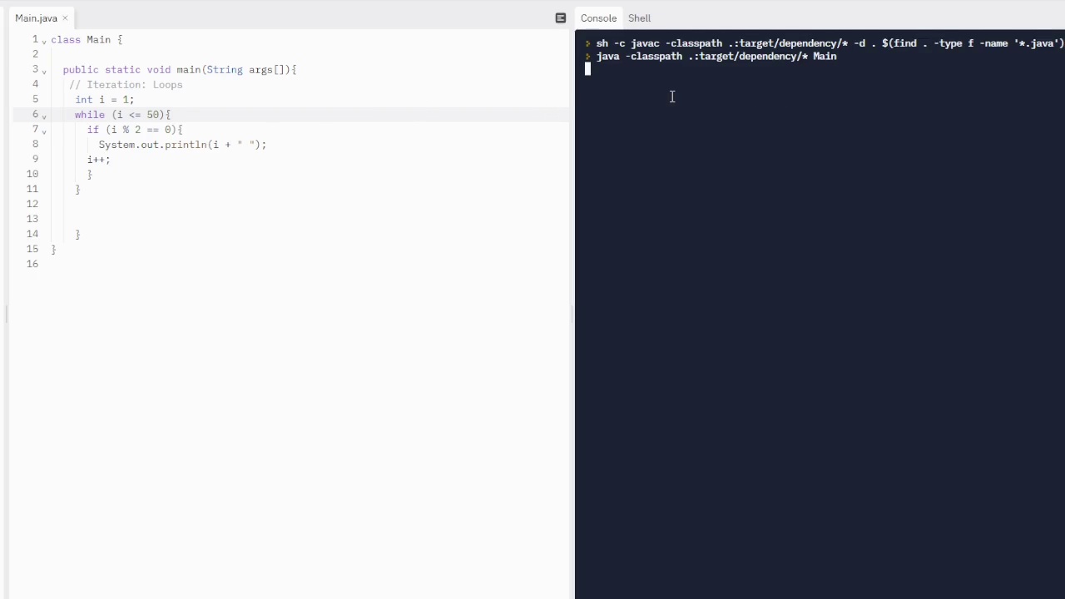
# Clear the old console output with the clear command.
pyautogui.write('clear')
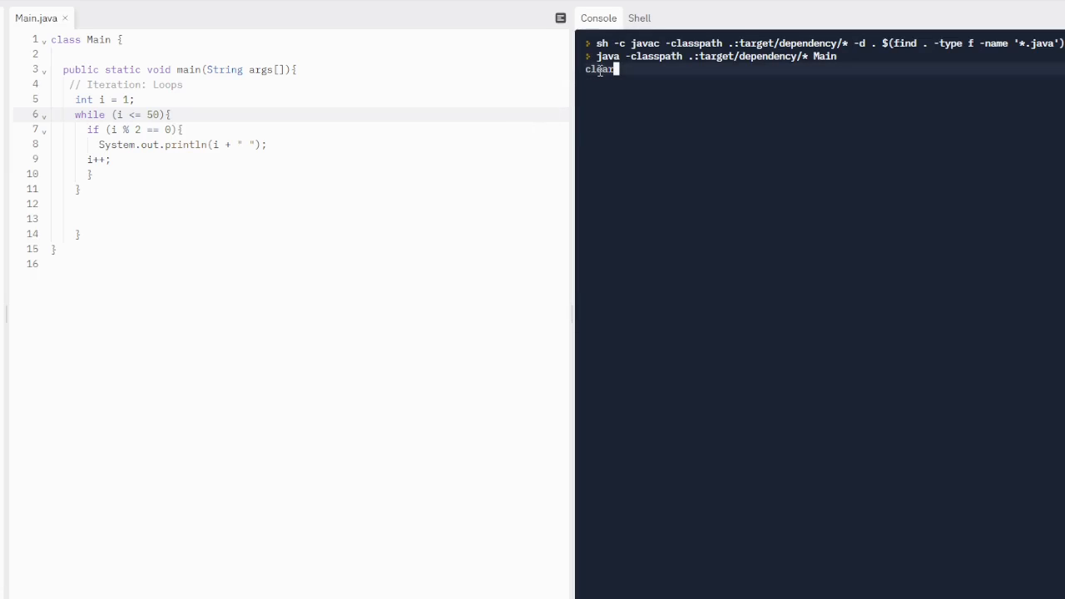
pyautogui.write('X')
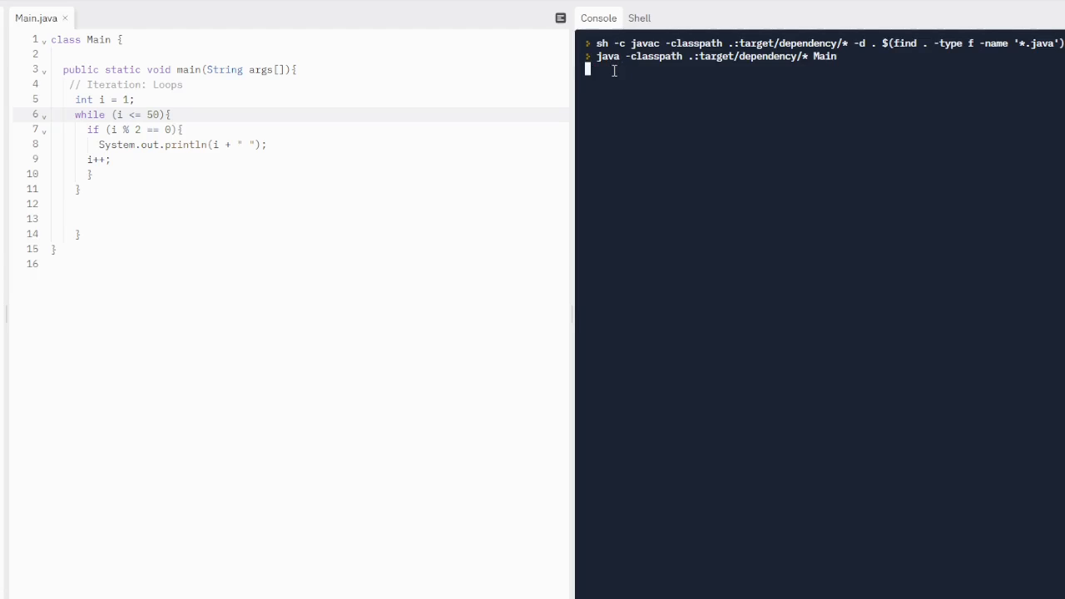
pyautogui.write('clear')
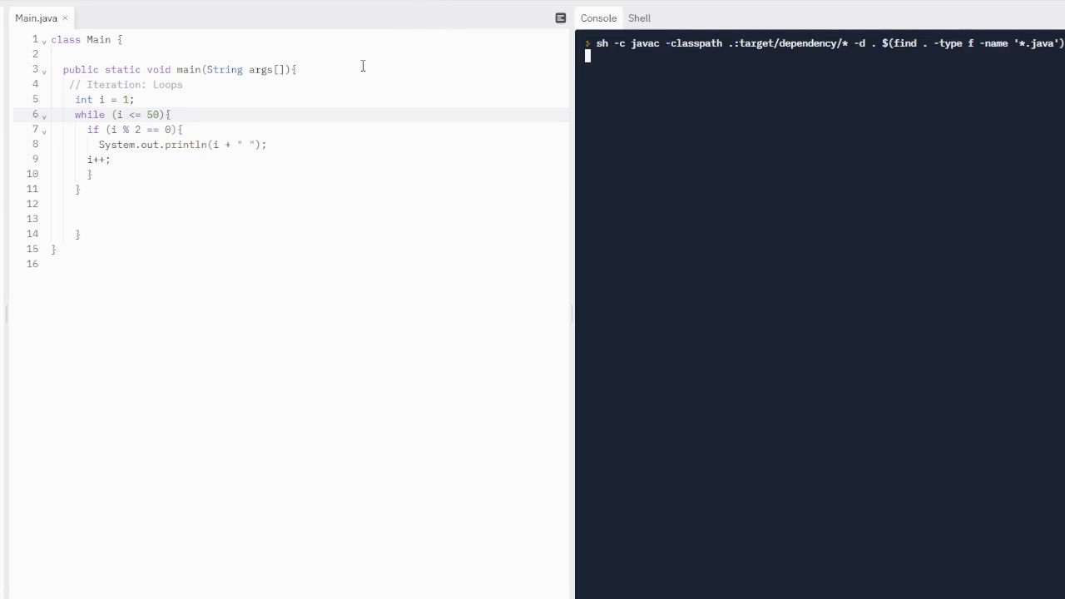
pyautogui.moveTo(246, 44)
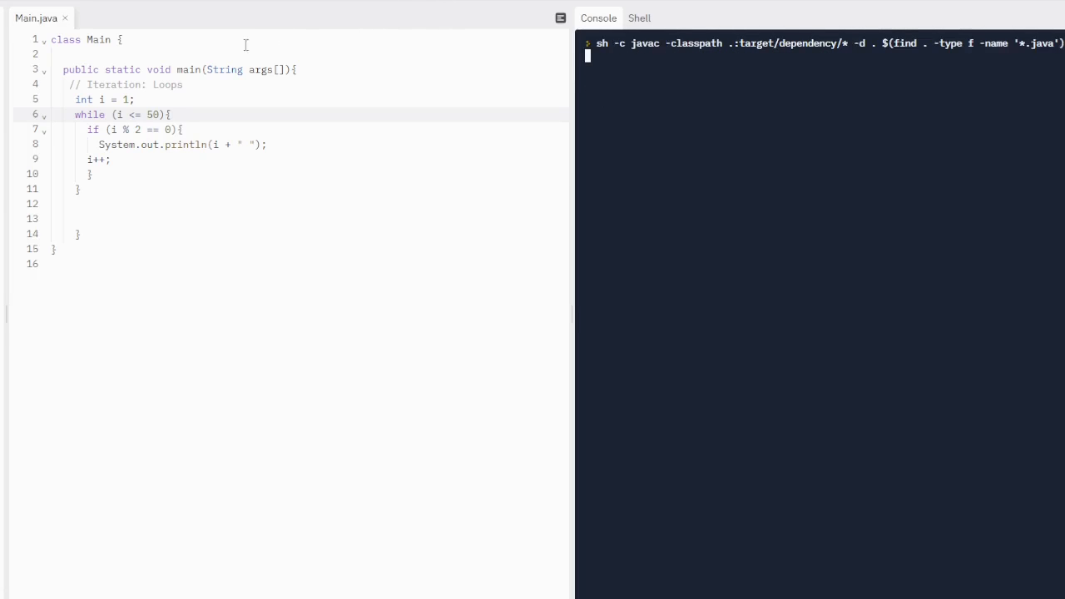
pyautogui.press('Return')
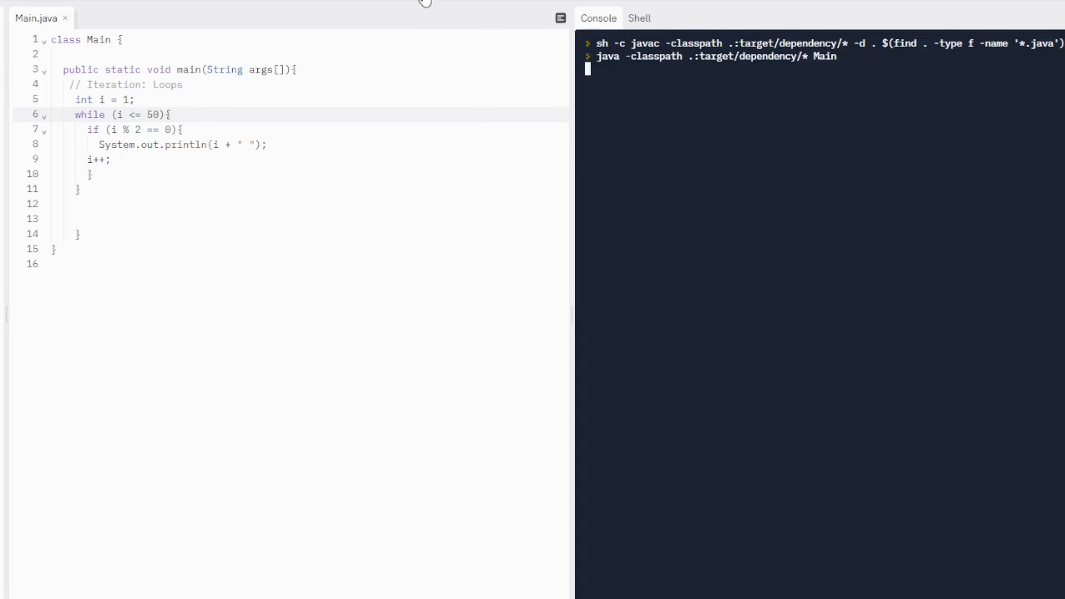
pyautogui.moveTo(449, 395)
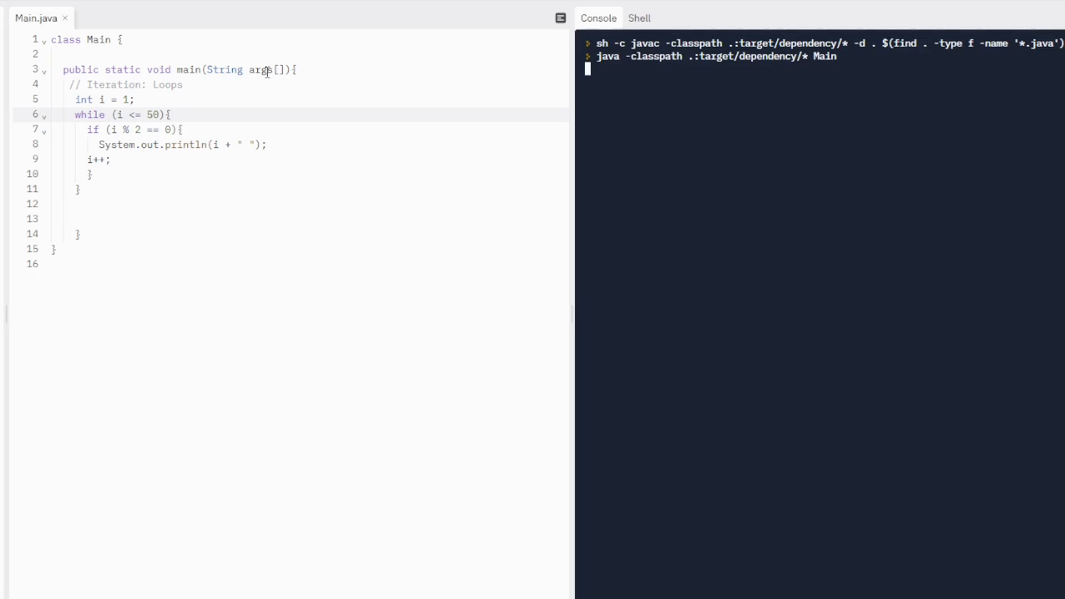
pyautogui.moveTo(265, 70)
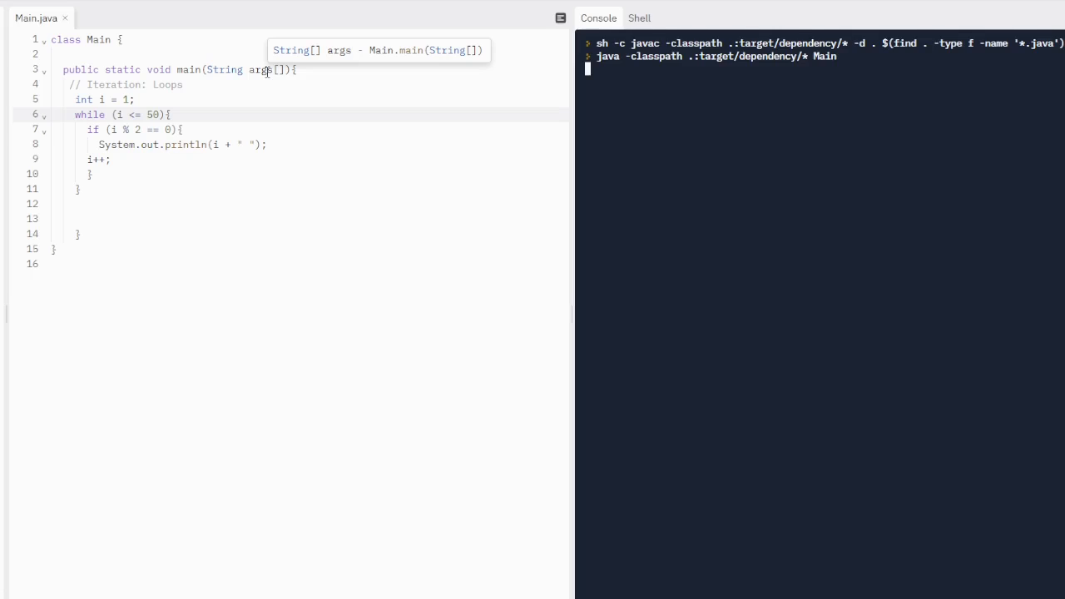
pyautogui.moveTo(120, 233)
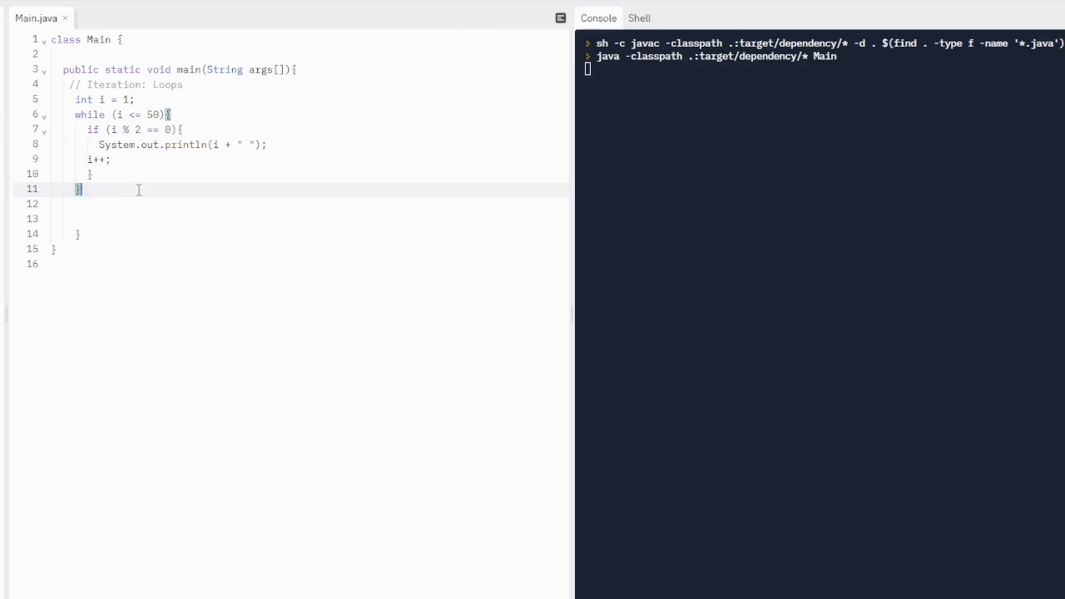
# Delete the even-number loop and declare int number = 134; with a while (number > 0) loop.
pyautogui.moveTo(123, 100); pyautogui.dragTo(76, 190)
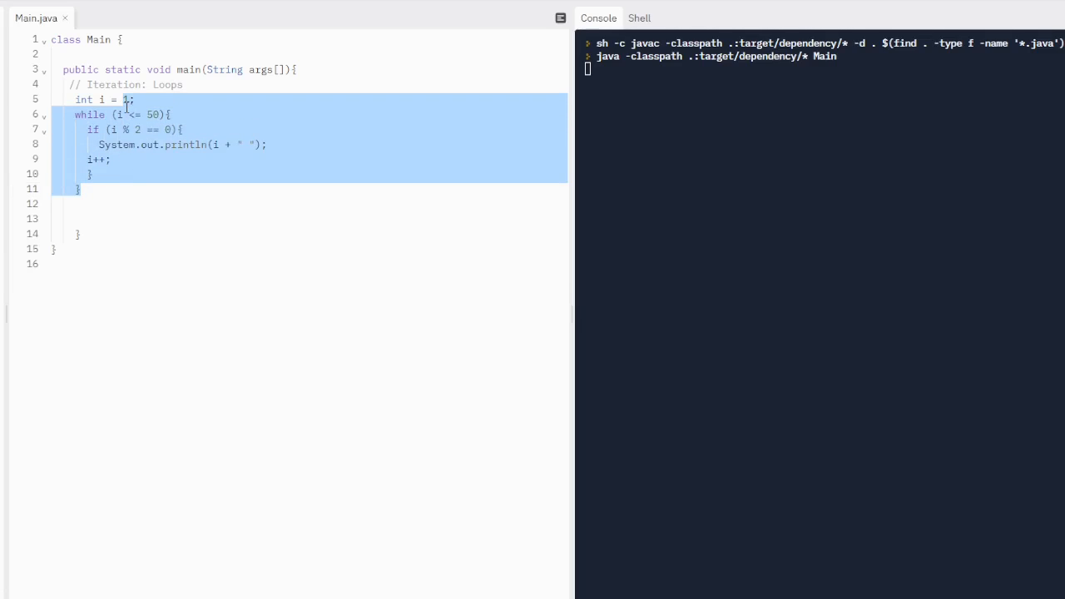
pyautogui.press('Delete')
pyautogui.write('int')
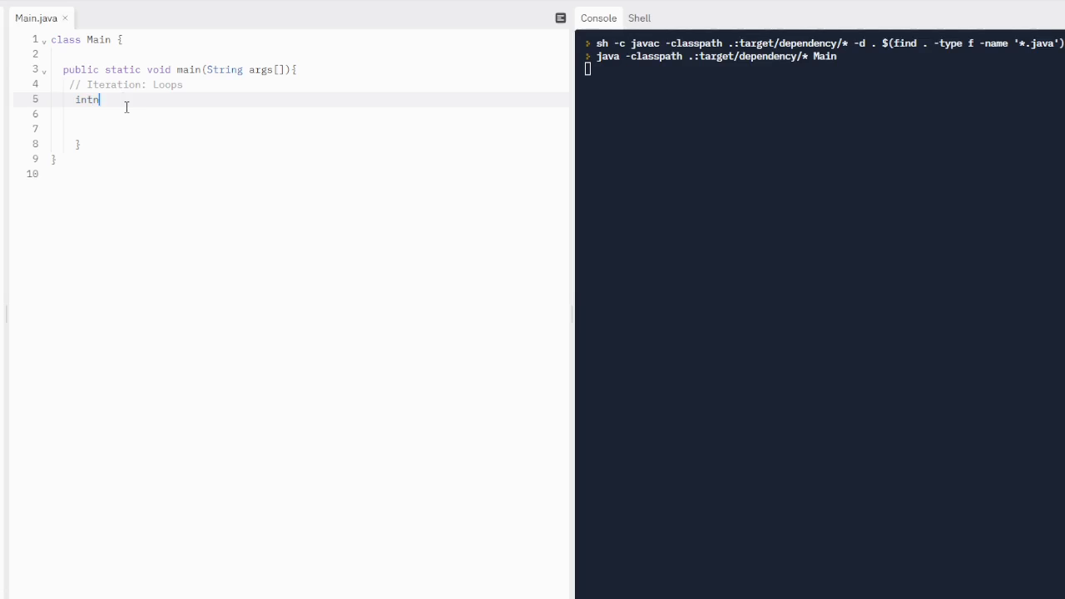
pyautogui.write('number =')
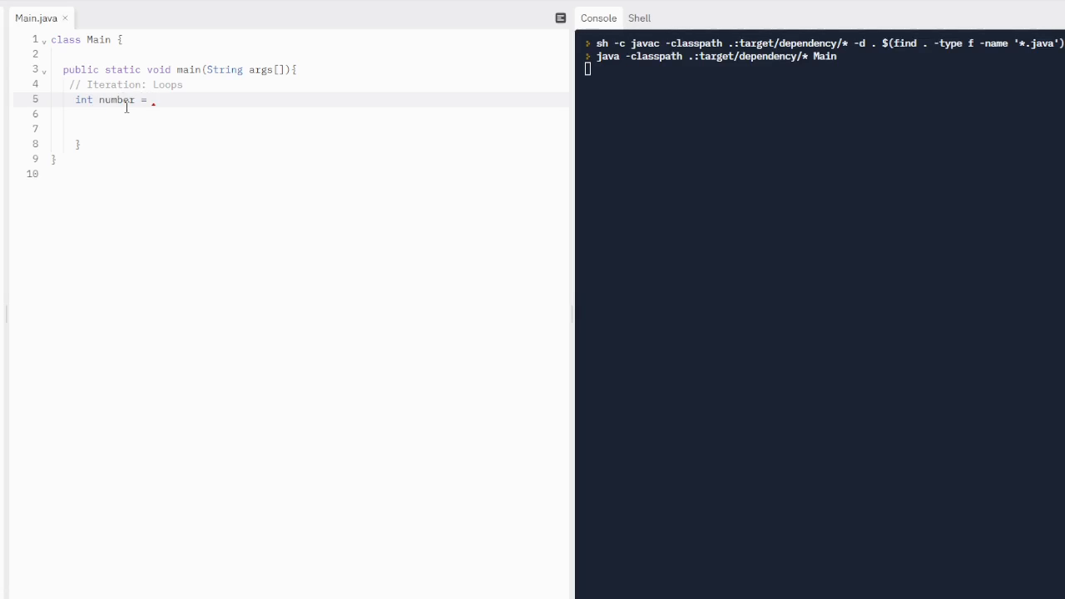
pyautogui.write('134;')
pyautogui.click(309, 114)
pyautogui.write('while (number > 0)')
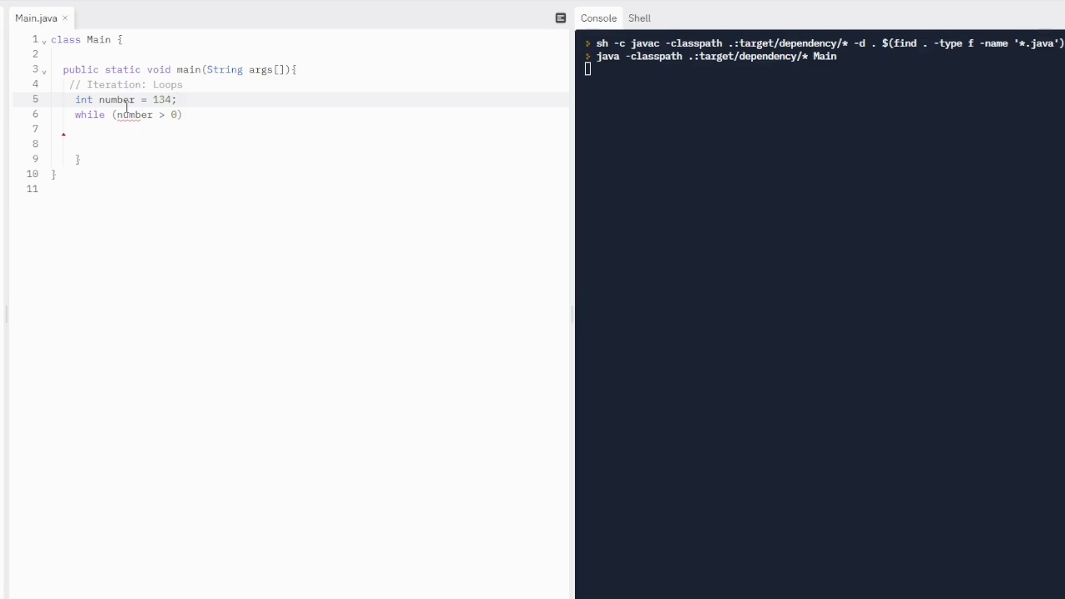
pyautogui.click(169, 113)
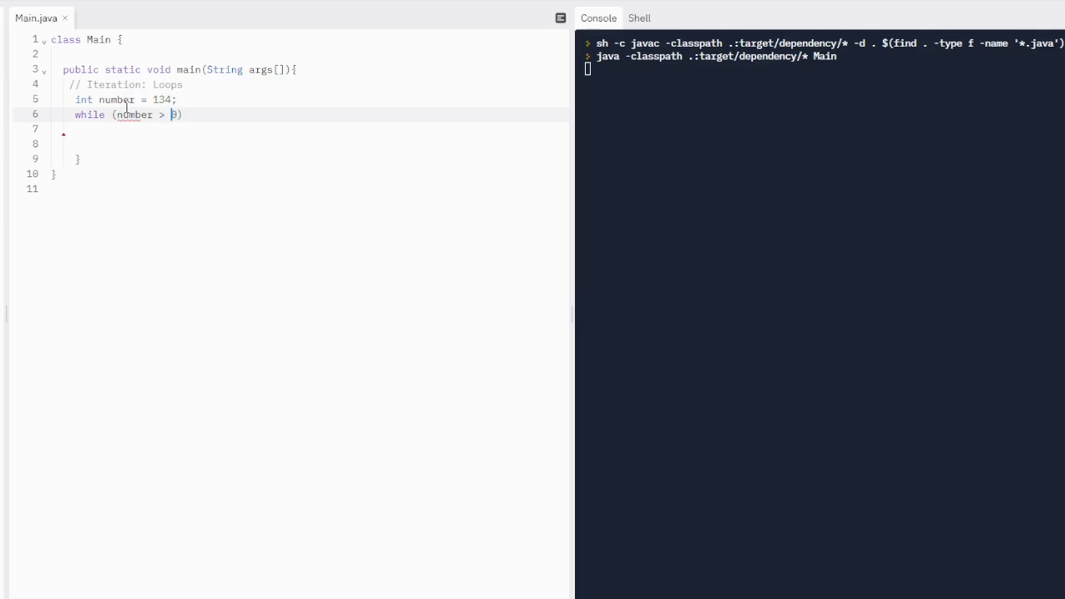
pyautogui.moveTo(133, 115)
pyautogui.write('{')
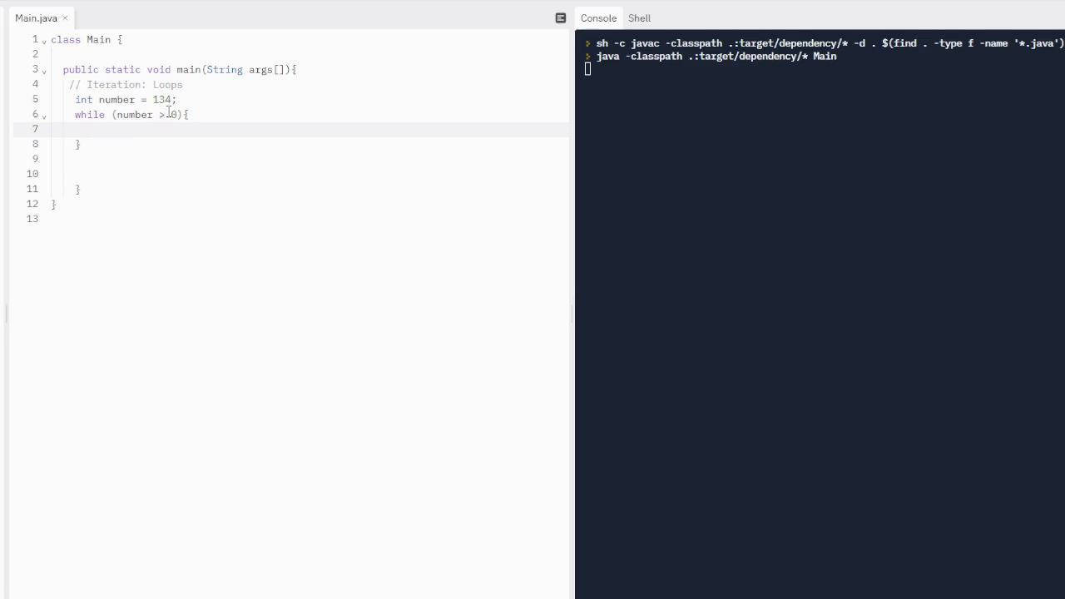
# Make the loop print number % 10 and divide number by 10 each pass.
pyautogui.write('System.out.println')
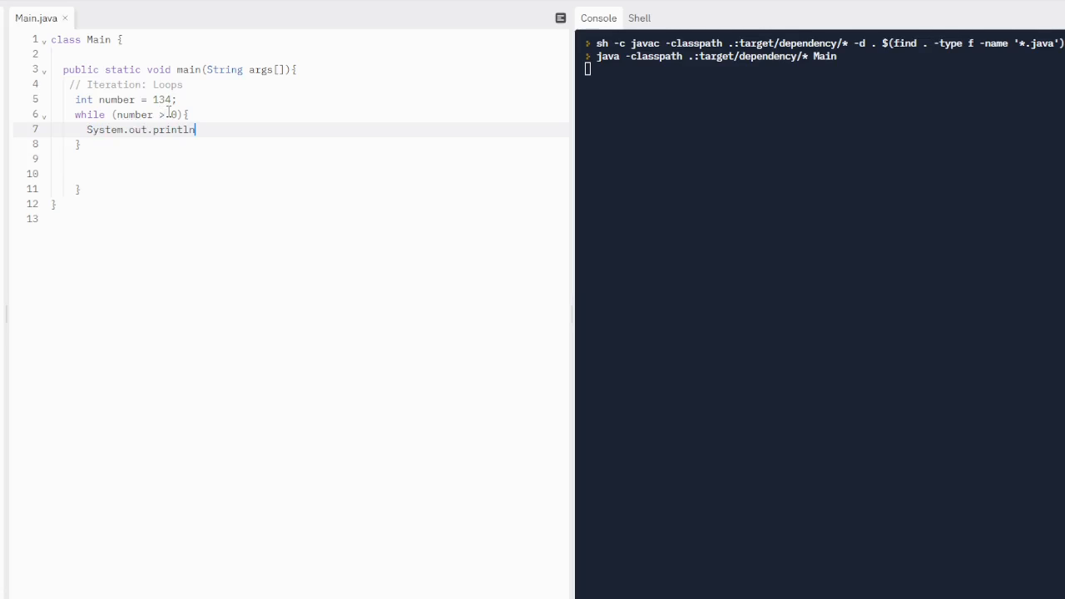
pyautogui.write('(number )')
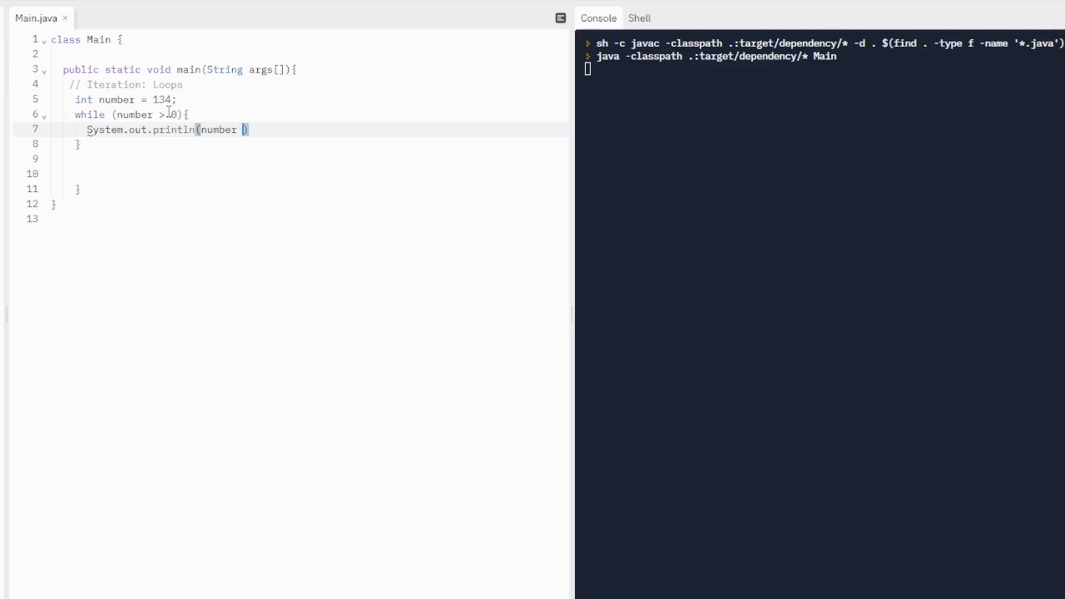
pyautogui.write('% 10')
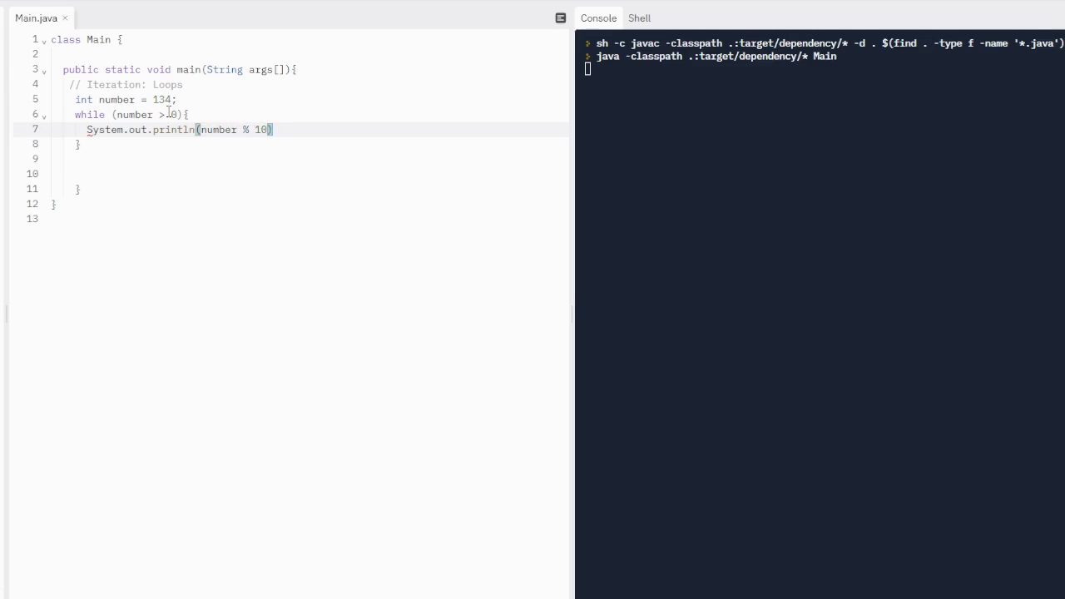
pyautogui.write(';')
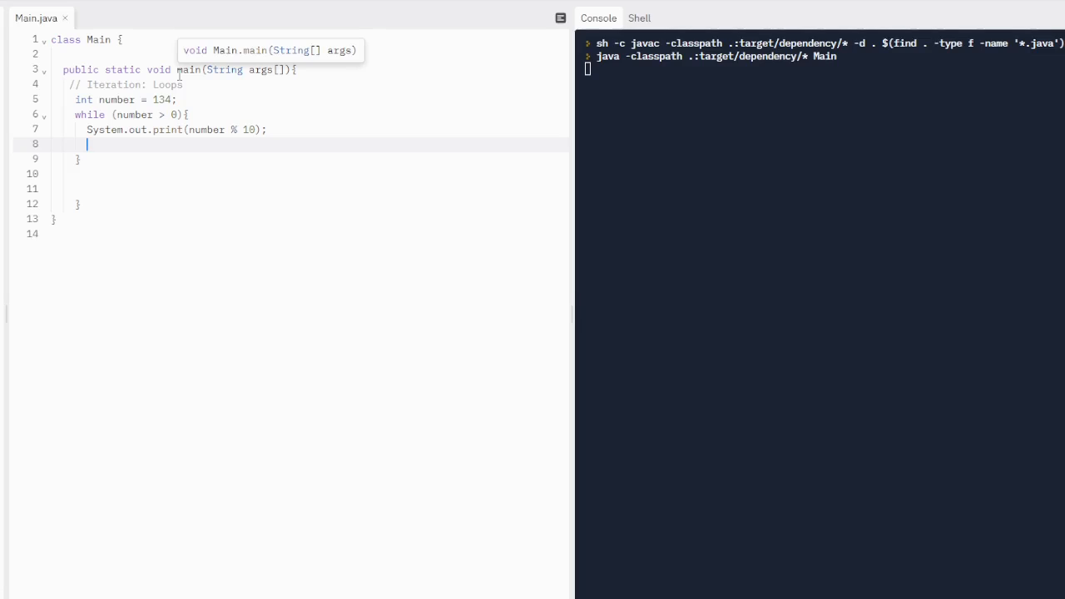
pyautogui.write('number = number / 1;')
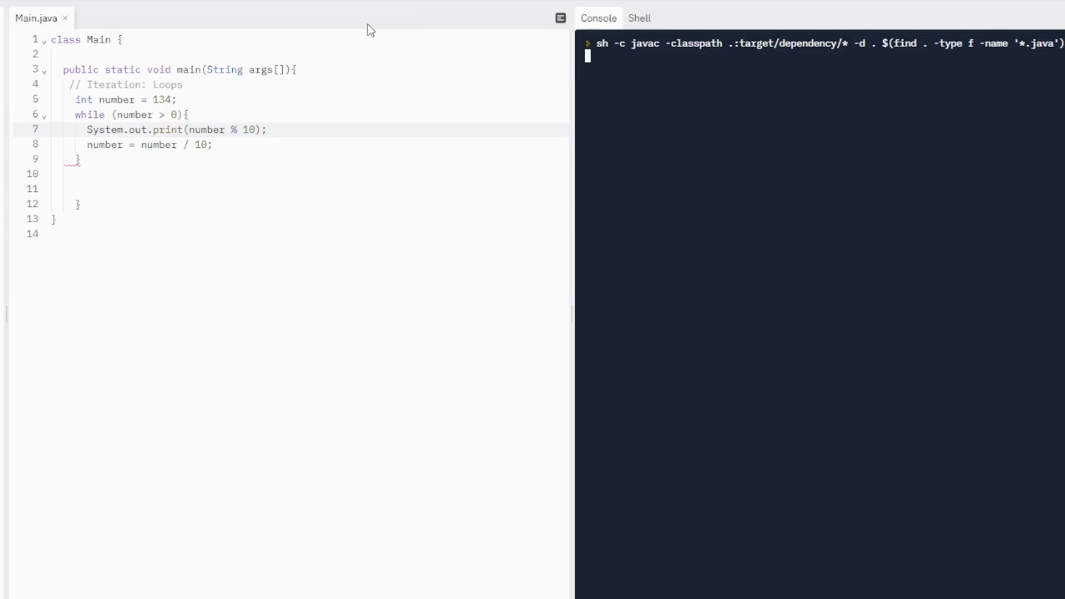
pyautogui.moveTo(306, 24)
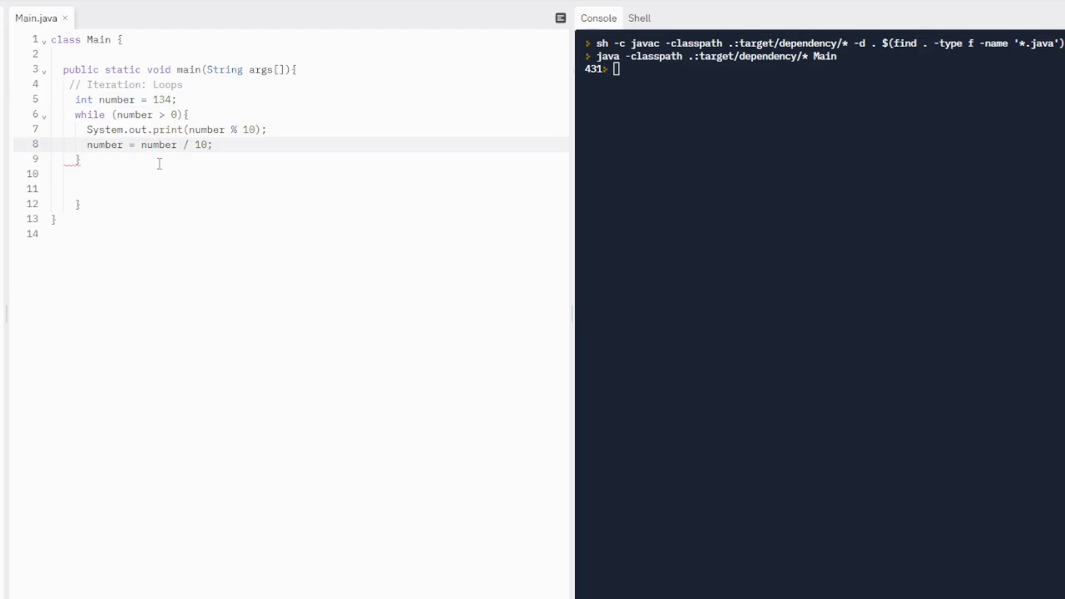
pyautogui.click(143, 173)
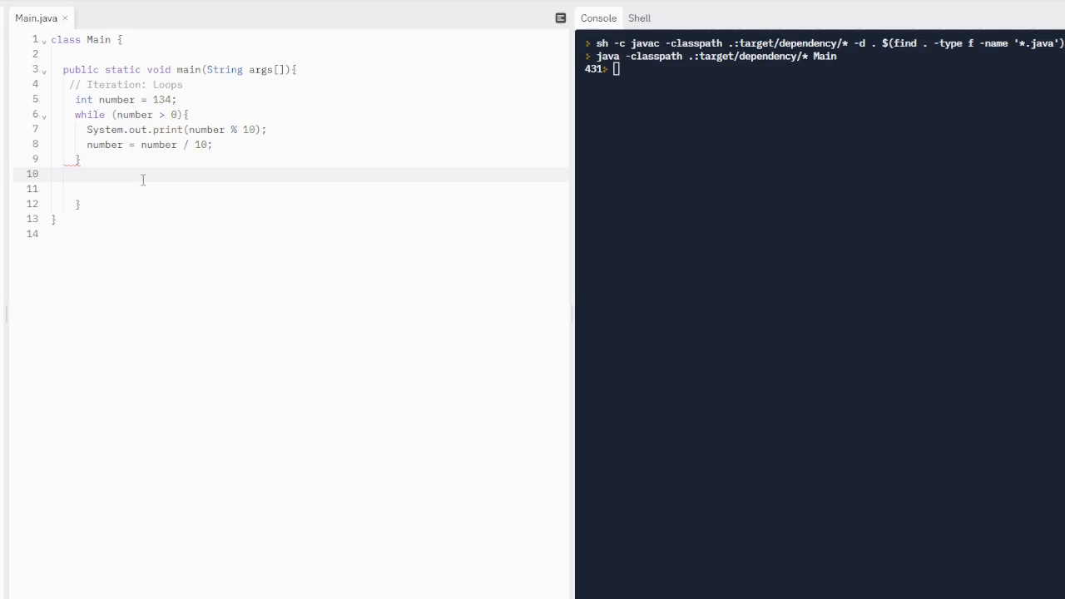
# Replace the loop body with if (number % 10 == 0) printing number plus a space, followed by number--;.
pyautogui.moveTo(86, 130); pyautogui.dragTo(80, 160)
pyautogui.write('=')
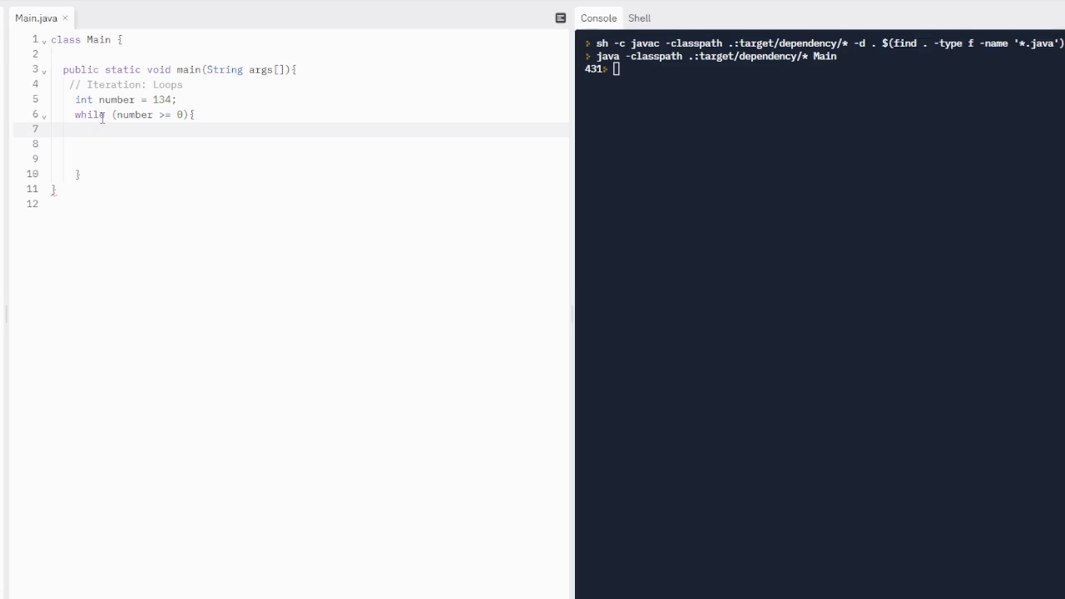
pyautogui.write('if (')
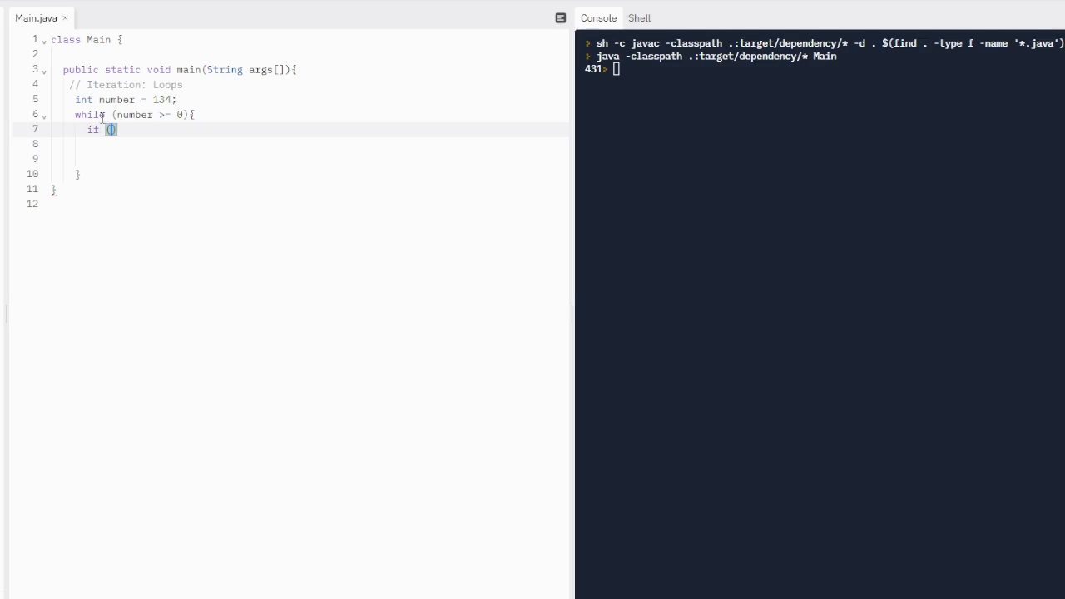
pyautogui.write('number')
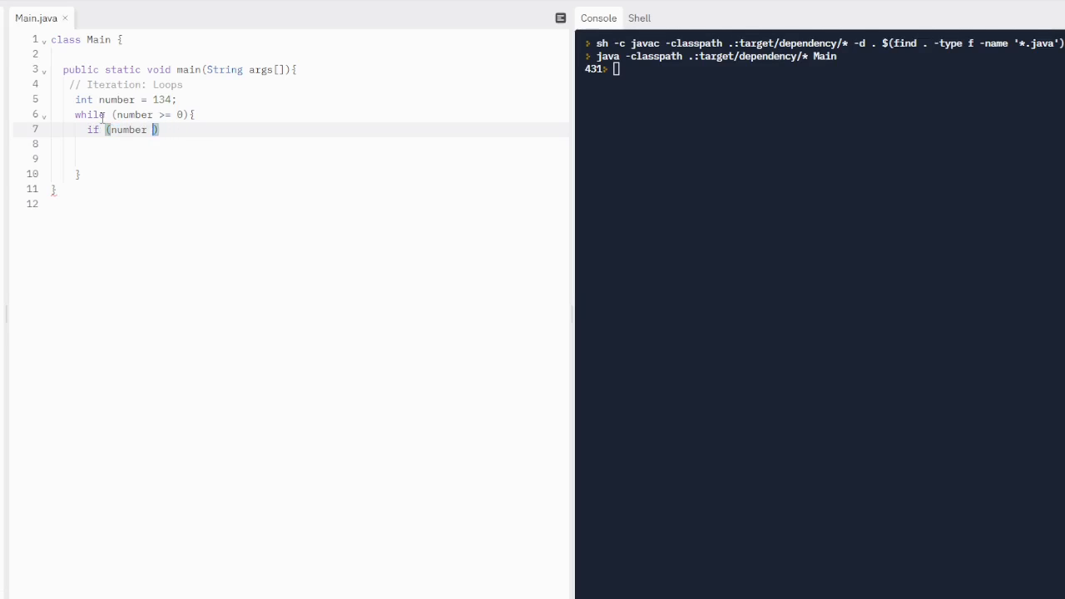
pyautogui.write('% 10 == 0')
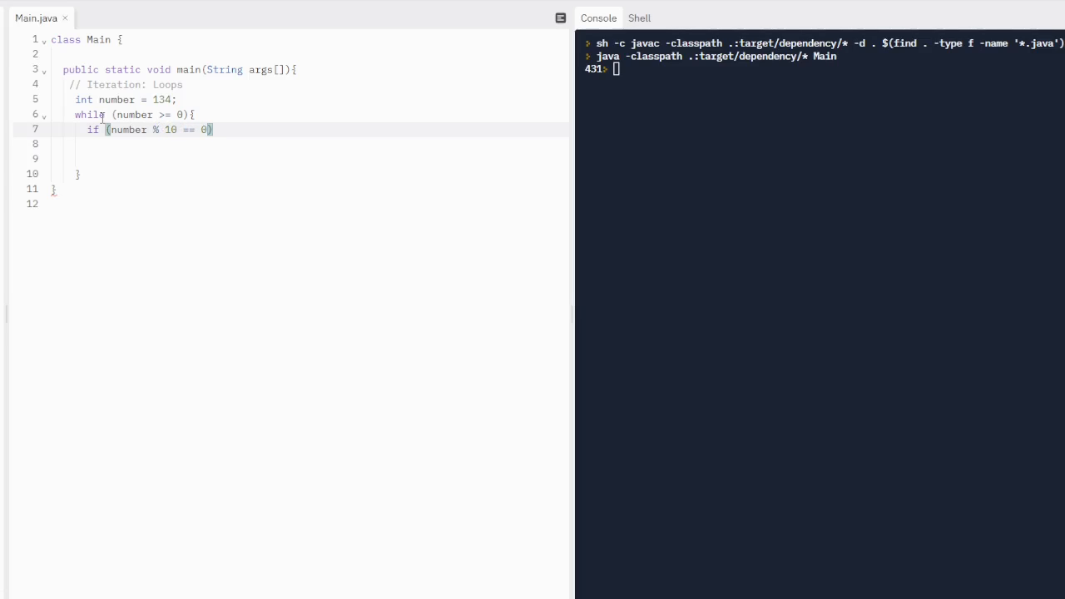
pyautogui.write('Sysem.o')
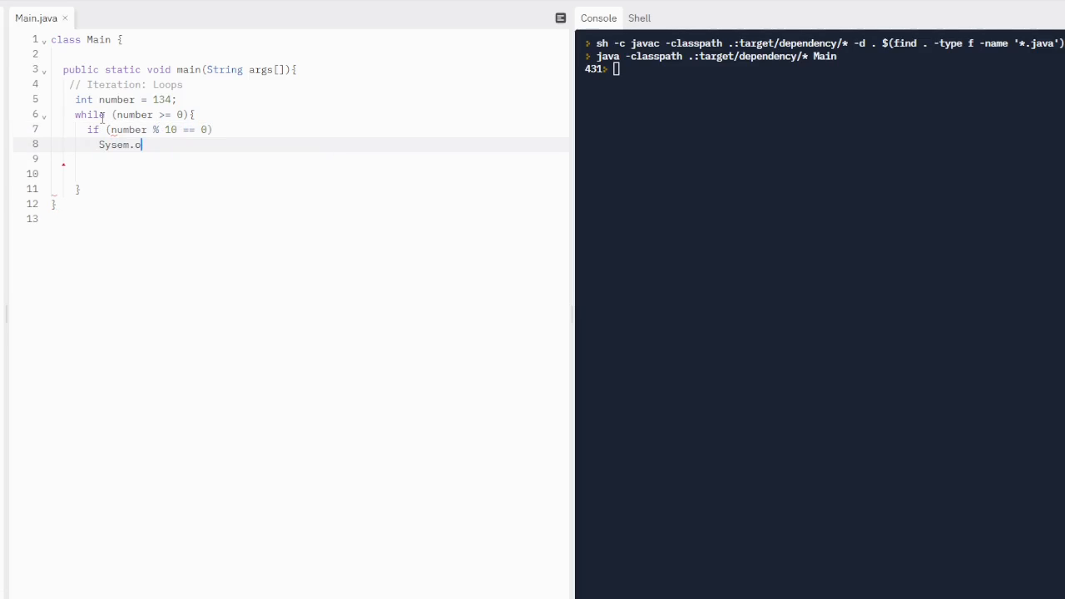
pyautogui.write('ut.print')
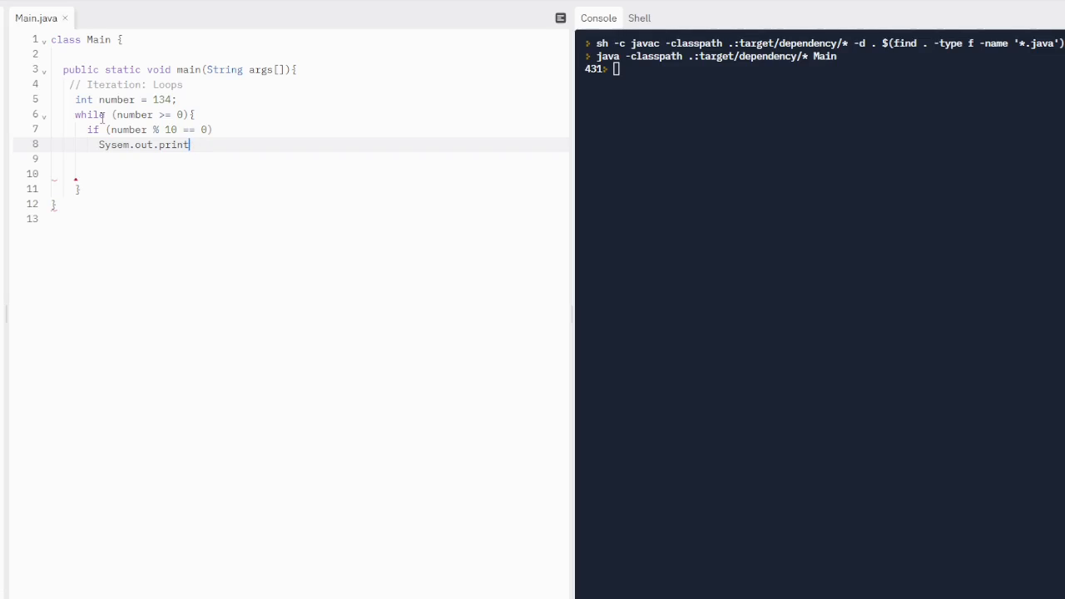
pyautogui.write('(number +')
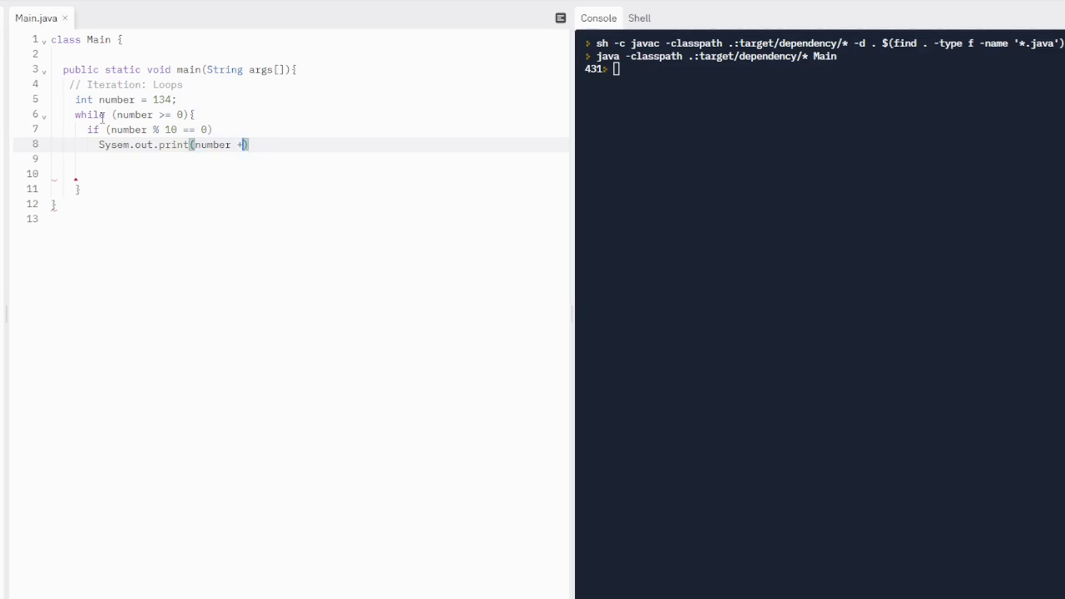
pyautogui.write('" ");')
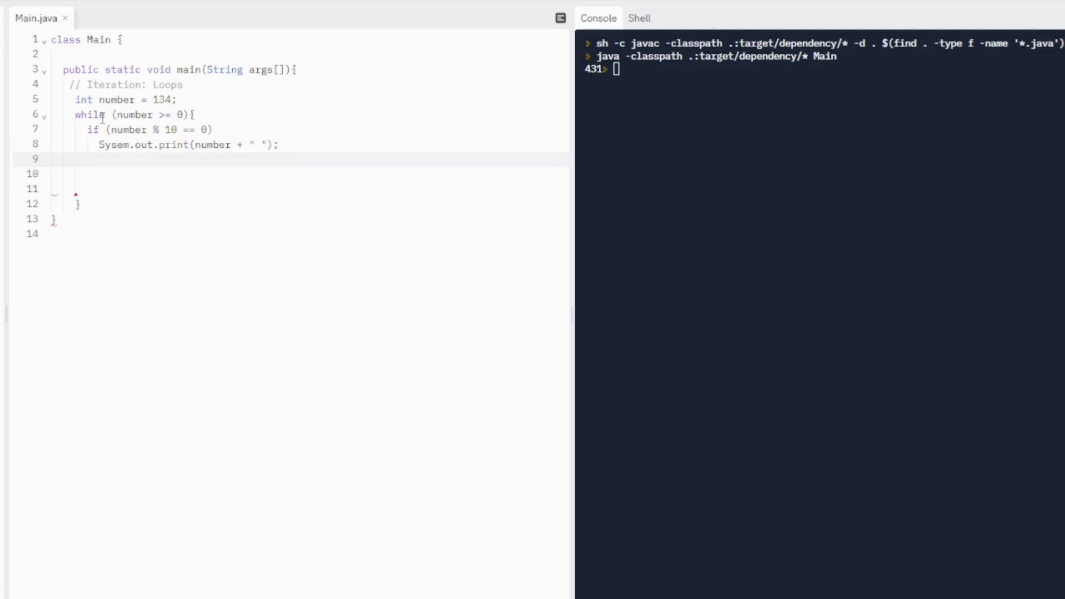
pyautogui.write('numebr--;')
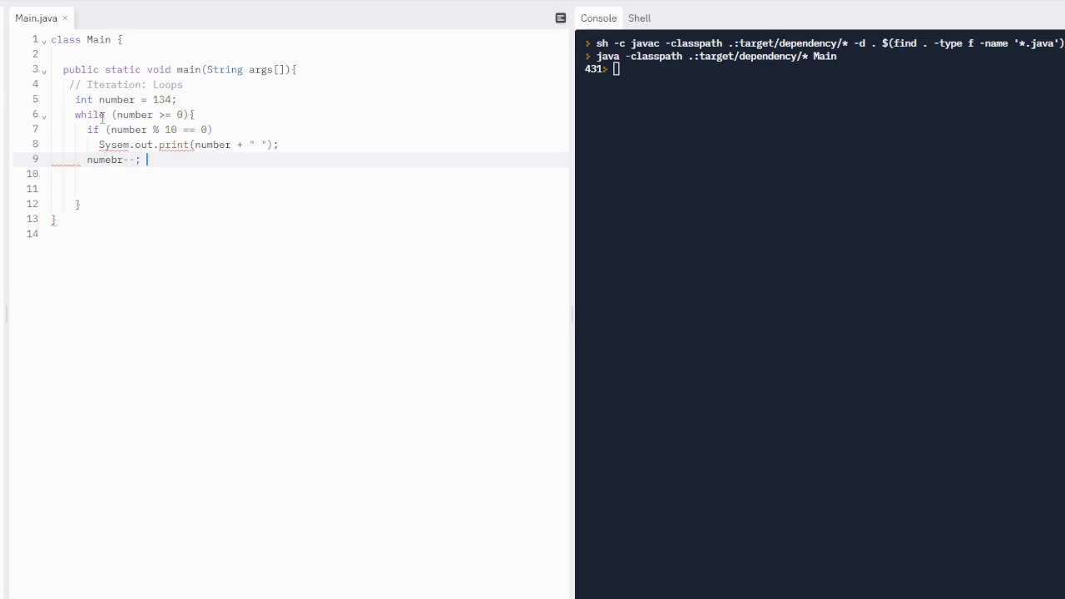
pyautogui.press('Backspace')
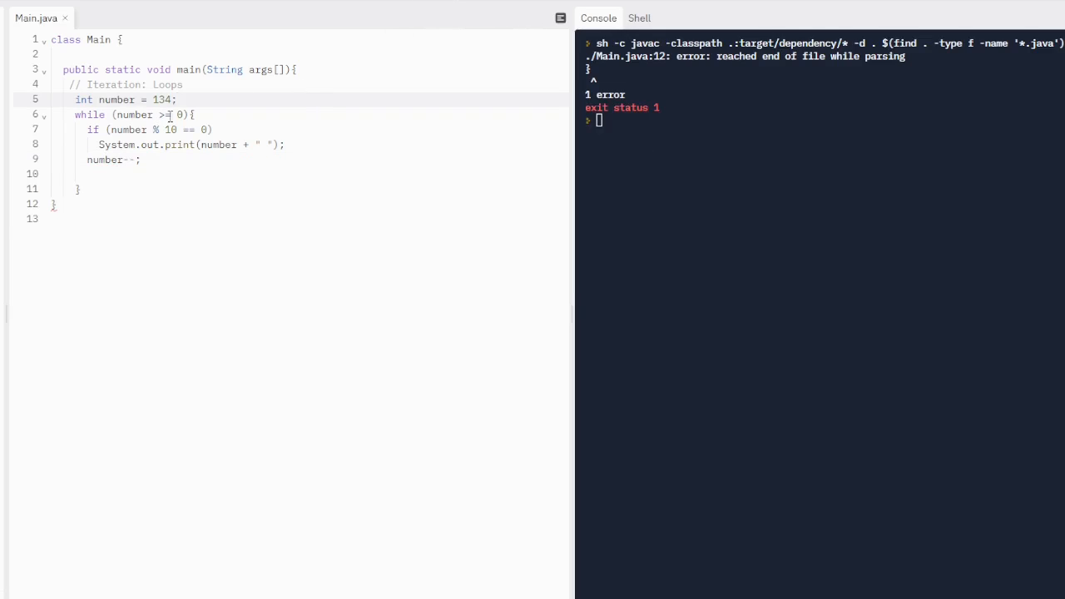
# Add the missing closing brace after the while loop so the program compiles.
pyautogui.write('}')
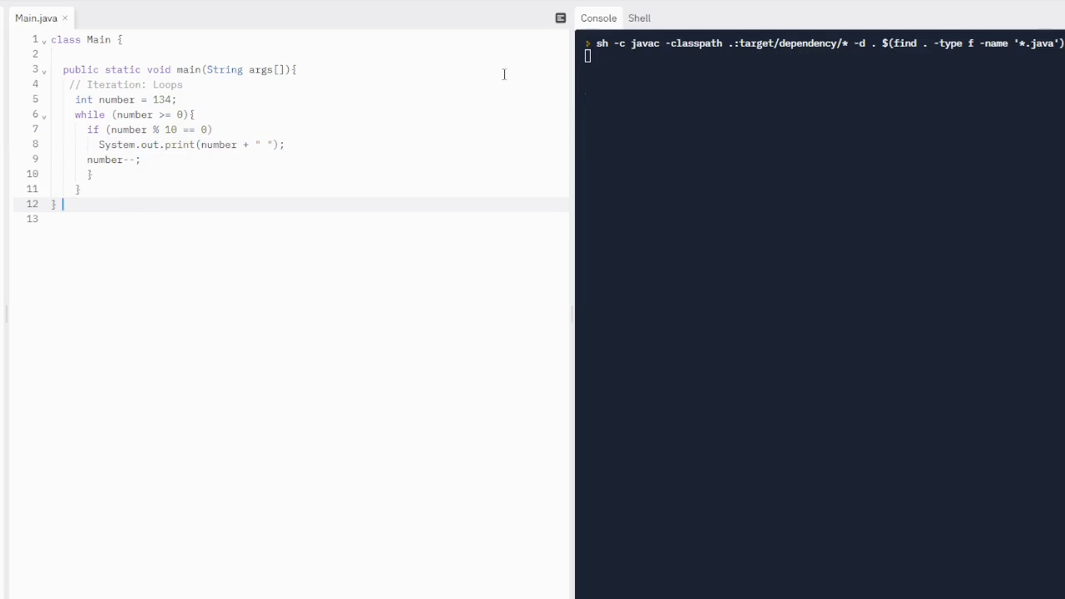
pyautogui.moveTo(473, 86)
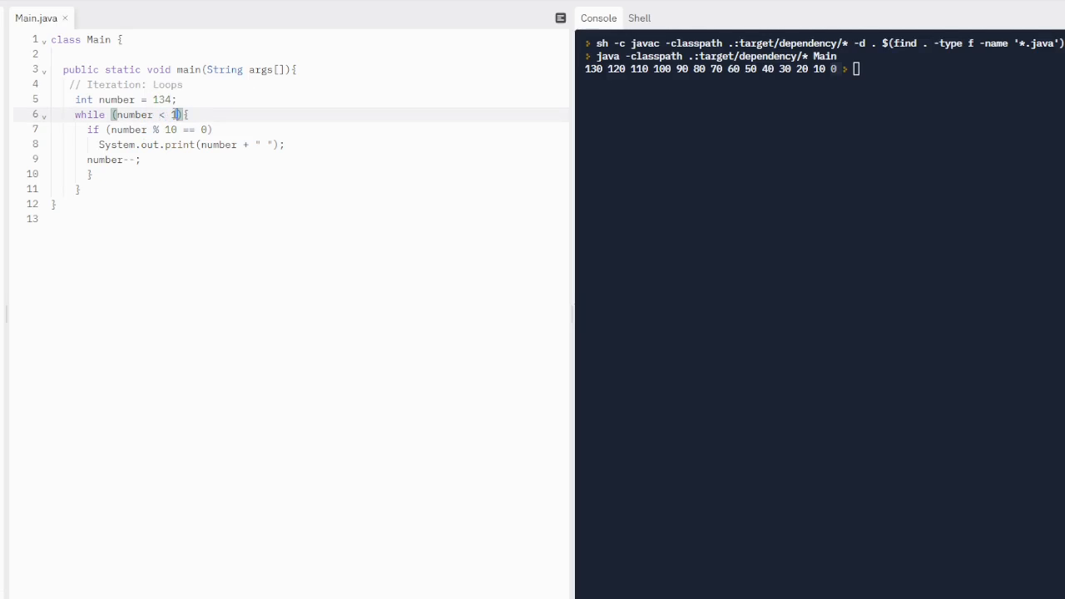
# Change the while condition to compare number against 130, rerun, and begin selecting the old example.
pyautogui.write('> 130')
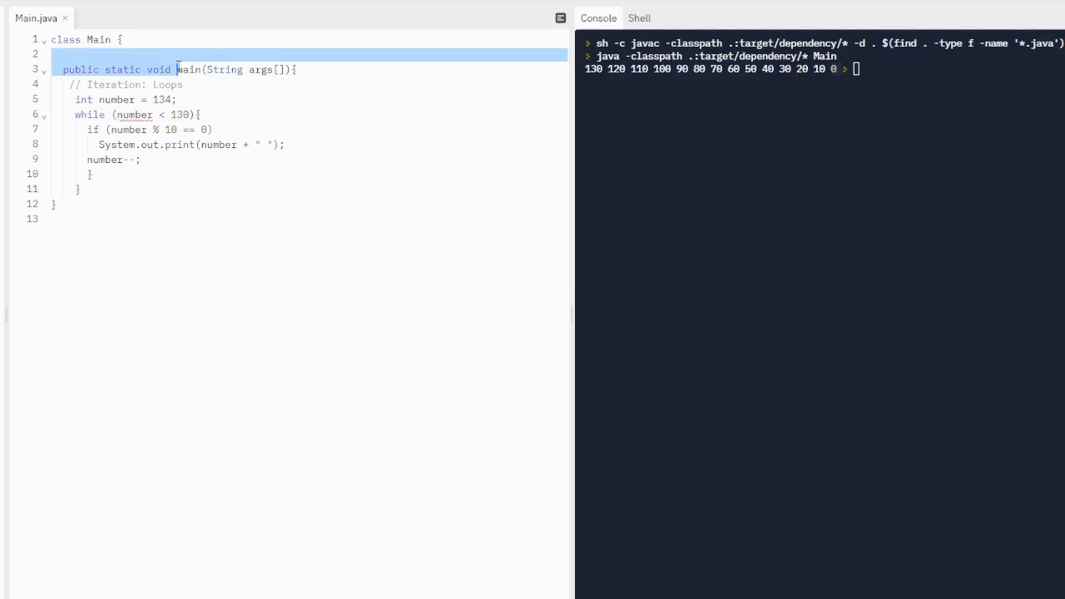
pyautogui.click(331, 115)
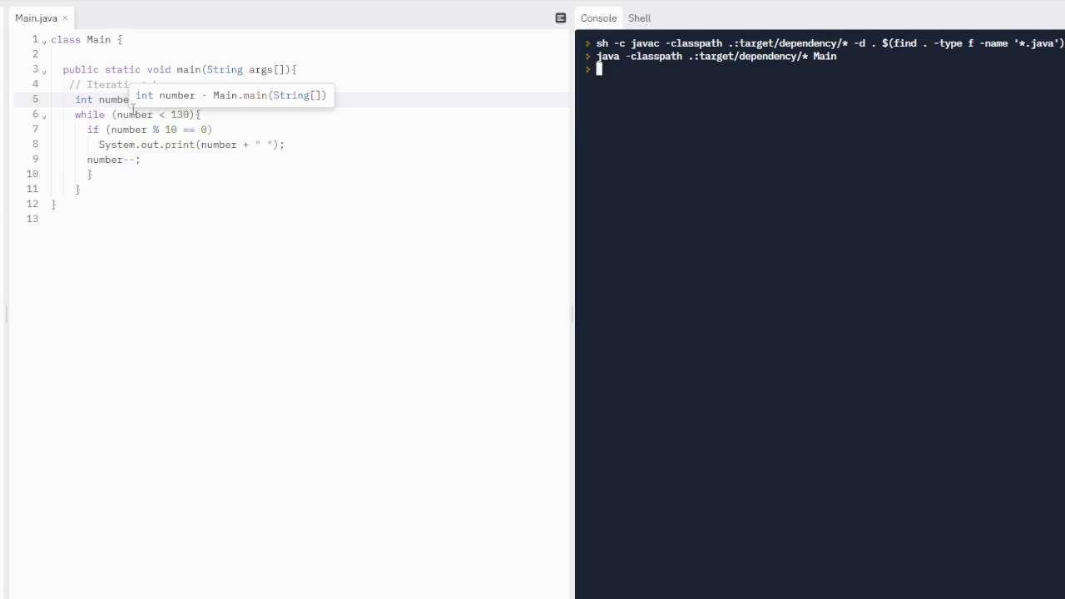
pyautogui.doubleClick(133, 113)
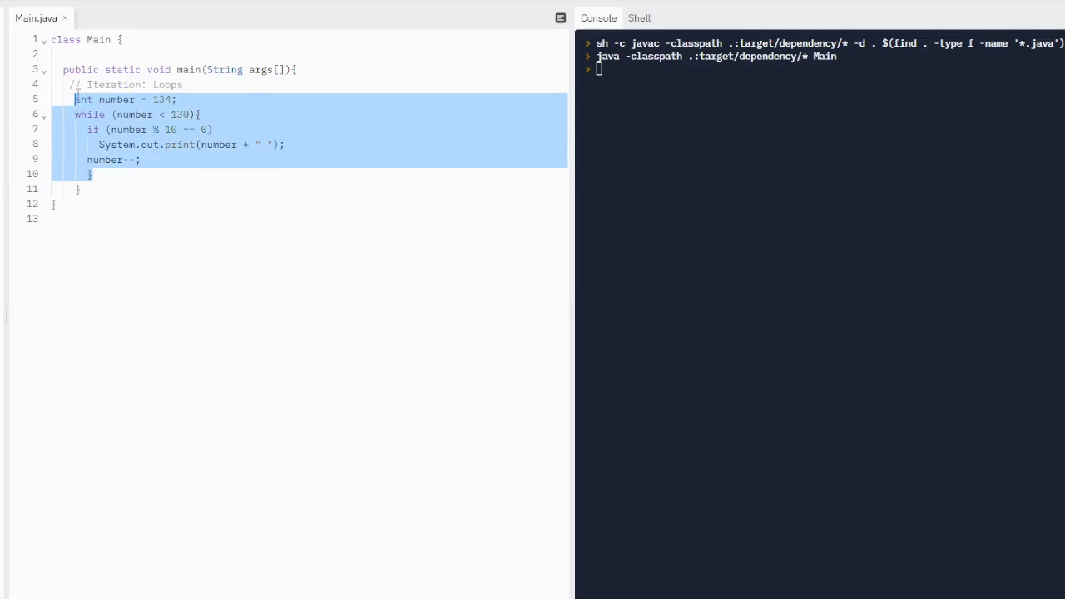
# Delete the old example and declare double a = 0.0 and boolean valid = true.
pyautogui.press('Delete')
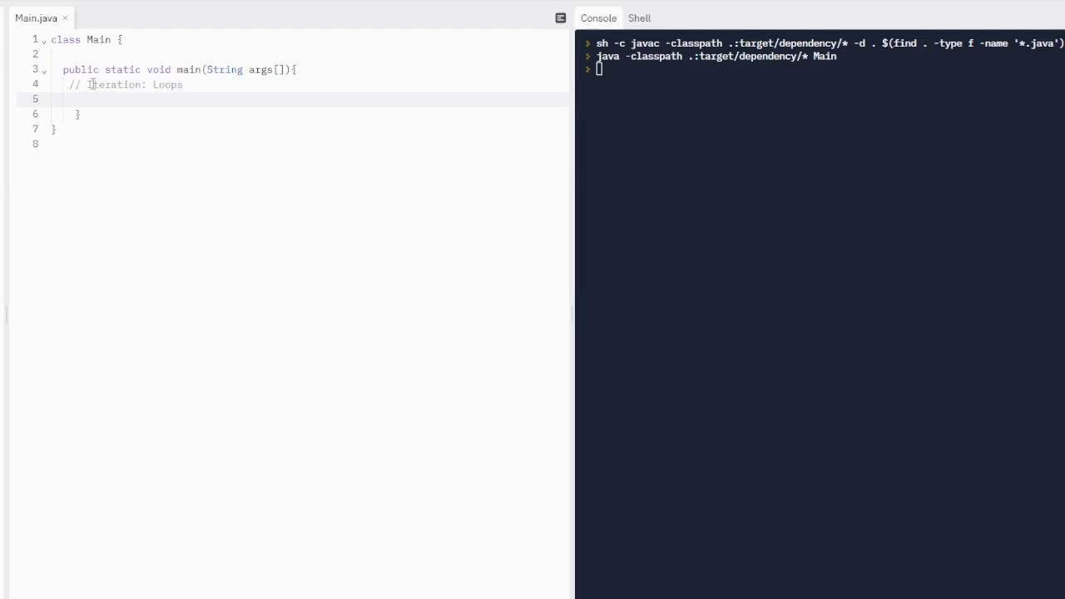
pyautogui.write('double a =')
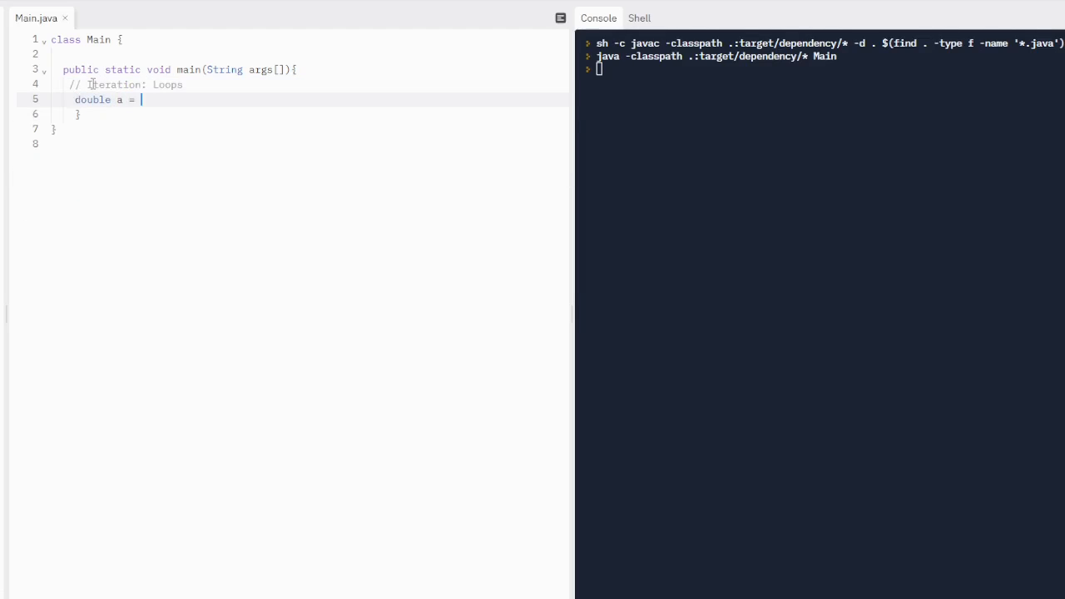
pyautogui.write('0.0')
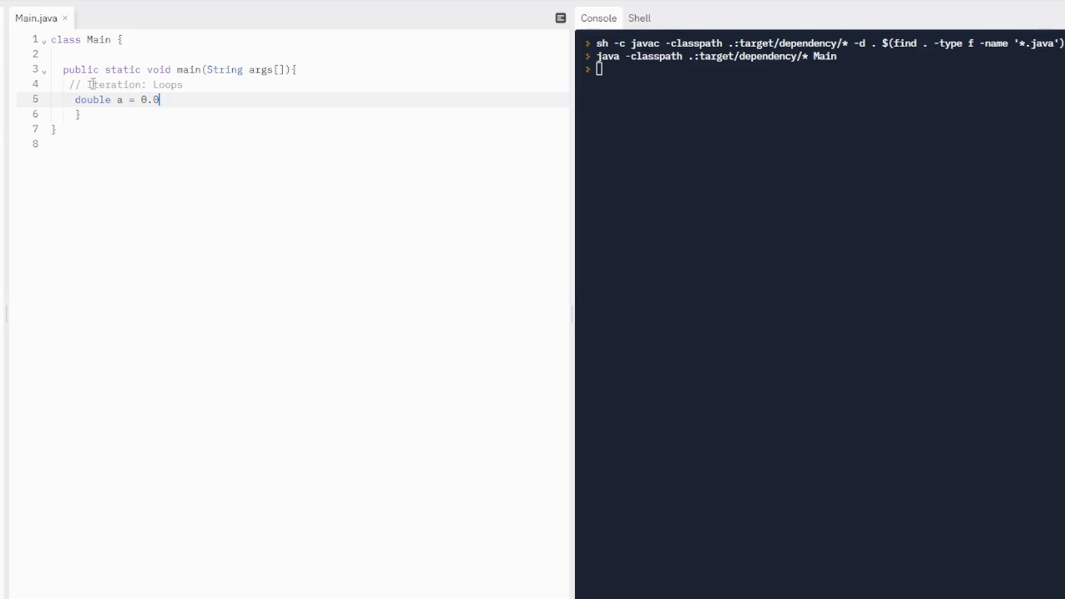
pyautogui.write(';')
pyautogui.write('b')
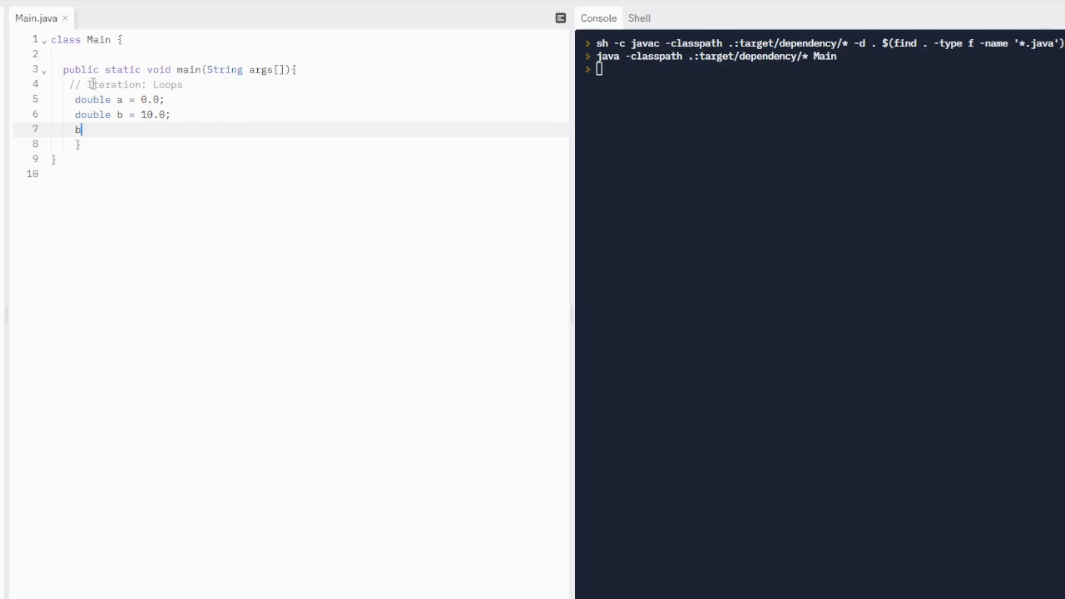
pyautogui.write('oolean valid = tru')
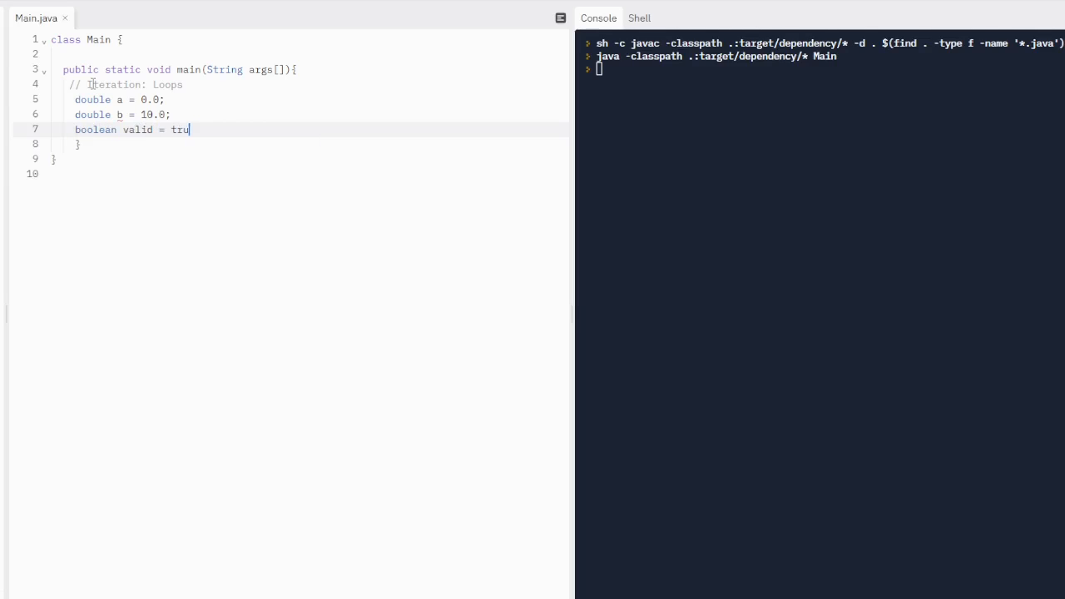
pyautogui.write('e;')
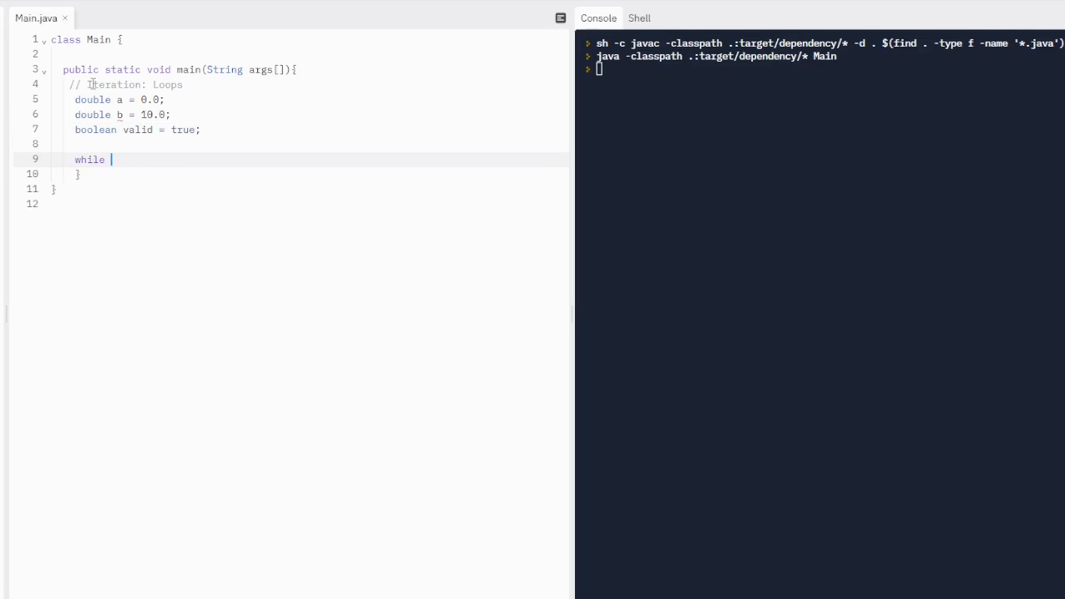
# Write while (valid) with an if (a < b) branch that adds 1.5 to a and increments b.
pyautogui.write('()')
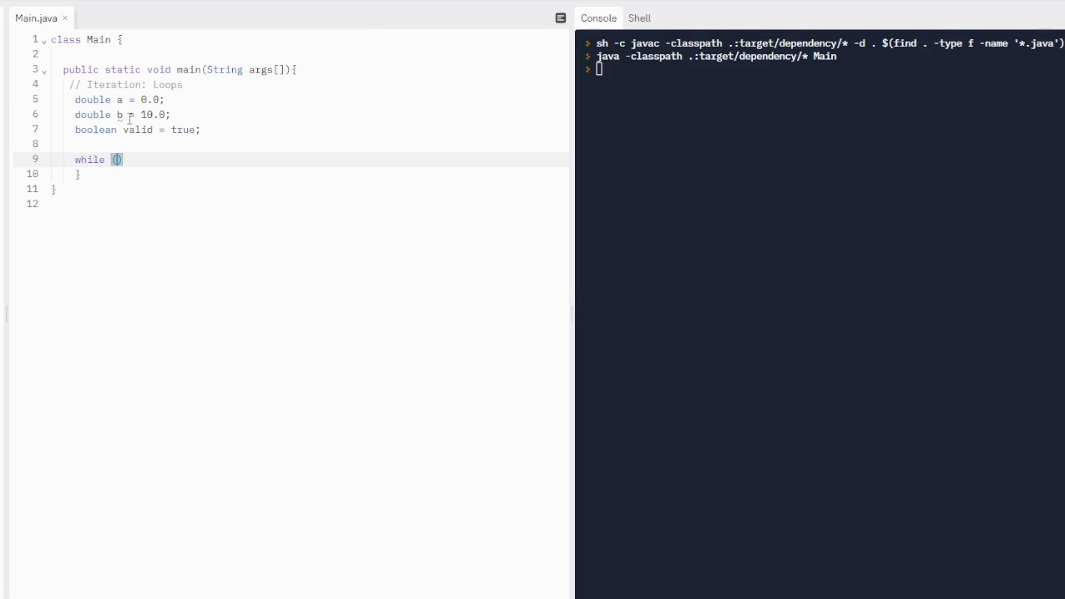
pyautogui.write('valid')
pyautogui.write('if (a ')
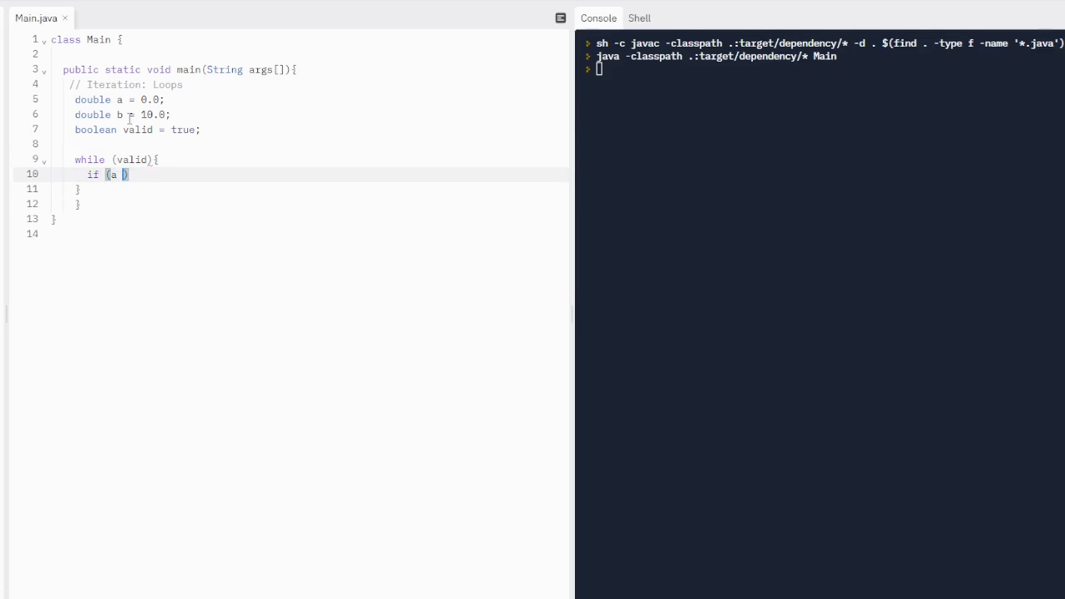
pyautogui.write('< b')
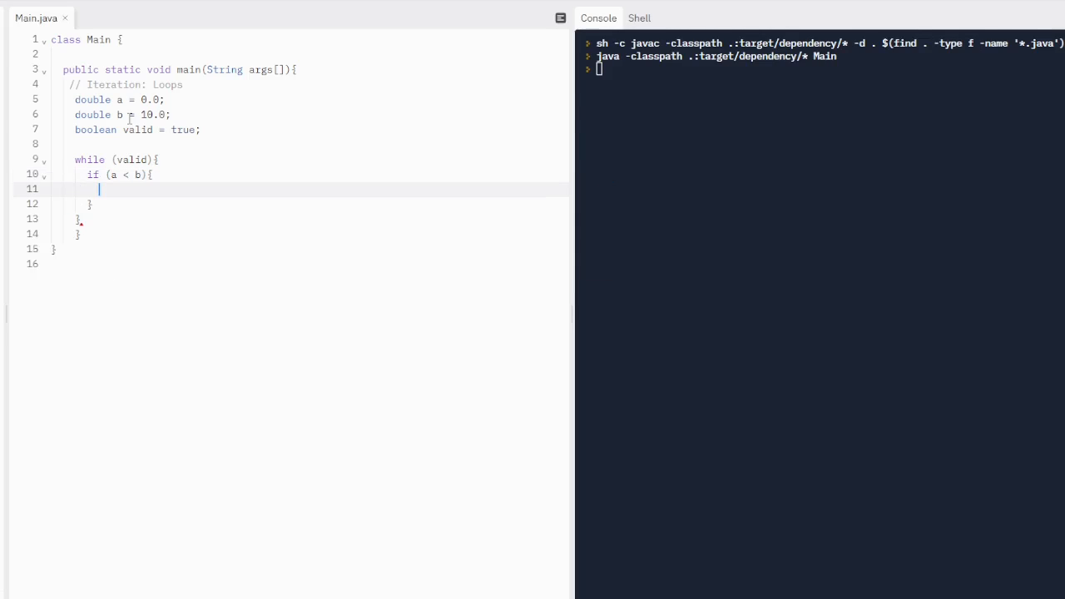
pyautogui.write('a+')
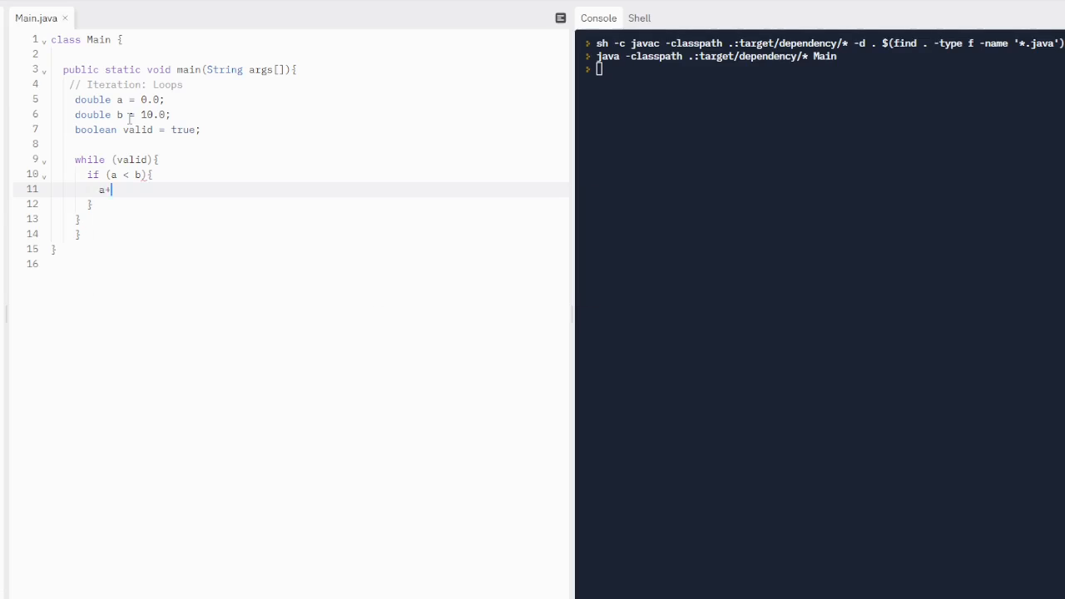
pyautogui.write('= 1.5;')
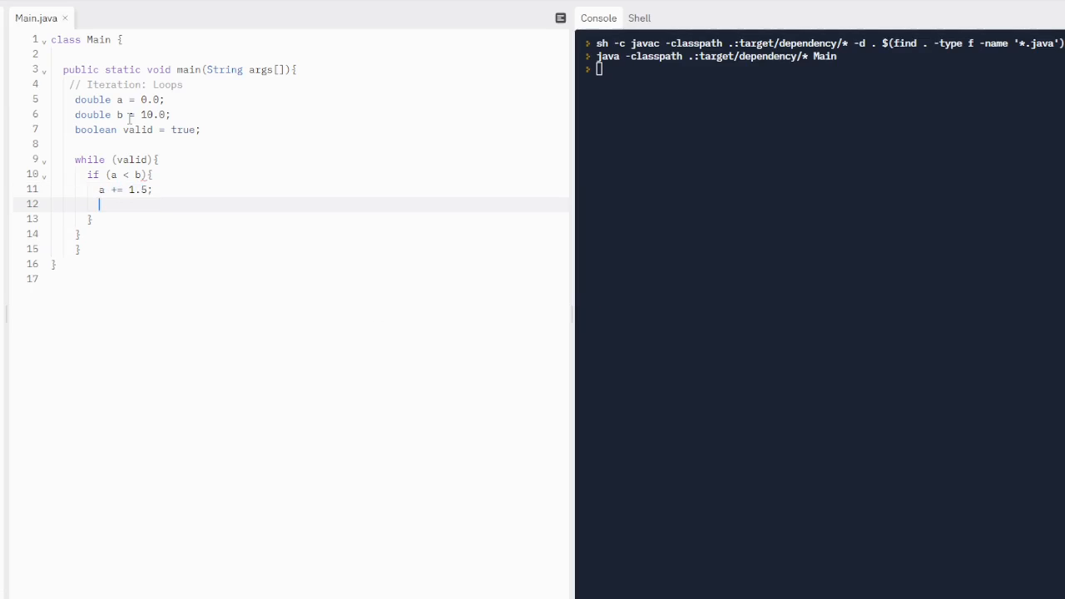
pyautogui.write('b++;')
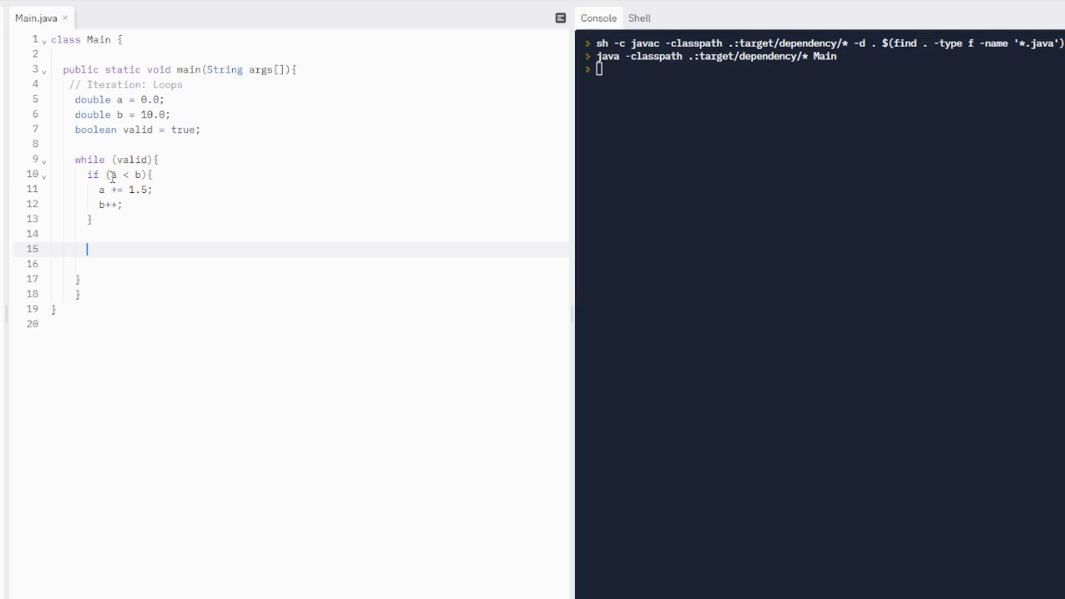
pyautogui.moveTo(50, 233)
pyautogui.write(' else')
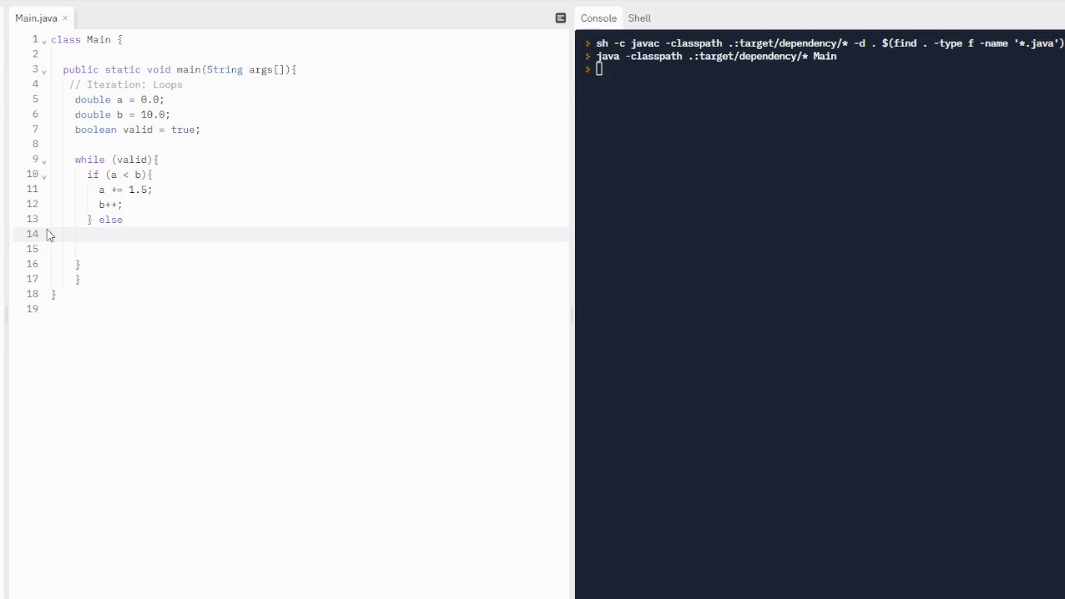
# Add an else branch setting valid = false and printing a and b with println.
pyautogui.write('{')
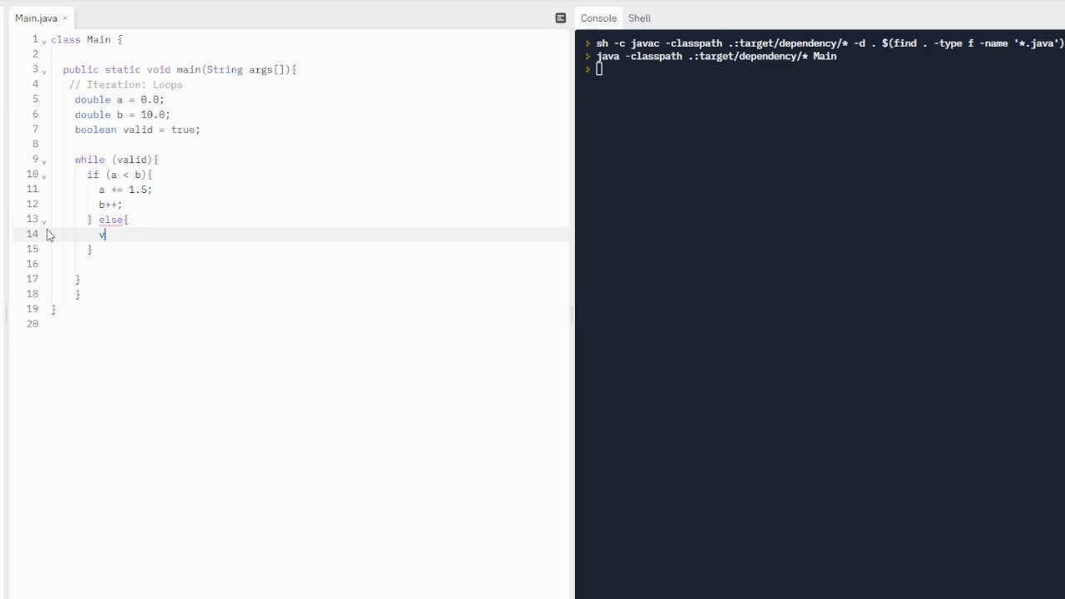
pyautogui.write('alid = false;')
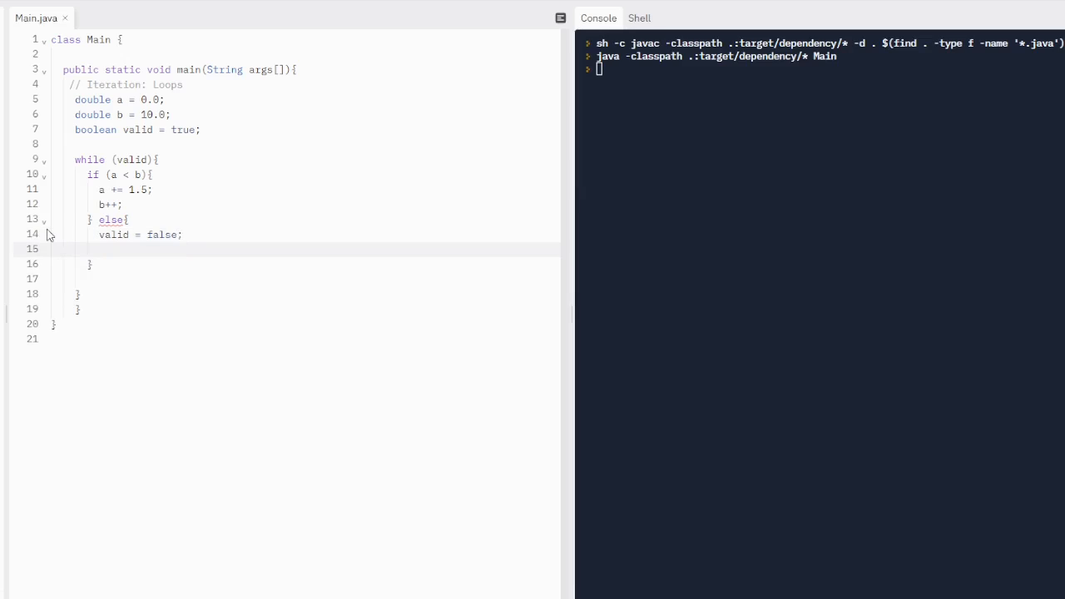
pyautogui.write('System.out.println')
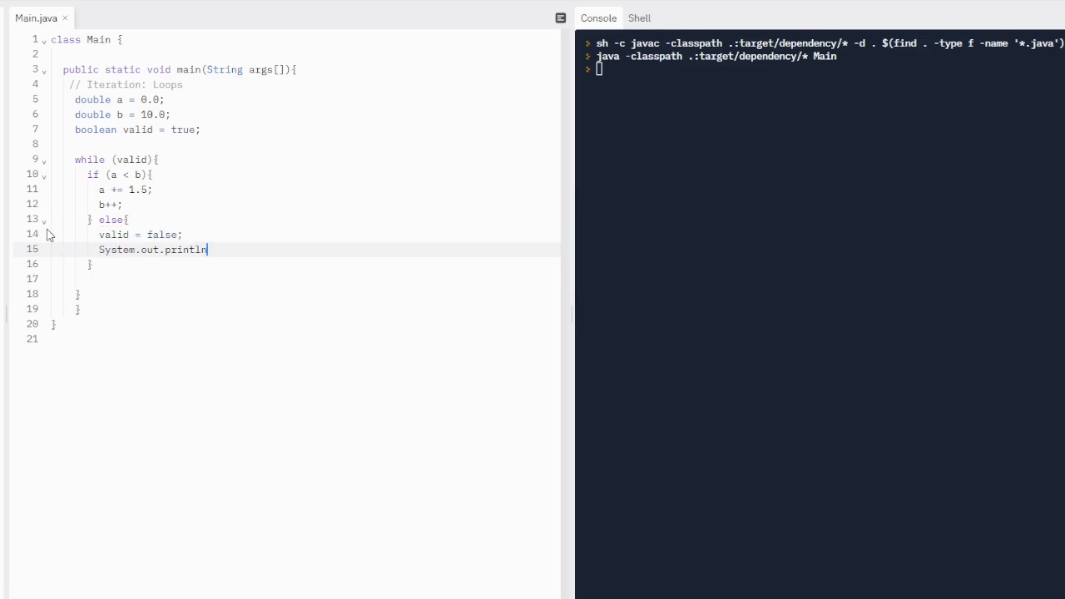
pyautogui.write('(a);')
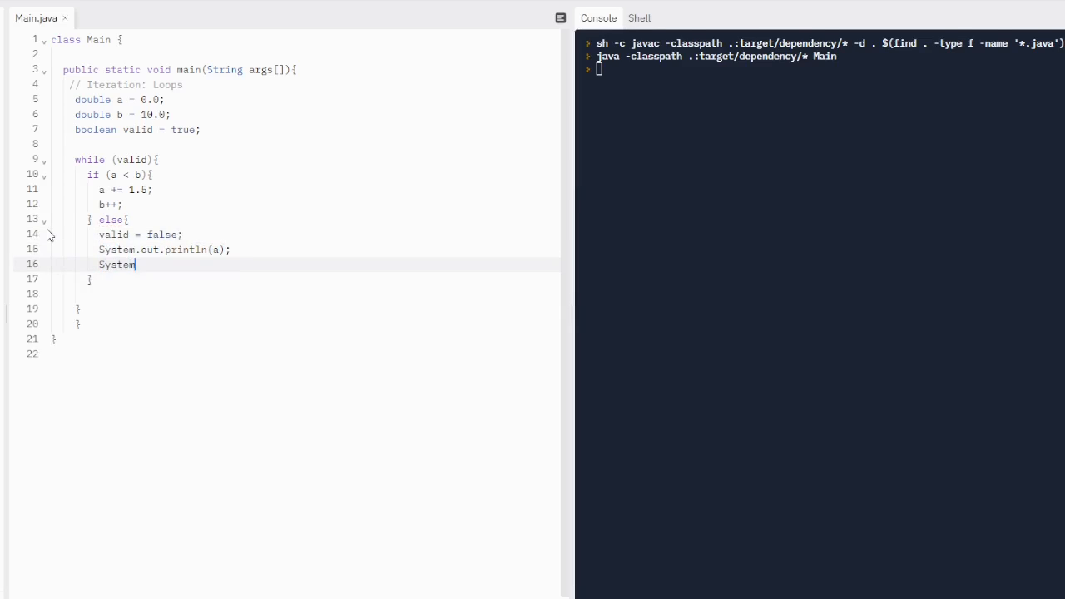
pyautogui.write('.out.println(b);')
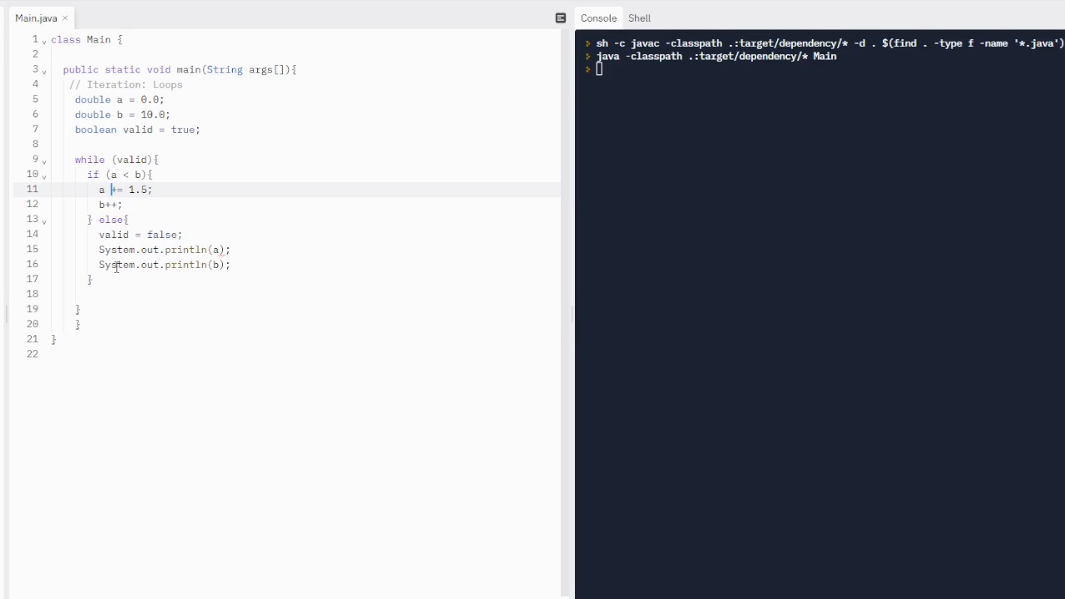
pyautogui.click(123, 203)
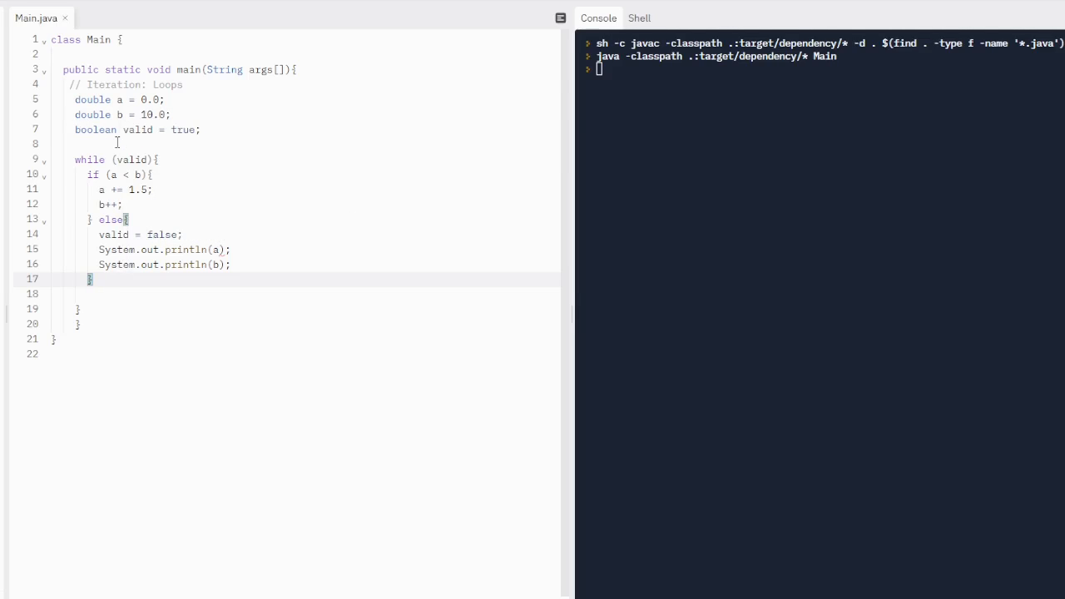
pyautogui.click(276, 143)
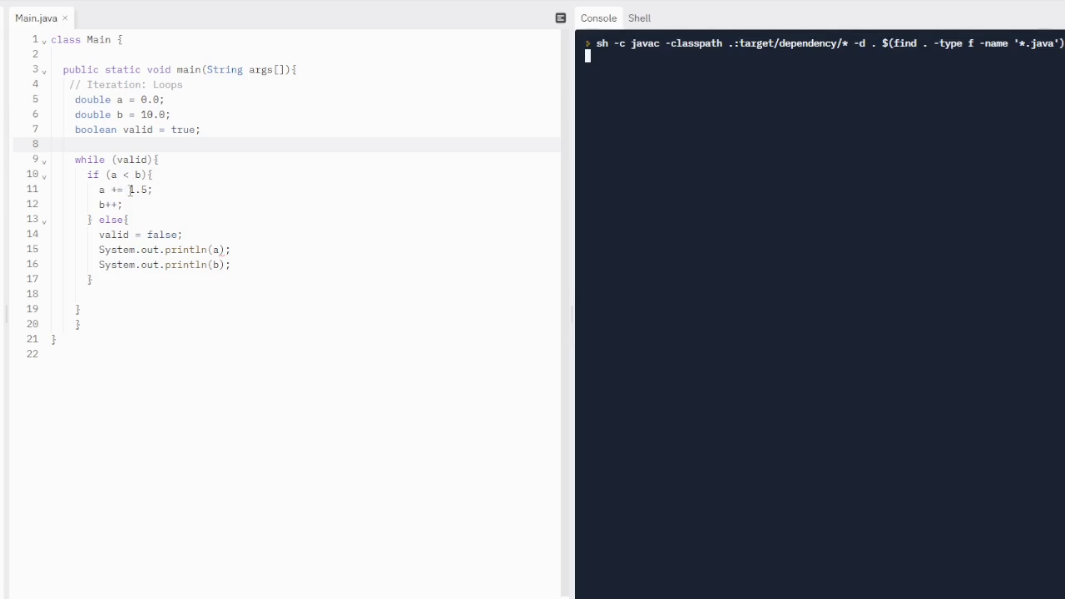
# Run the flag-controlled loop so the console prints 30.0 for both a and b, then highlight the valid variable.
pyautogui.press('Return')
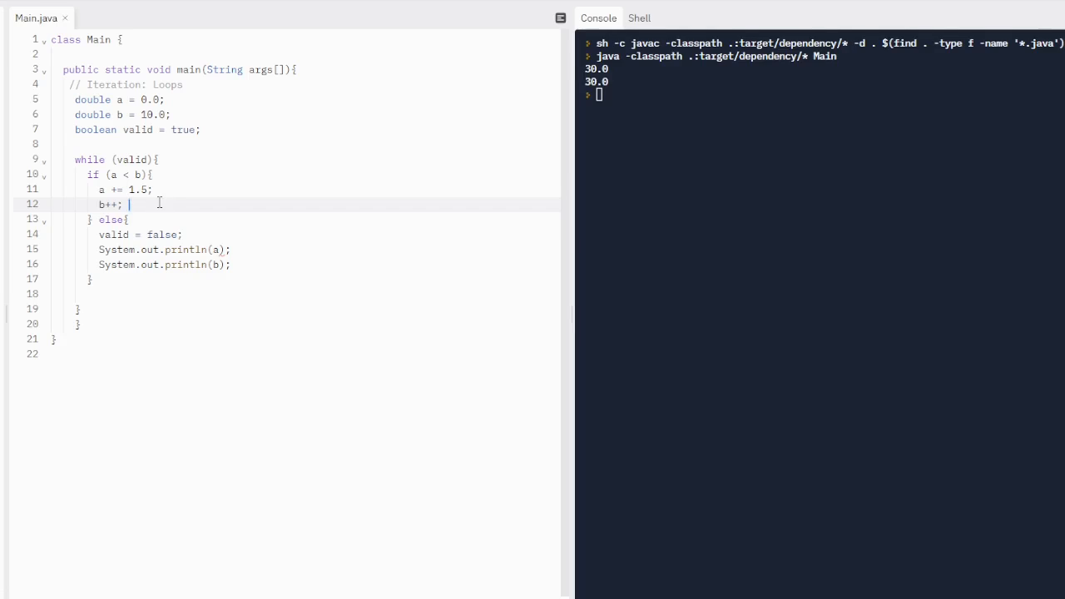
pyautogui.moveTo(307, 199)
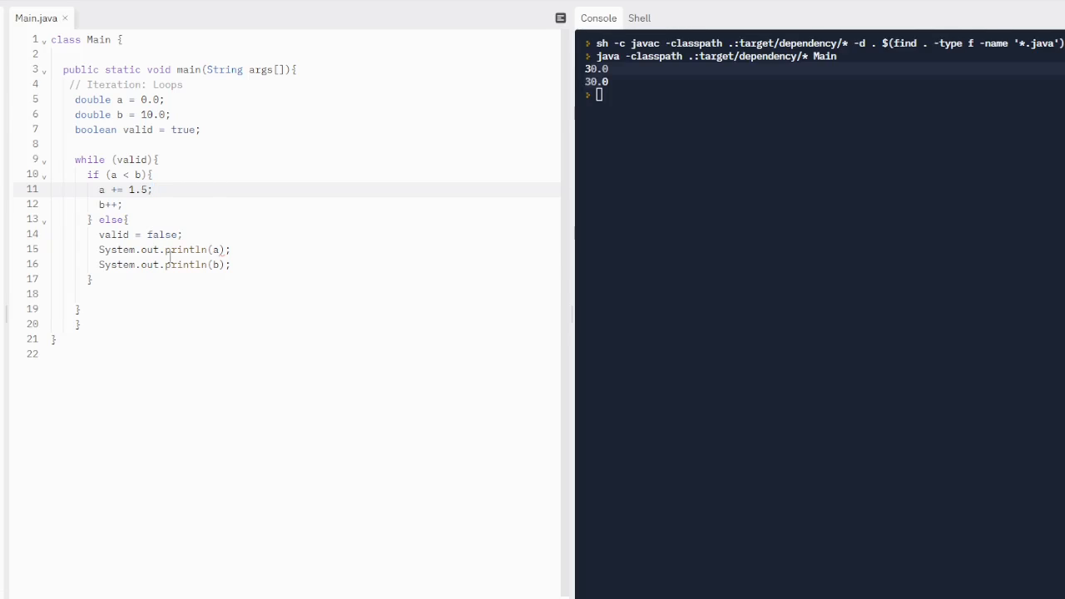
pyautogui.doubleClick(132, 160)
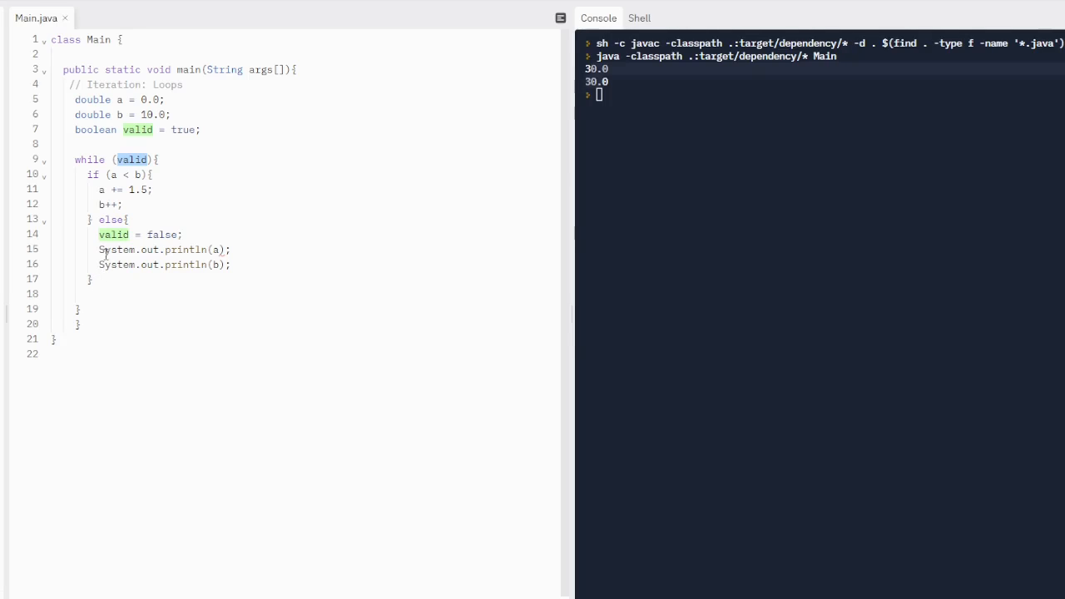
# Replace the old loop with int s = 0; and a while (s < name.length()) loop header.
pyautogui.moveTo(73, 100); pyautogui.dragTo(93, 280)
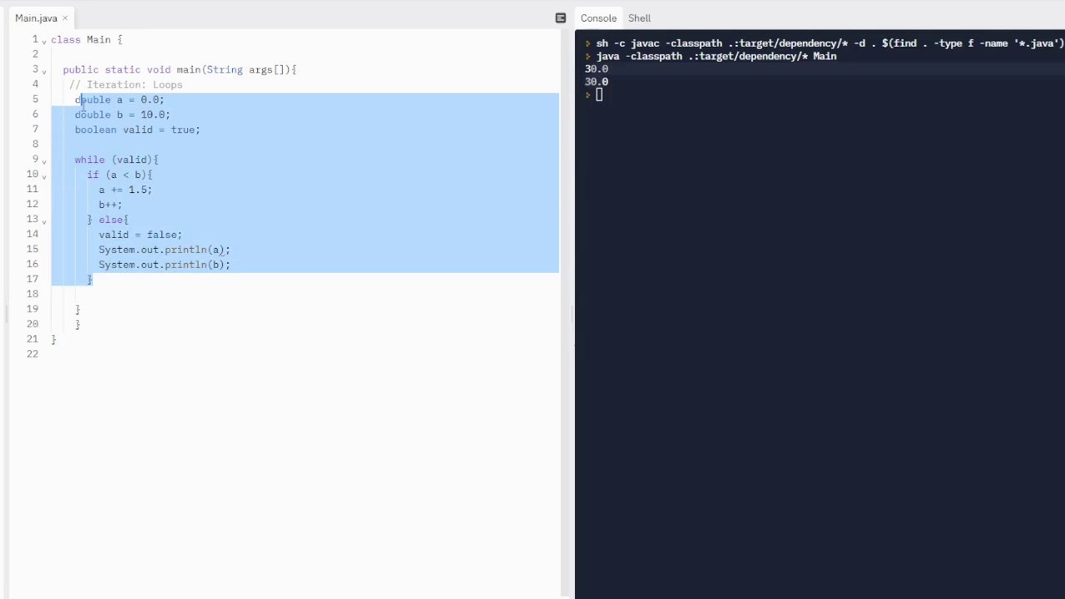
pyautogui.write('int')
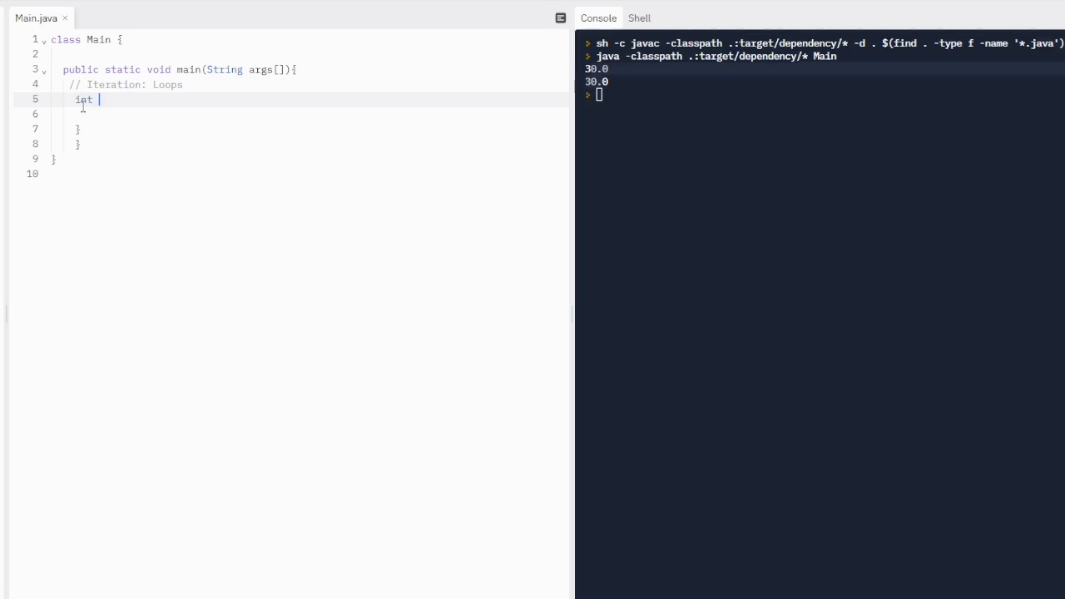
pyautogui.write('s = 0;')
pyautogui.write('String name = "Meredit"')
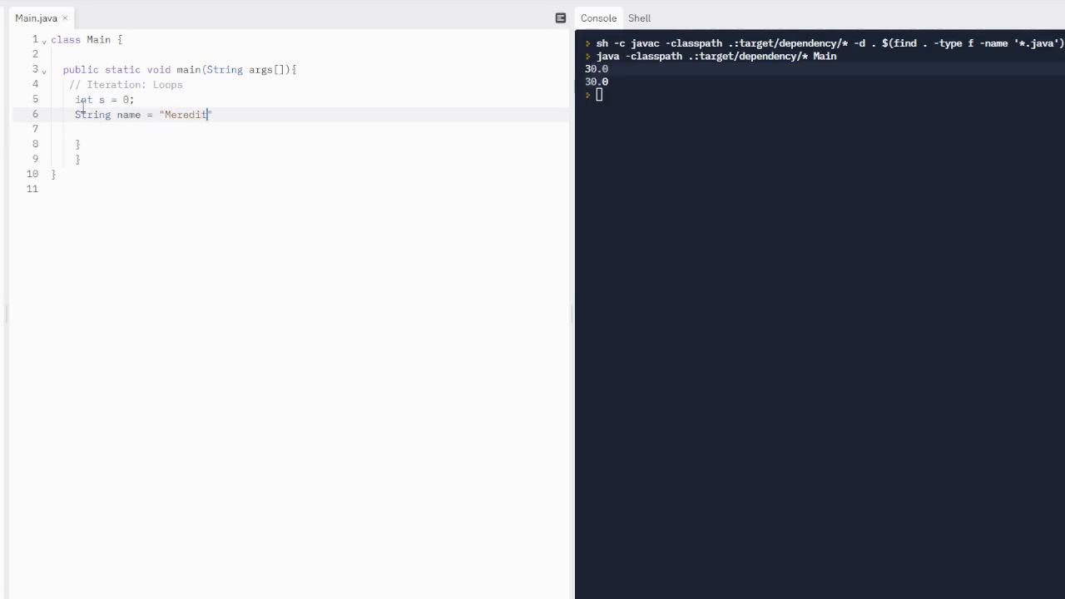
pyautogui.press('Enter')
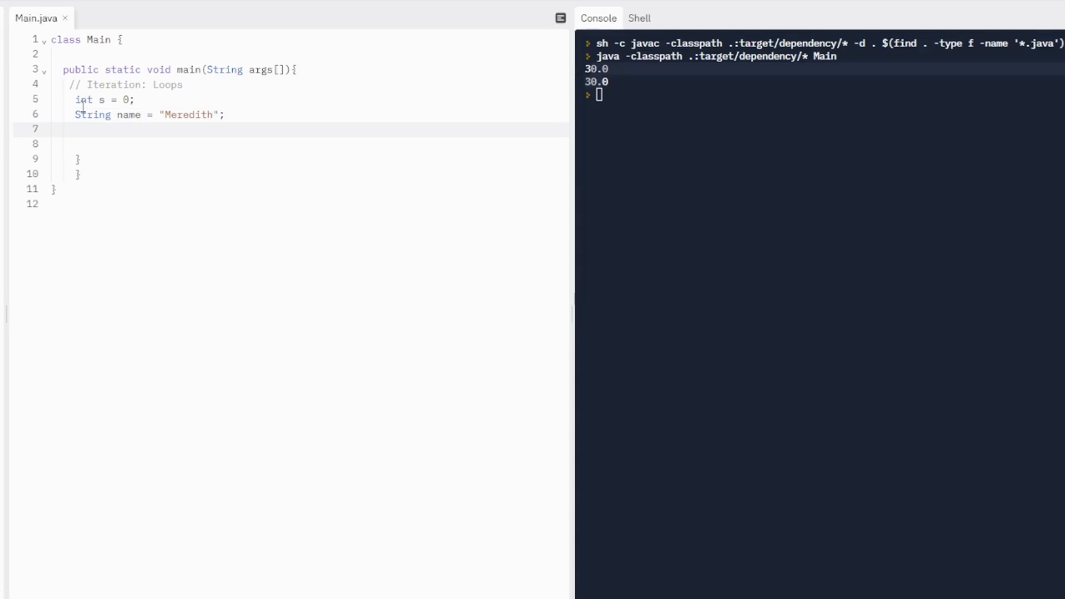
pyautogui.write('while')
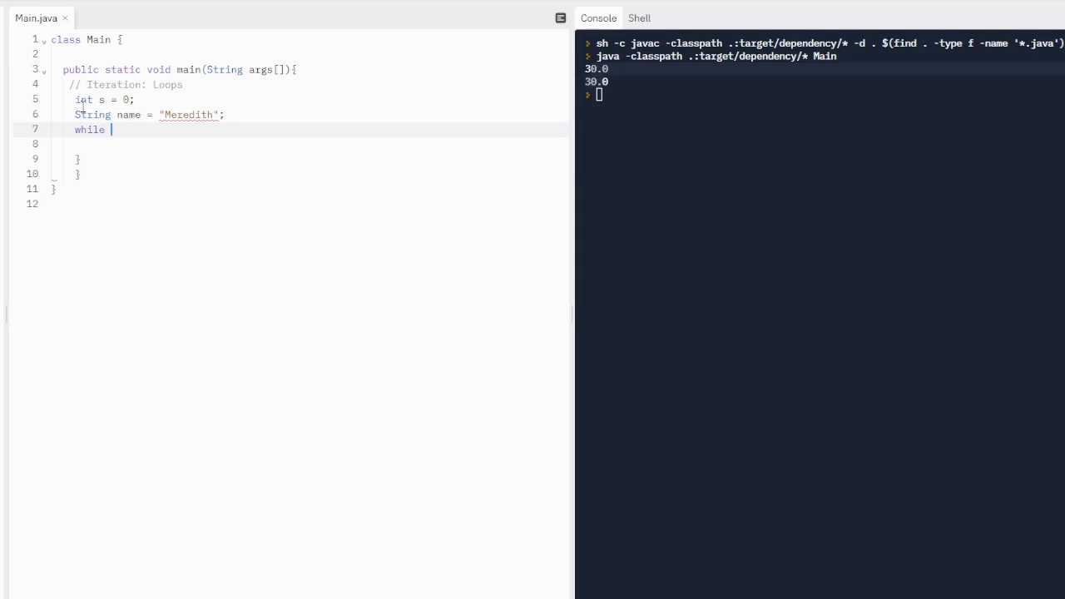
pyautogui.write('(s < name.len')
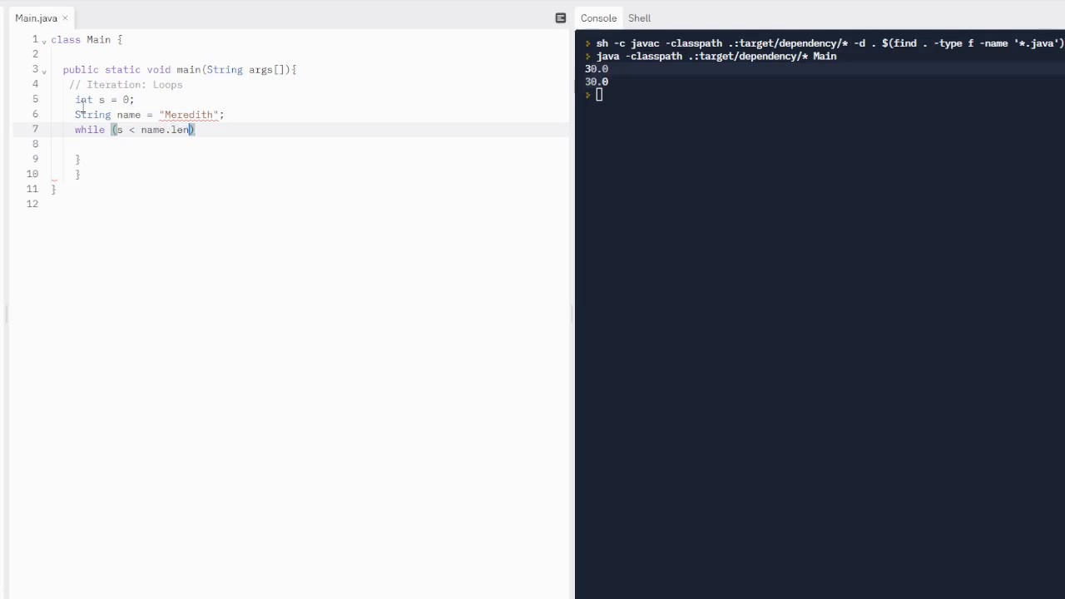
pyautogui.write('gth()')
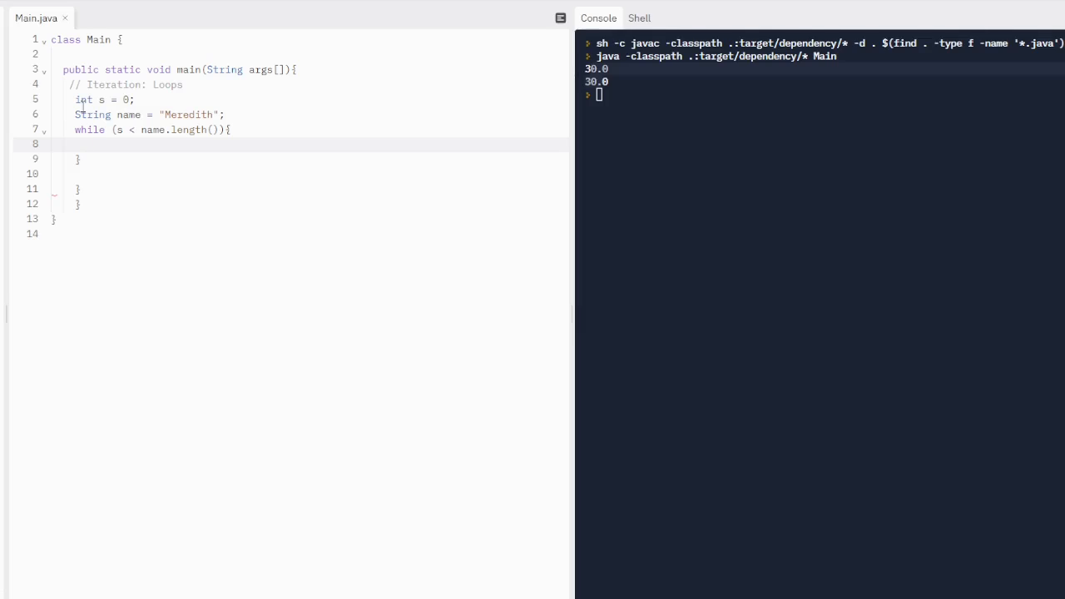
# Fill the loop body with System.out.println(name.substring(s, s+1)); a comment, and s++;.
pyautogui.write('System.out')
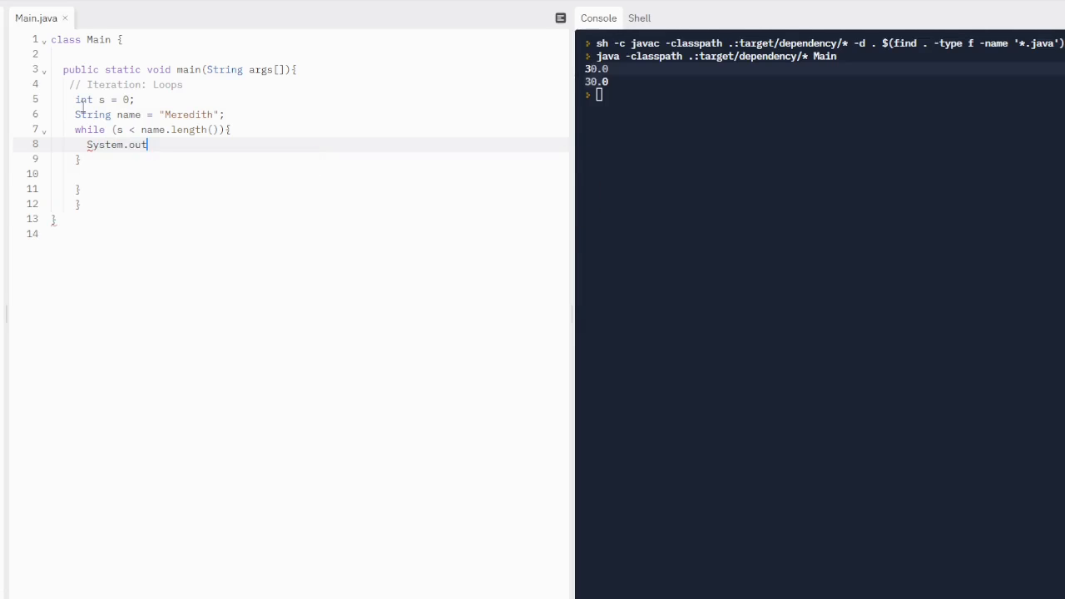
pyautogui.write('.println(n')
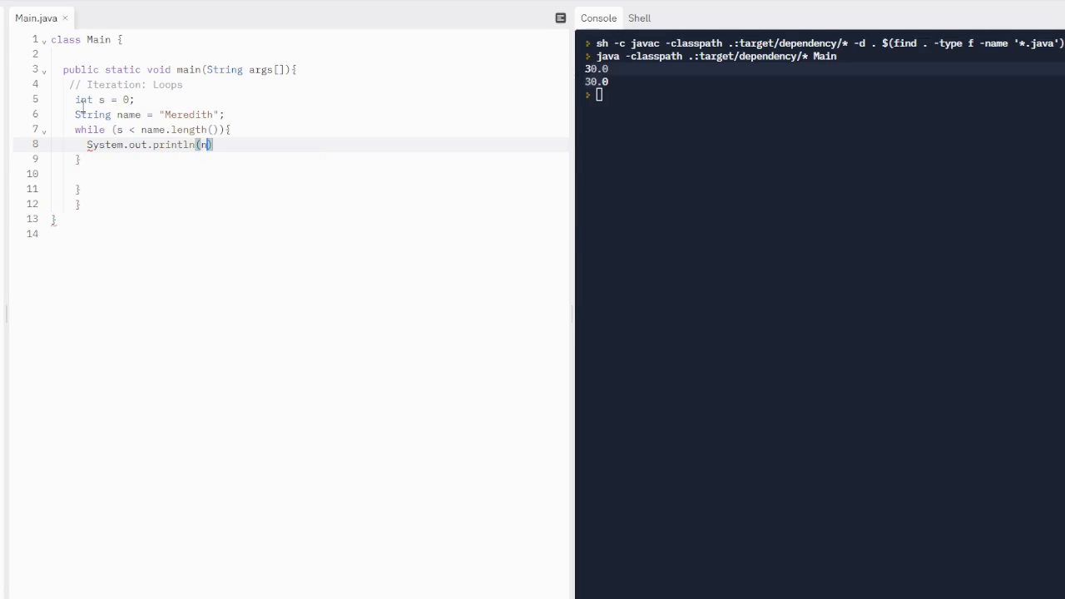
pyautogui.write('ame.substring()')
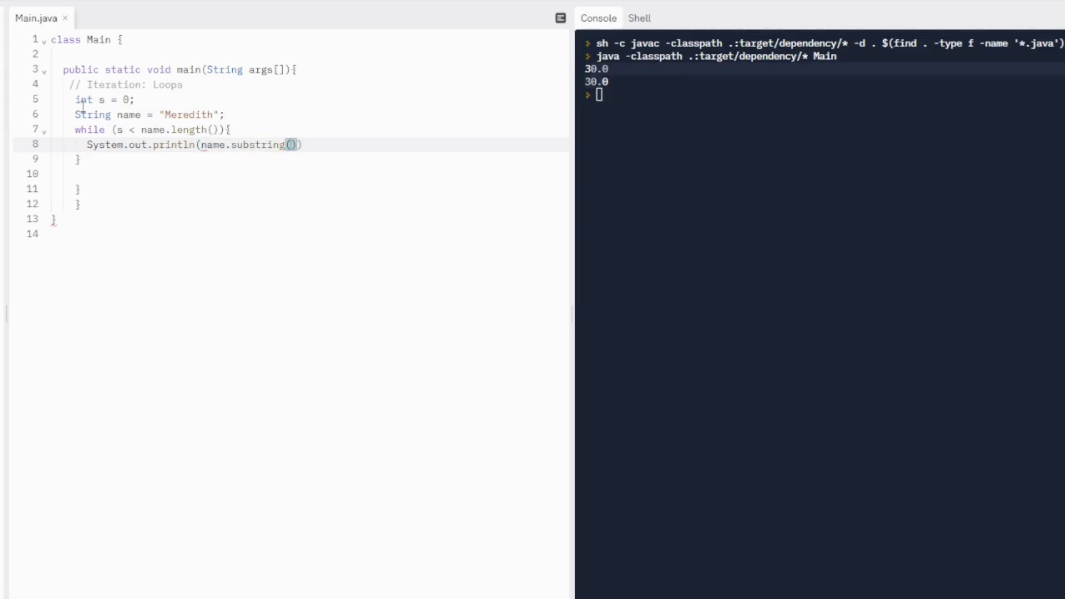
pyautogui.write('s,')
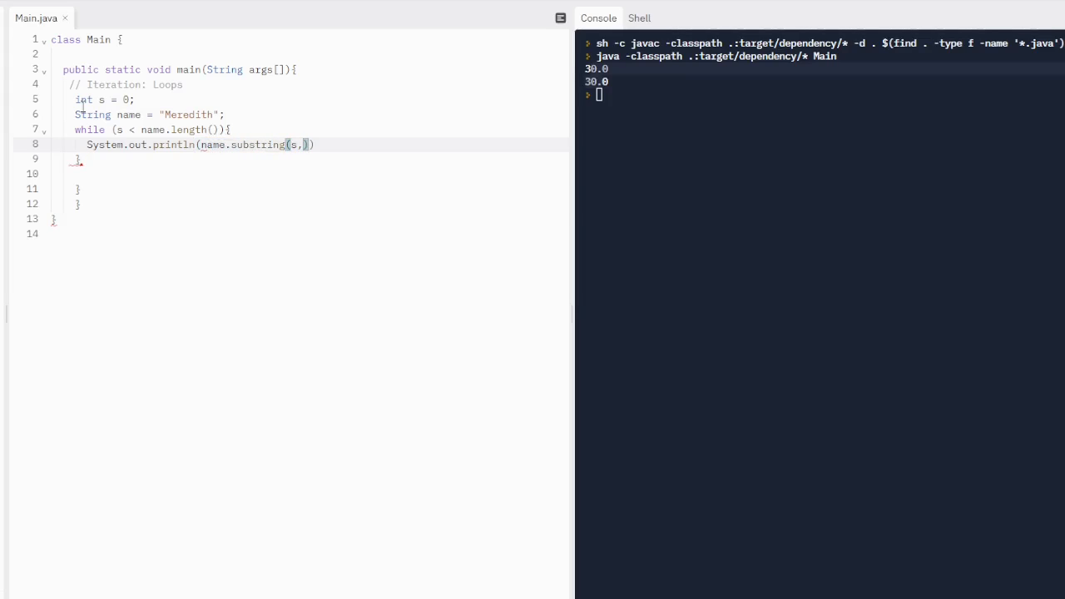
pyautogui.write('s+1);')
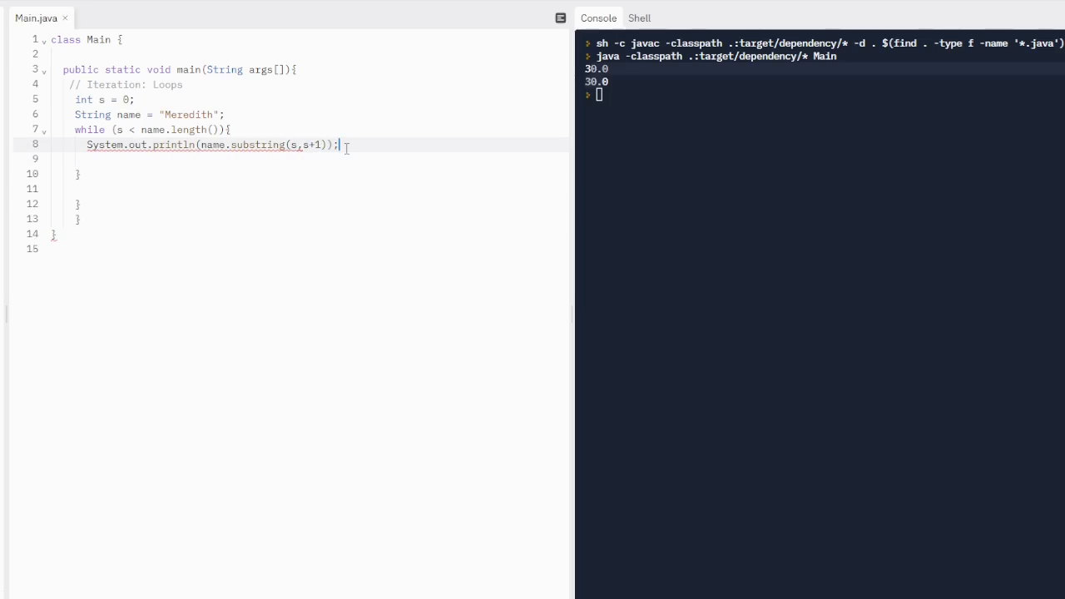
pyautogui.write('// E')
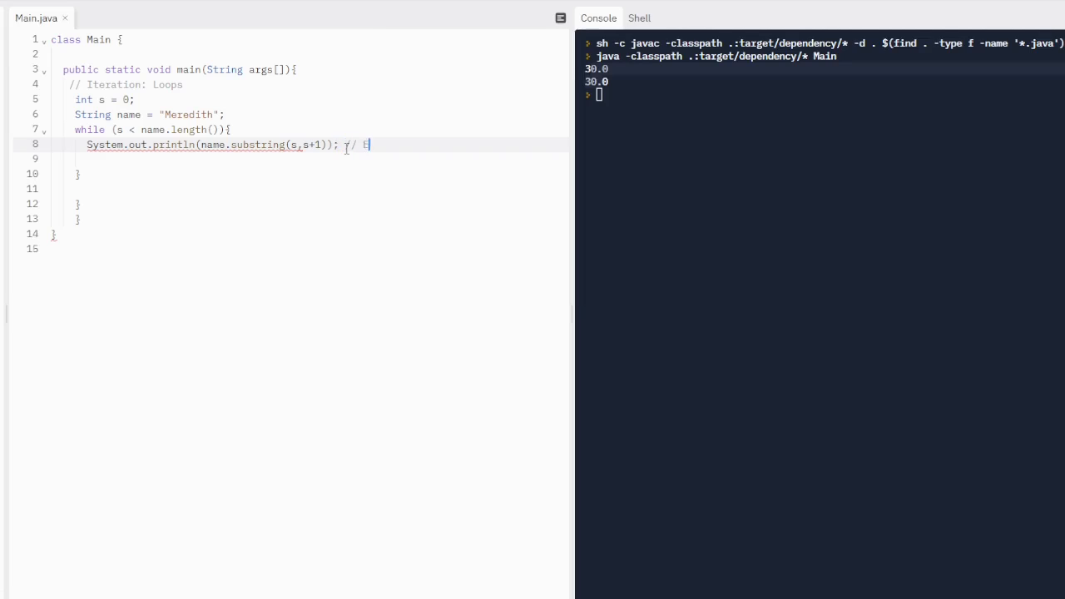
pyautogui.write('Place')
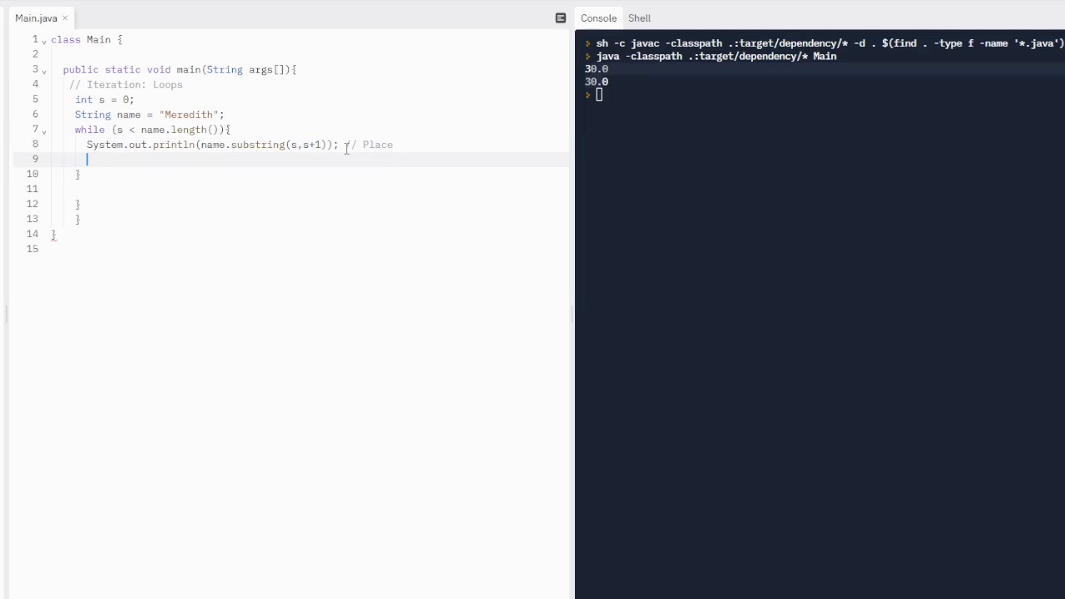
pyautogui.write('s +')
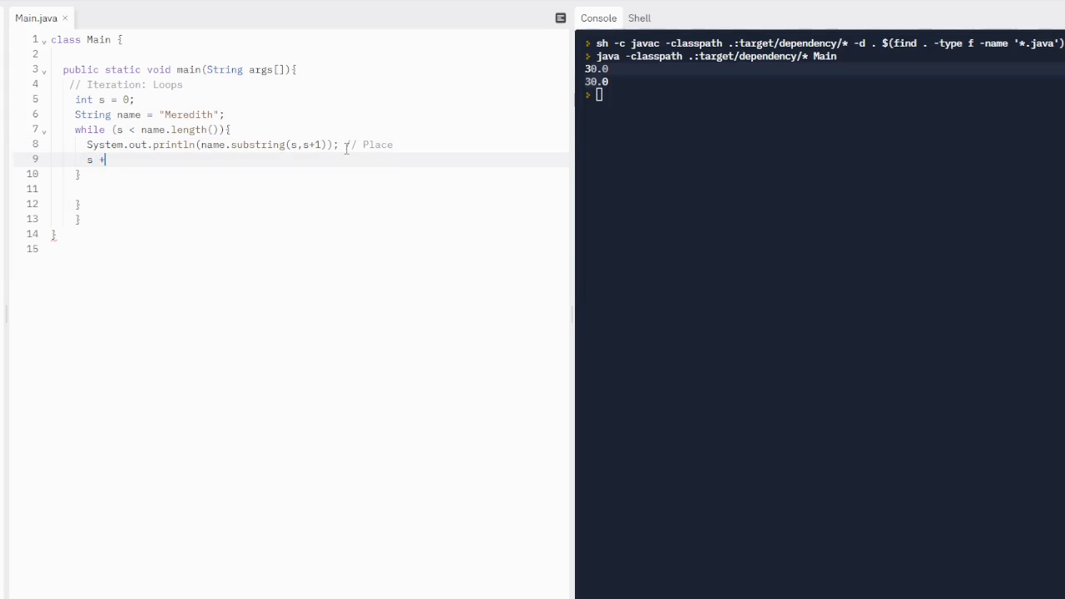
pyautogui.write('+;')
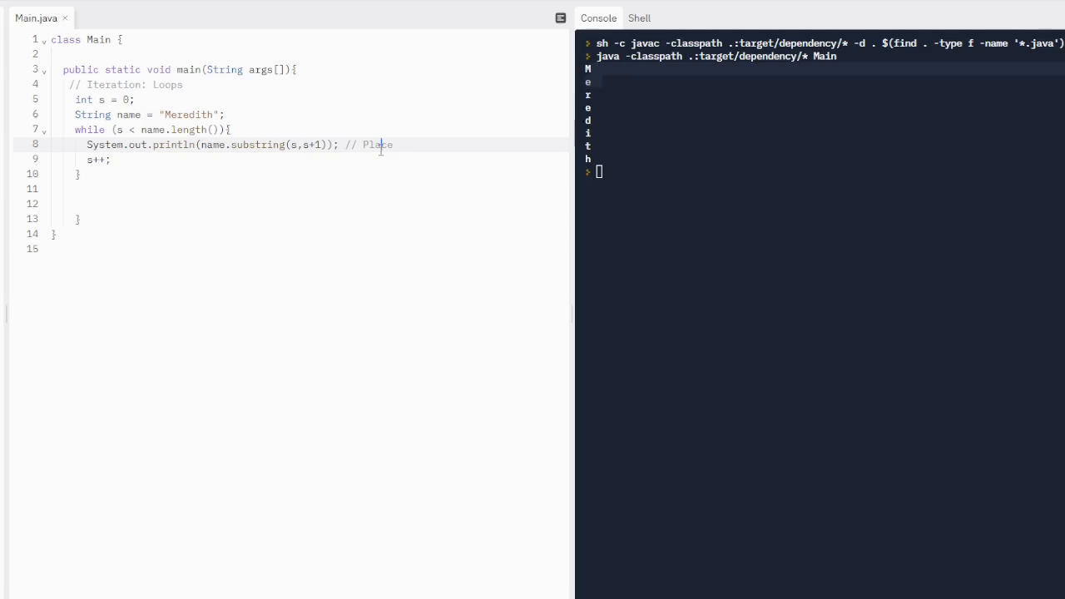
pyautogui.moveTo(369, 170)
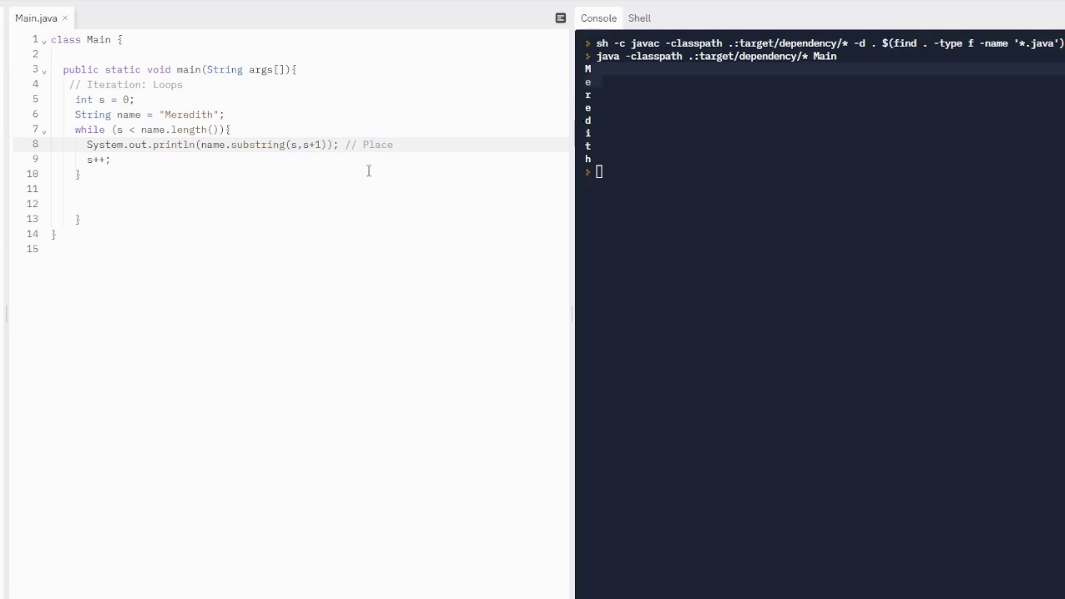